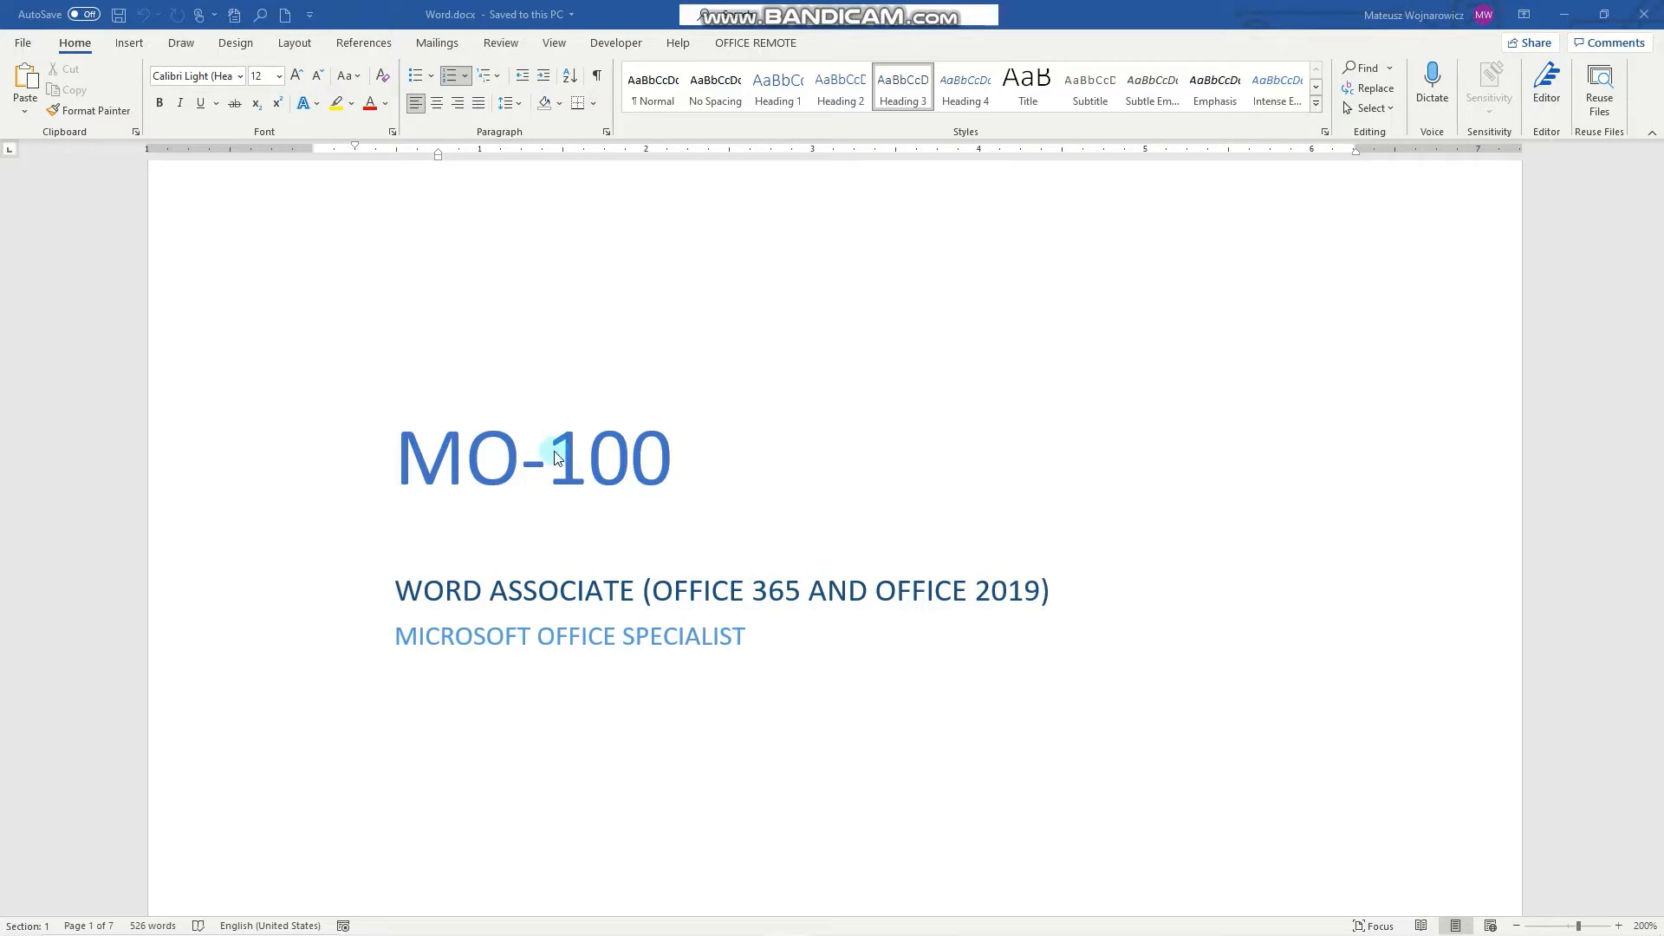
mouse_move(401, 473)
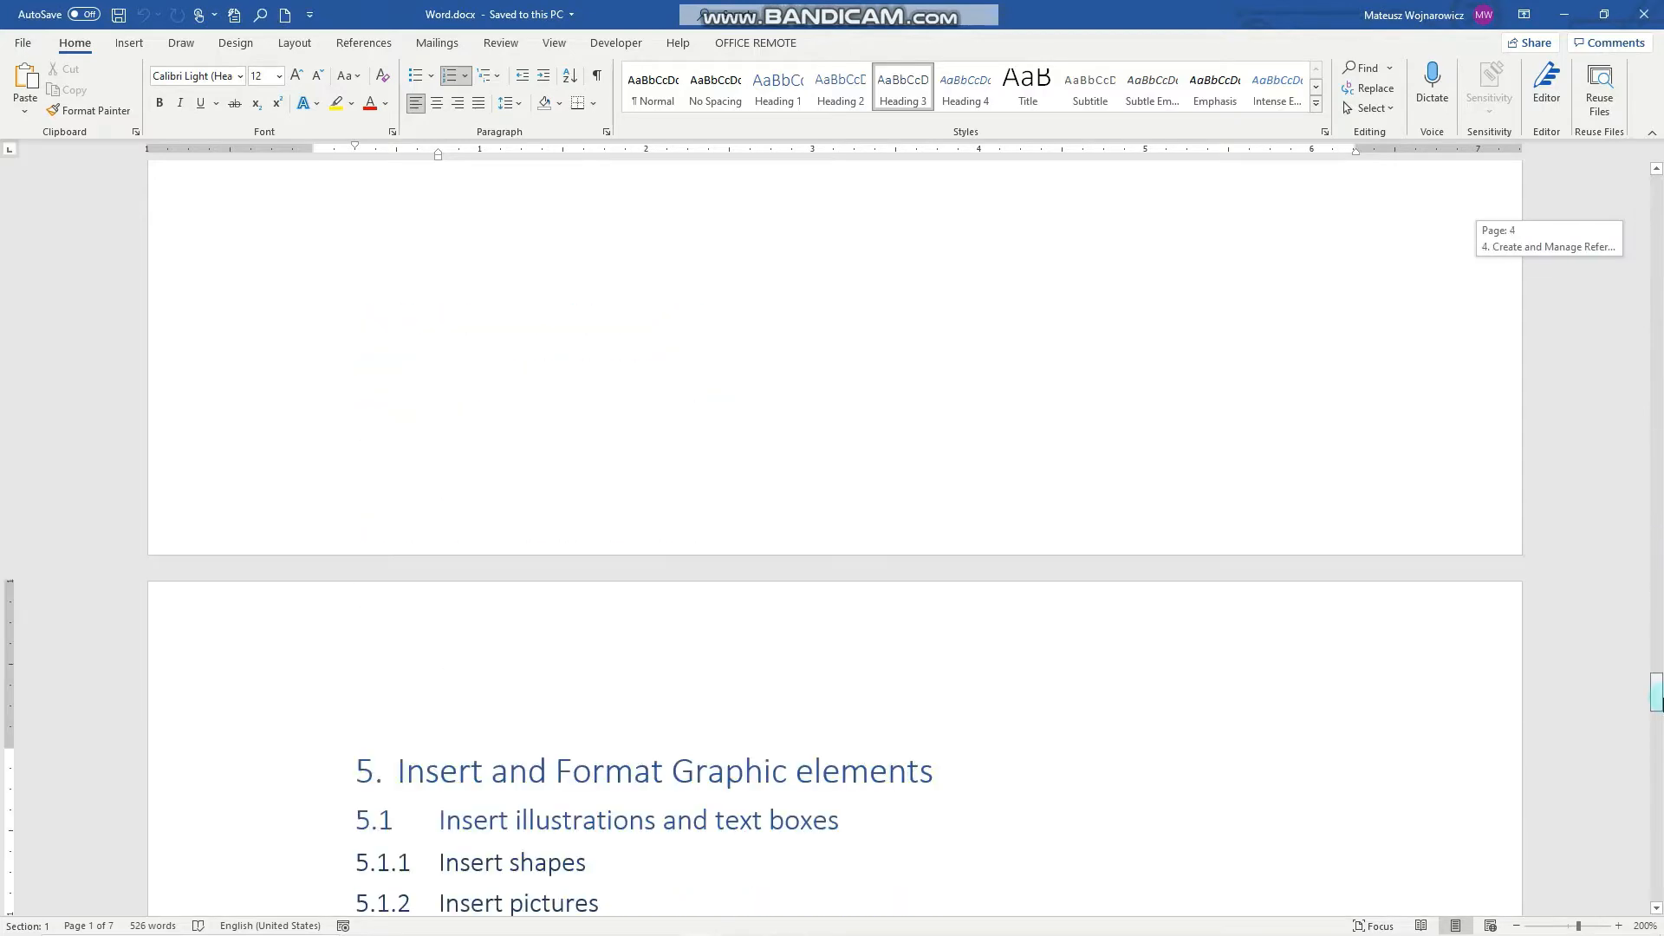
Step: Scroll down to the 'Insert and Format Graphic elements' outline on page 6
scroll("down", 3)
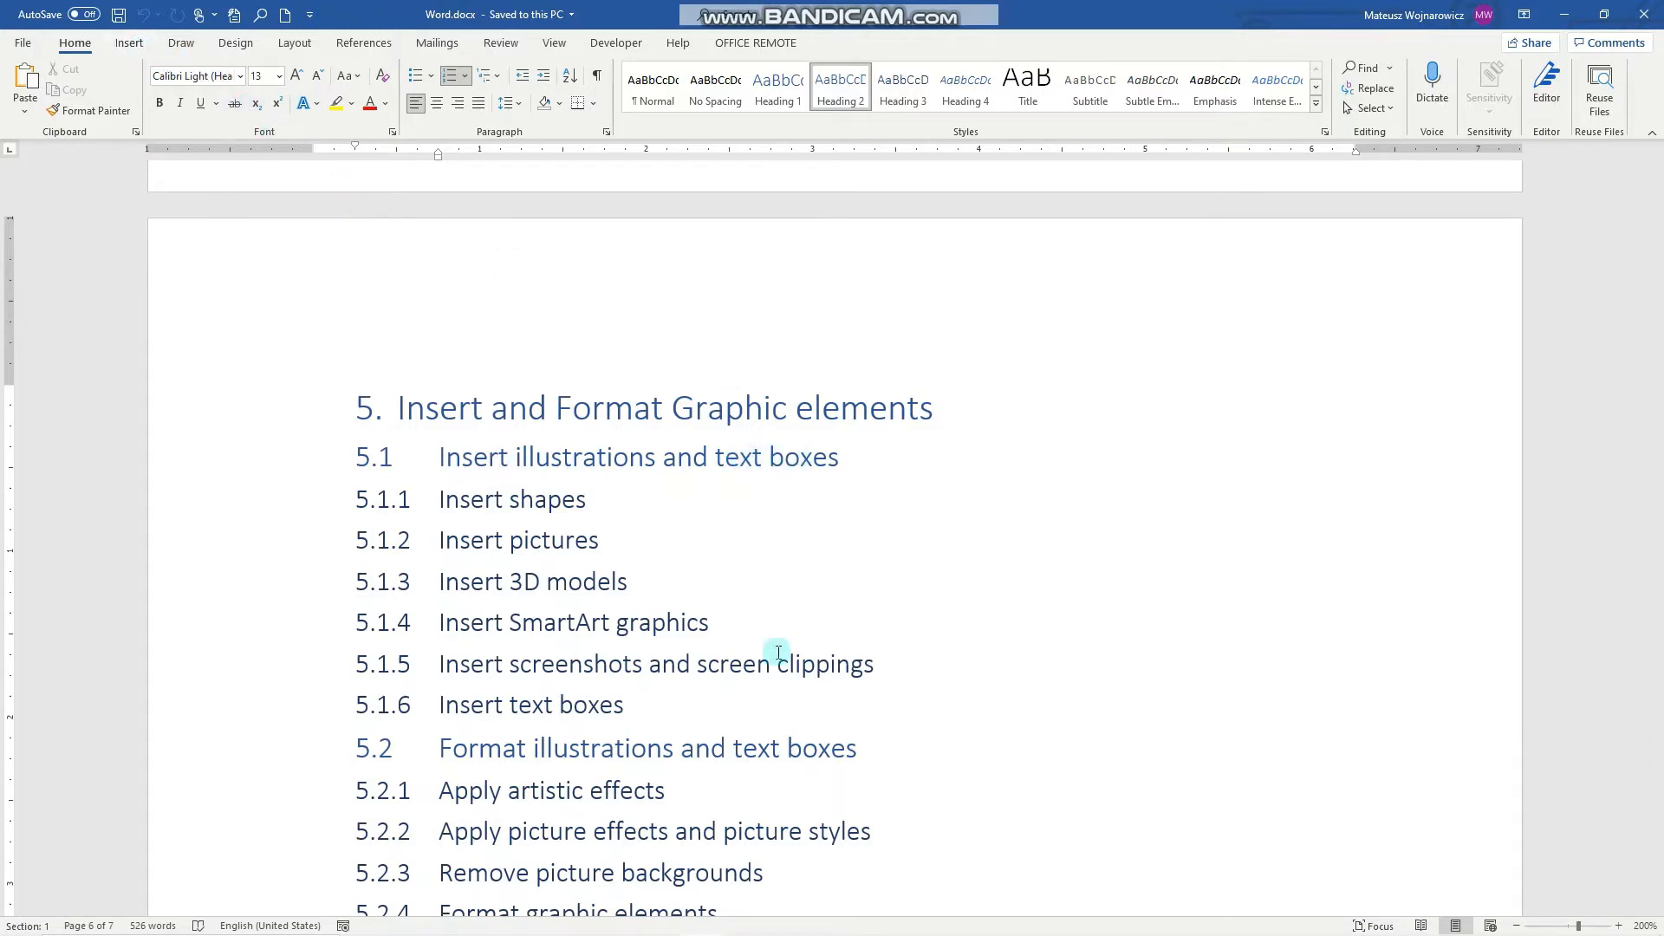
mouse_move(143, 65)
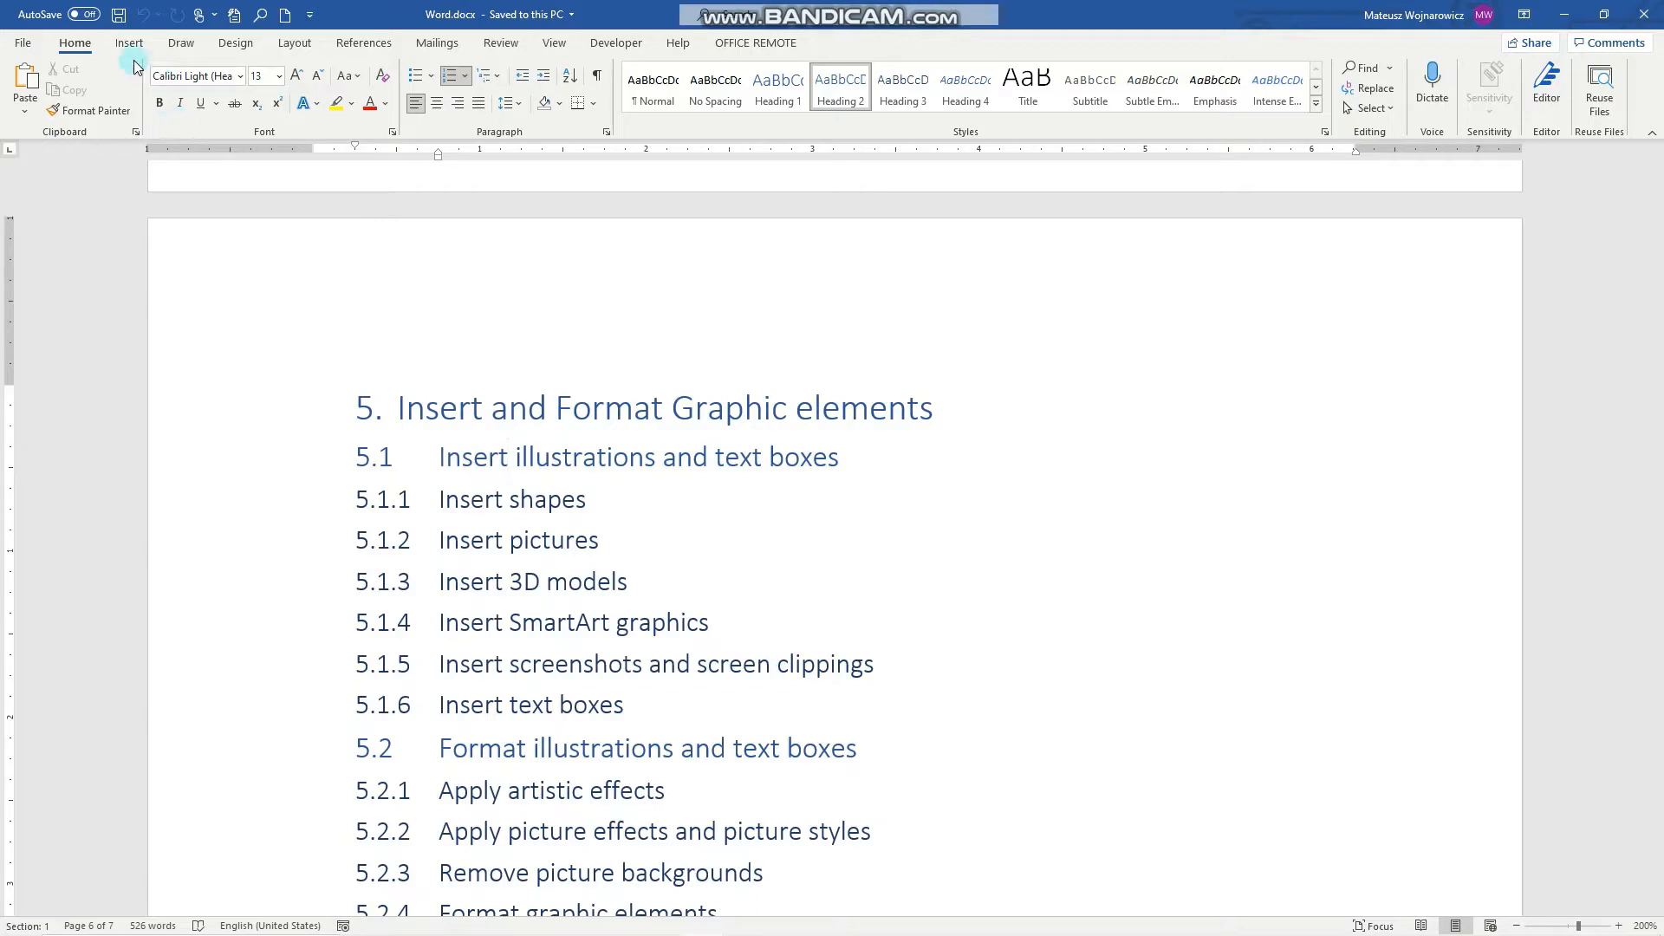
Step: Show the Insert ribbon and place the cursor in the 5.1 heading
left_click(128, 43)
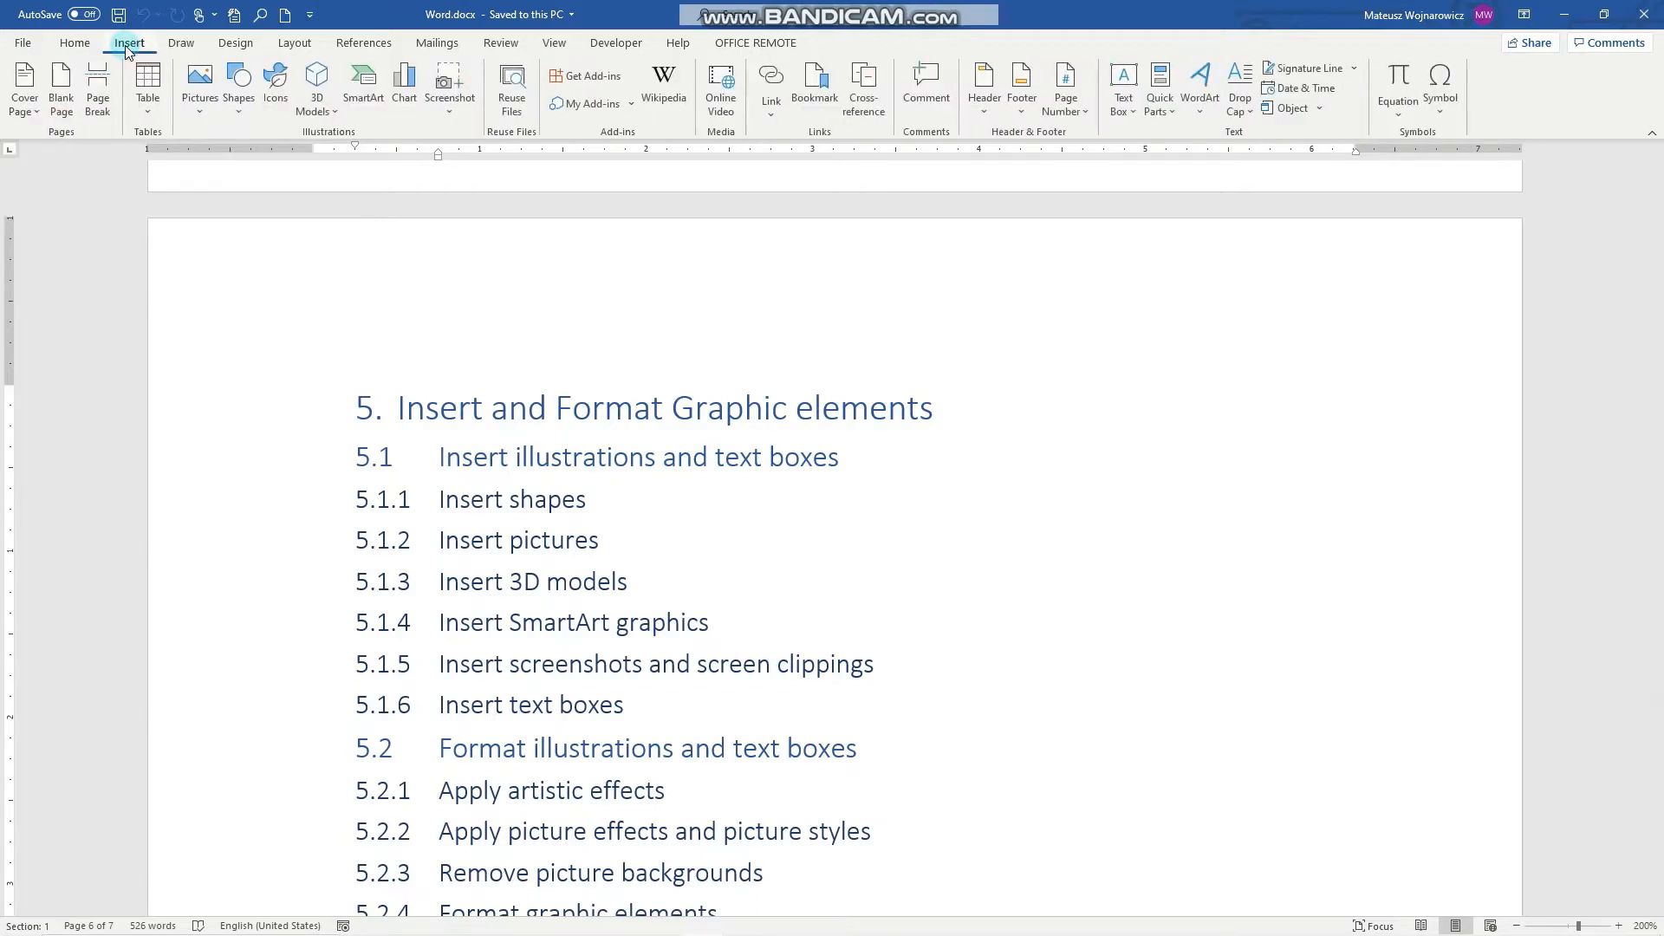
left_click(507, 457)
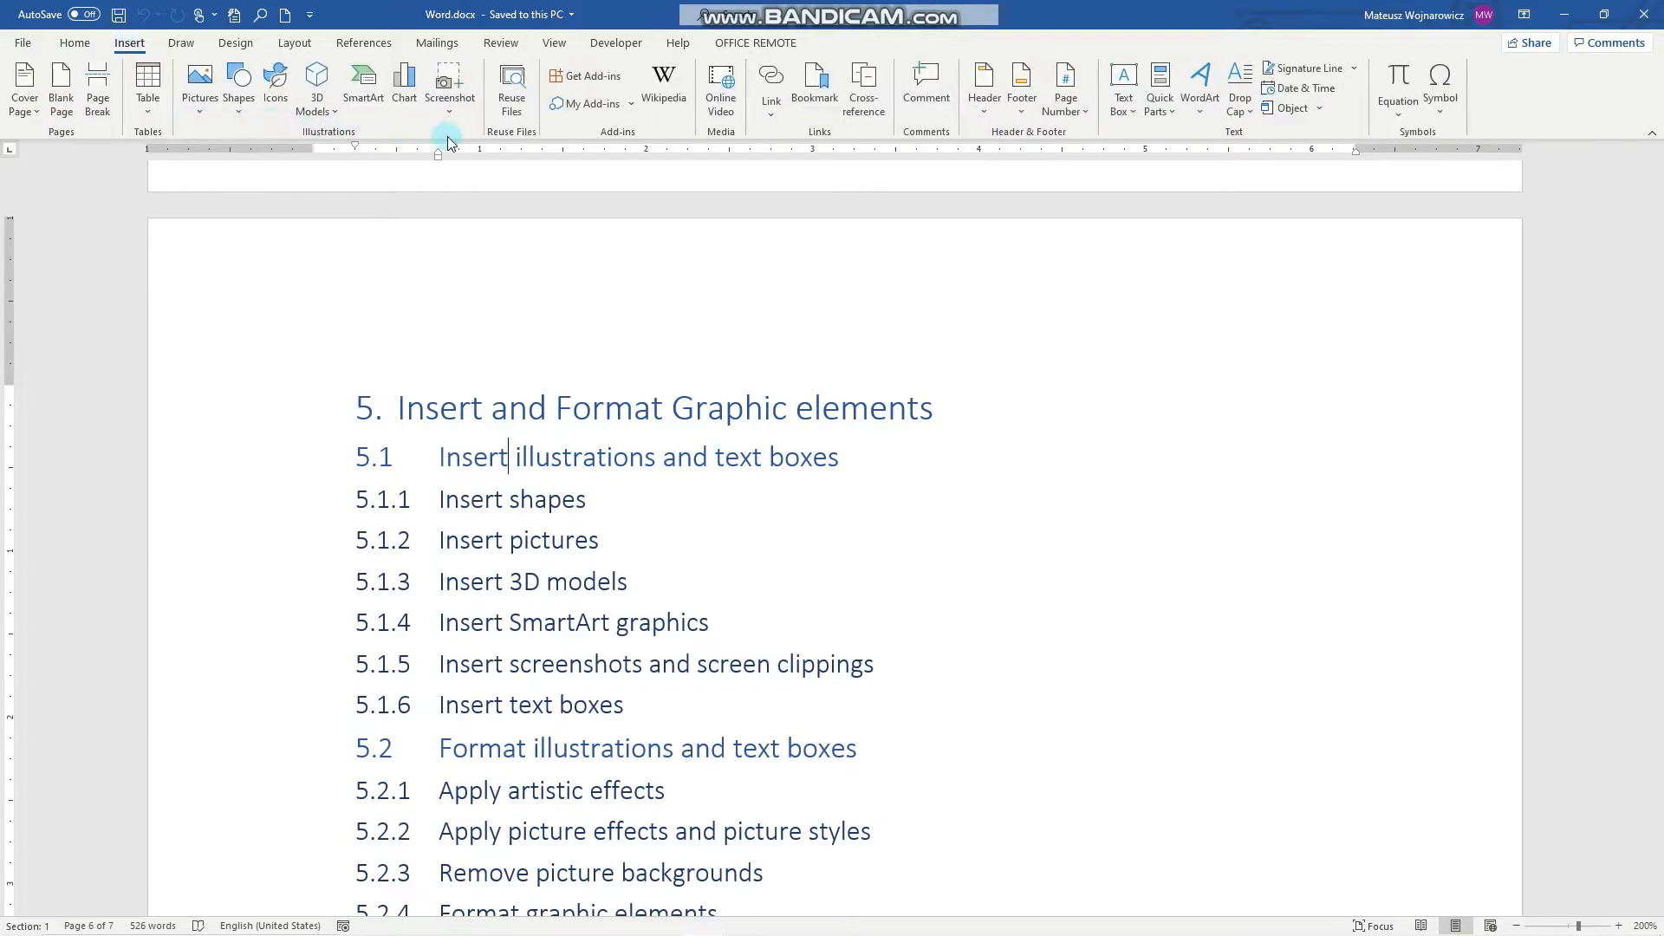
mouse_move(289, 142)
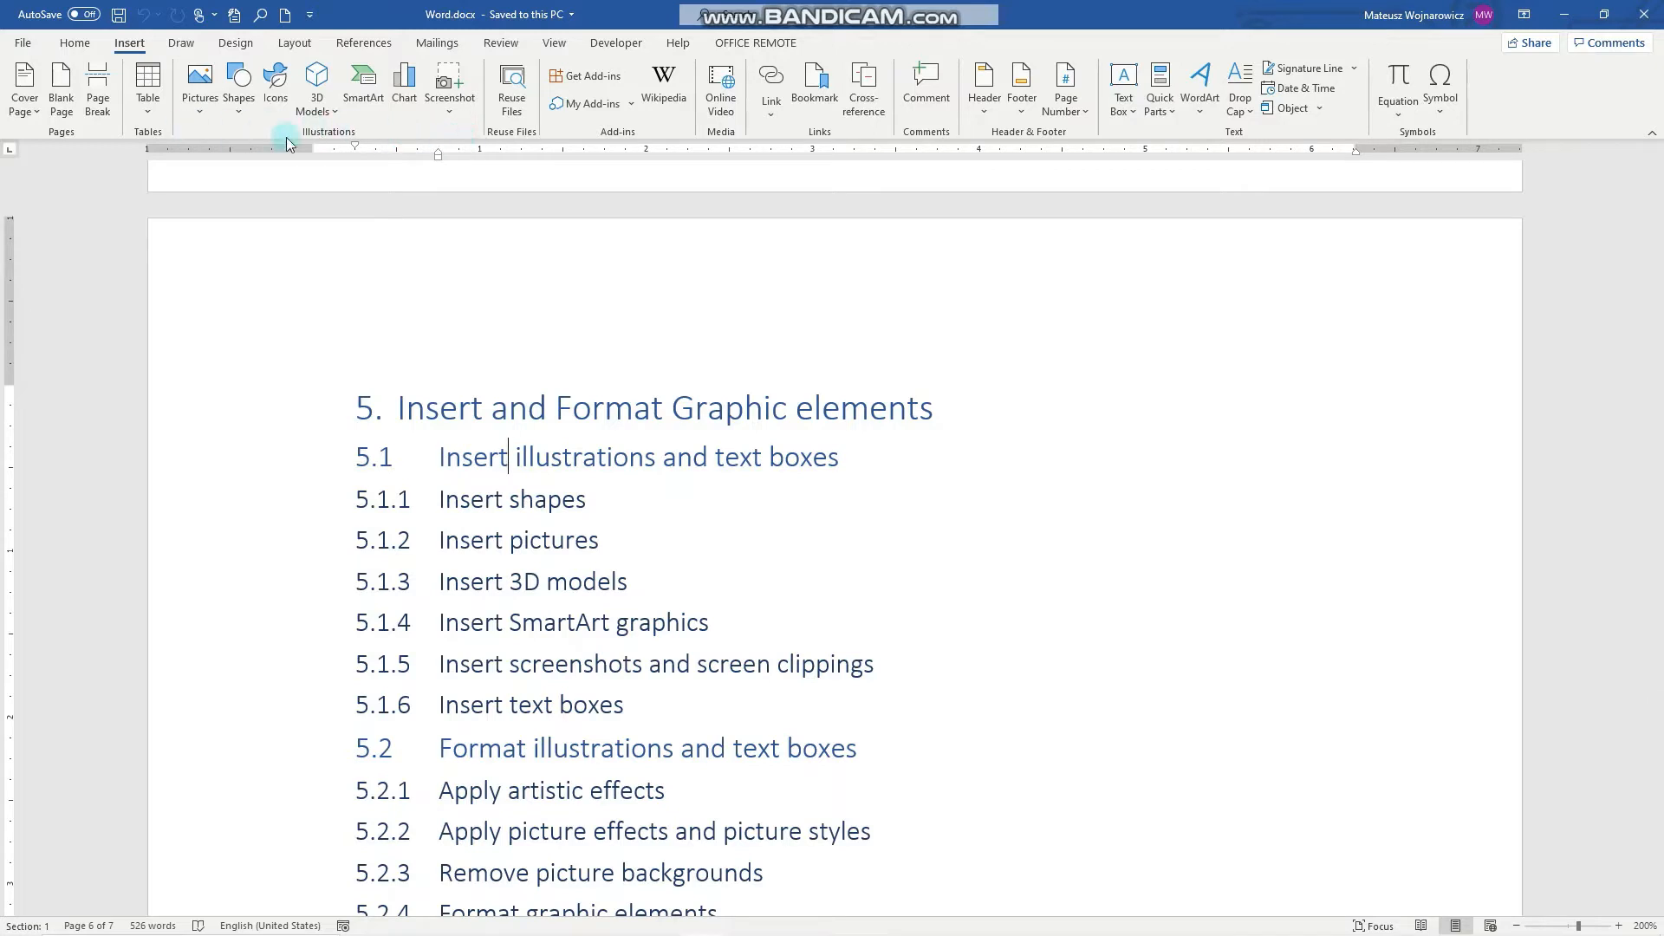
mouse_move(479, 148)
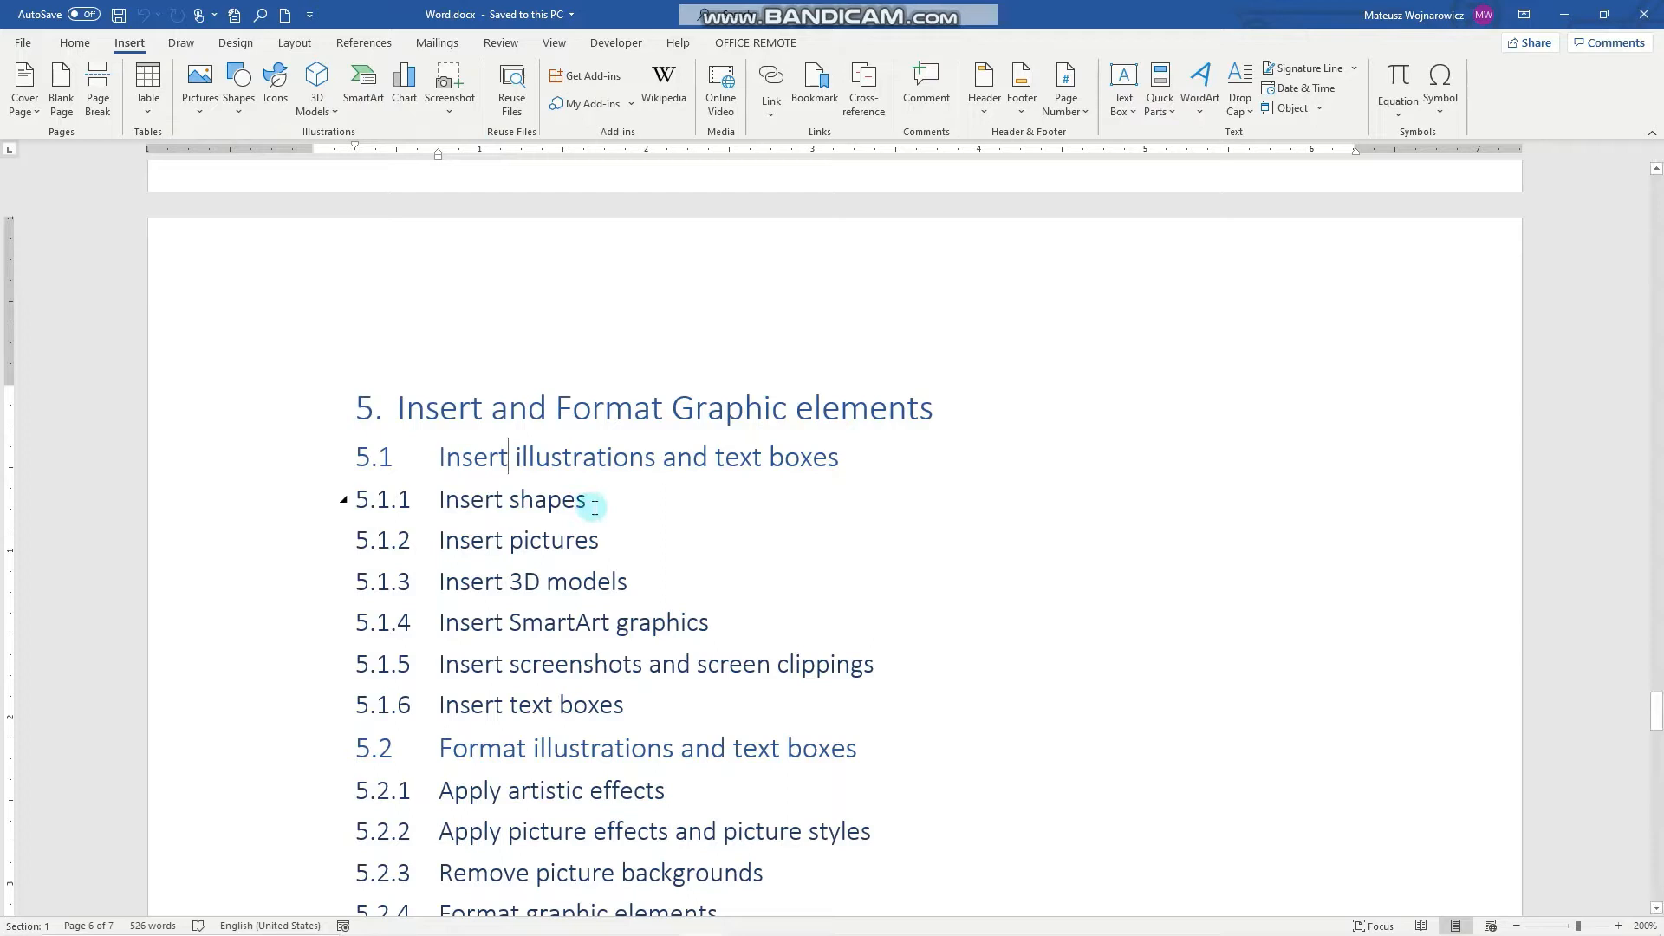
mouse_move(240, 82)
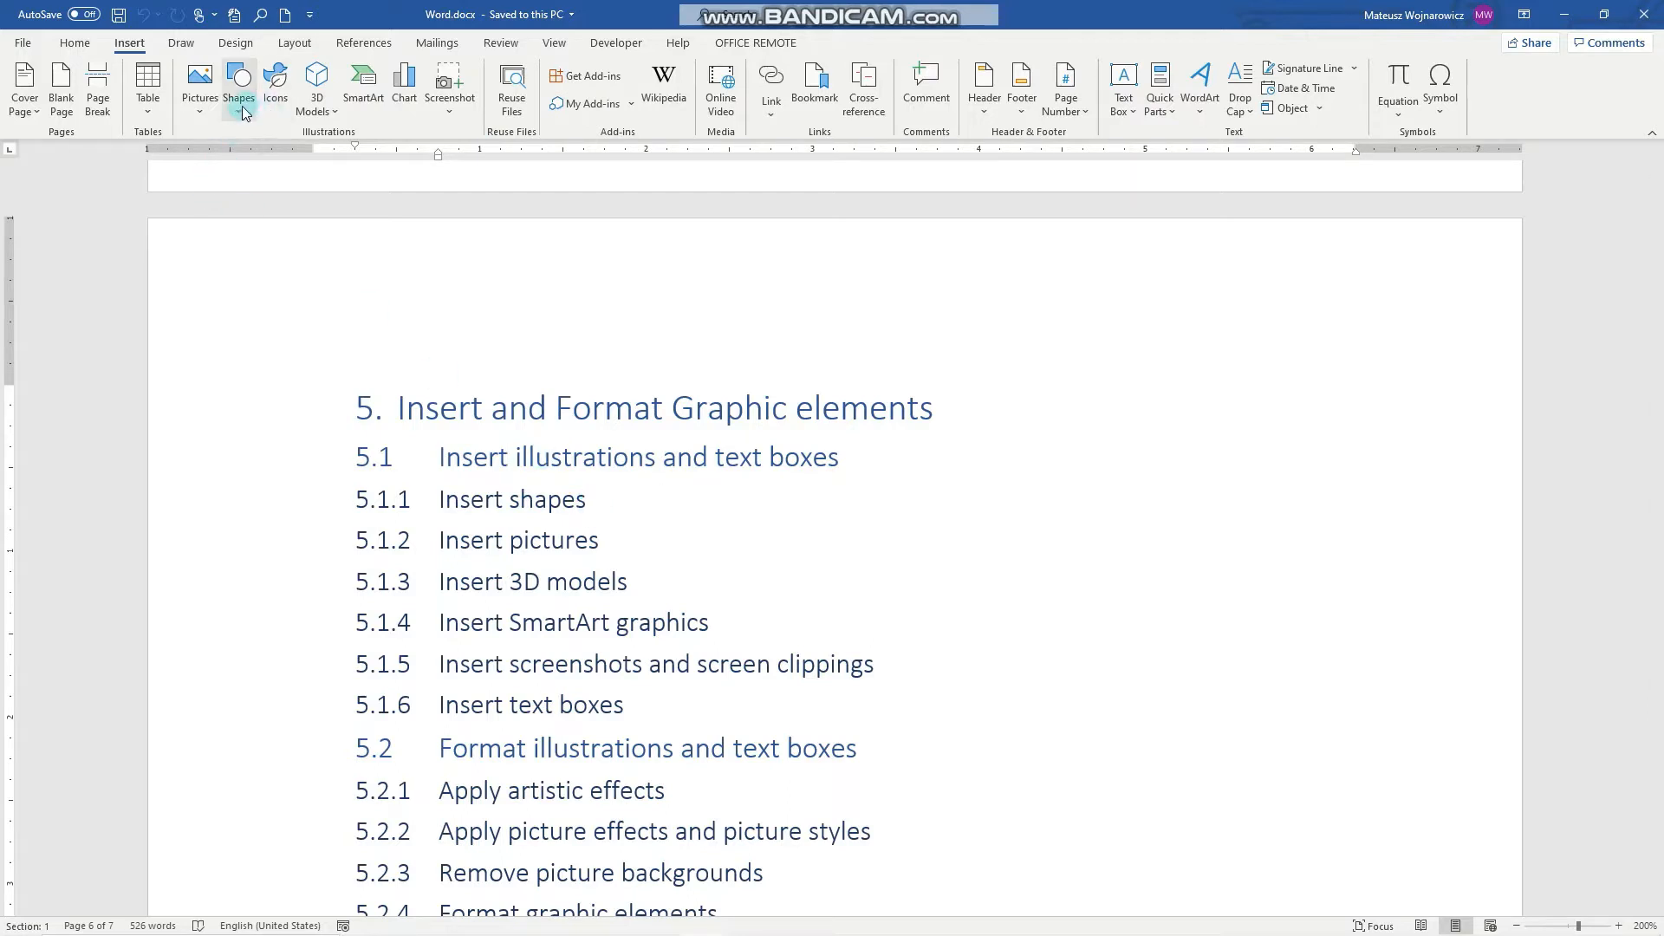
Step: Draw a blue Oval circle beside the section 5 outline list
left_click(240, 87)
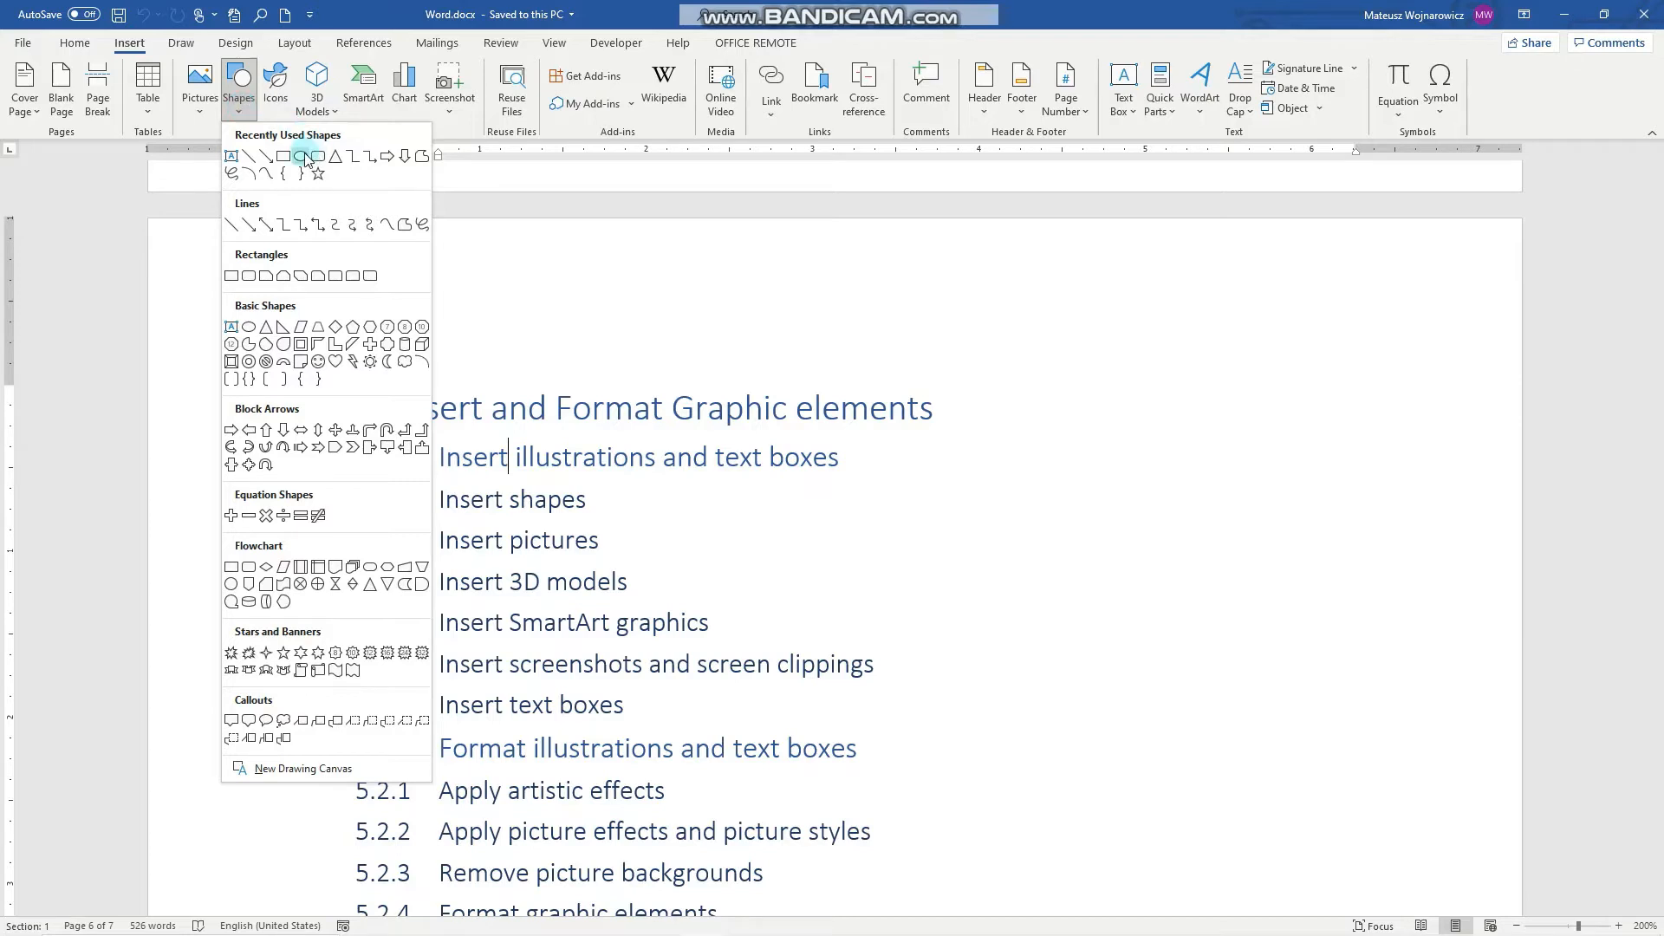
left_click(304, 157)
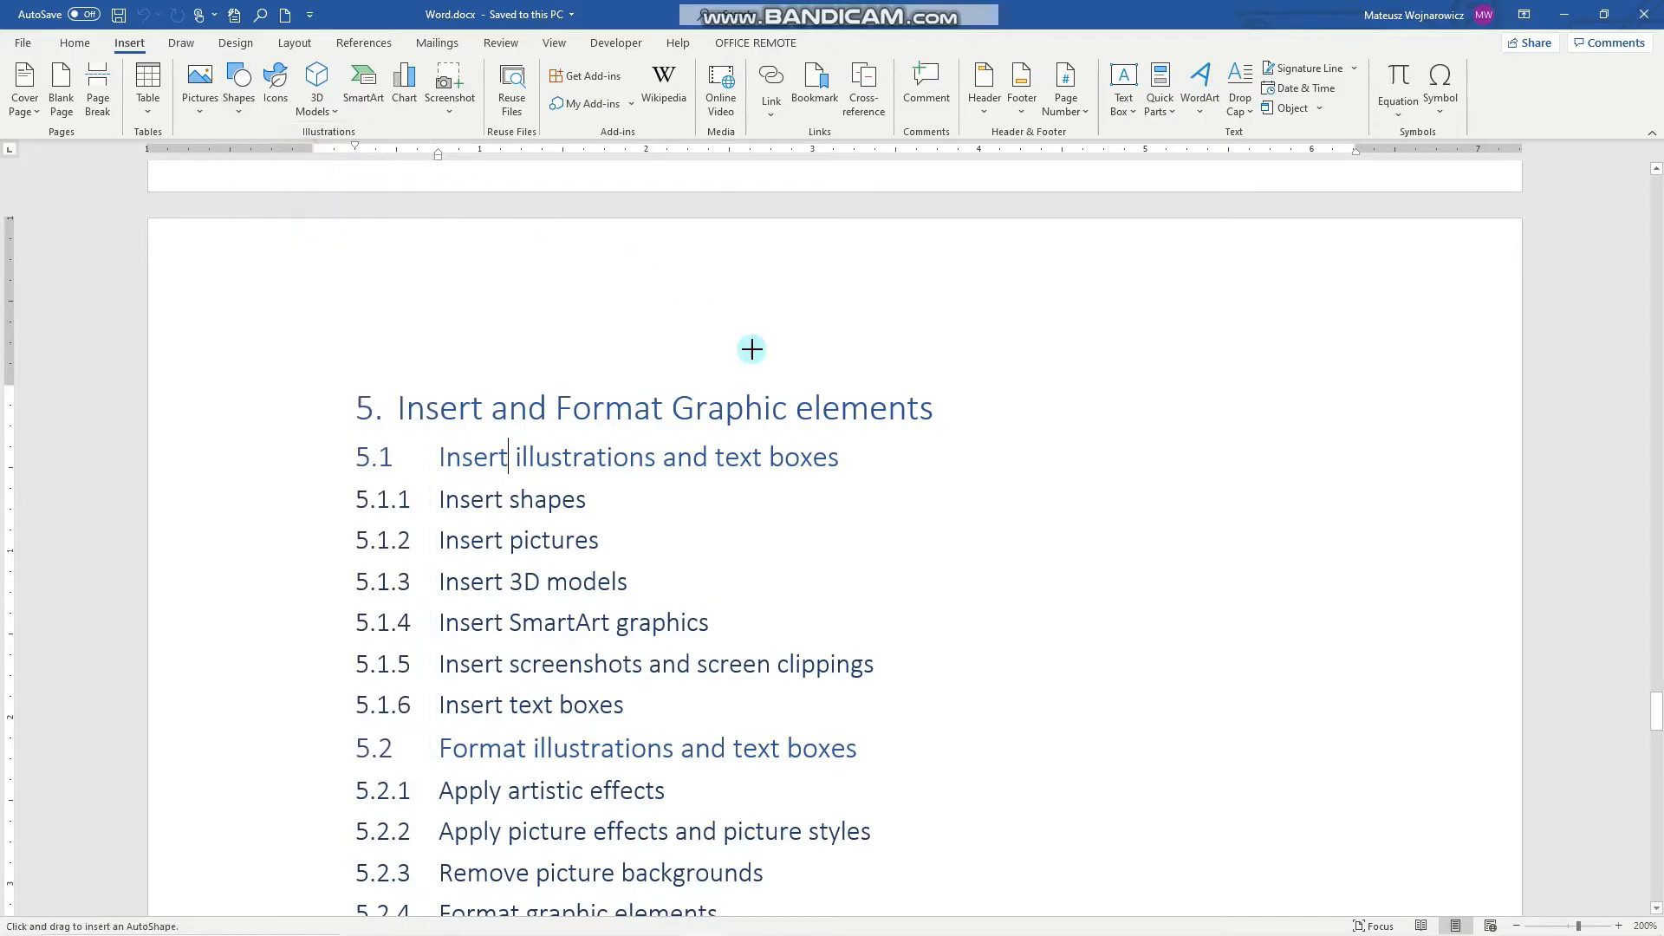
mouse_move(1005, 506)
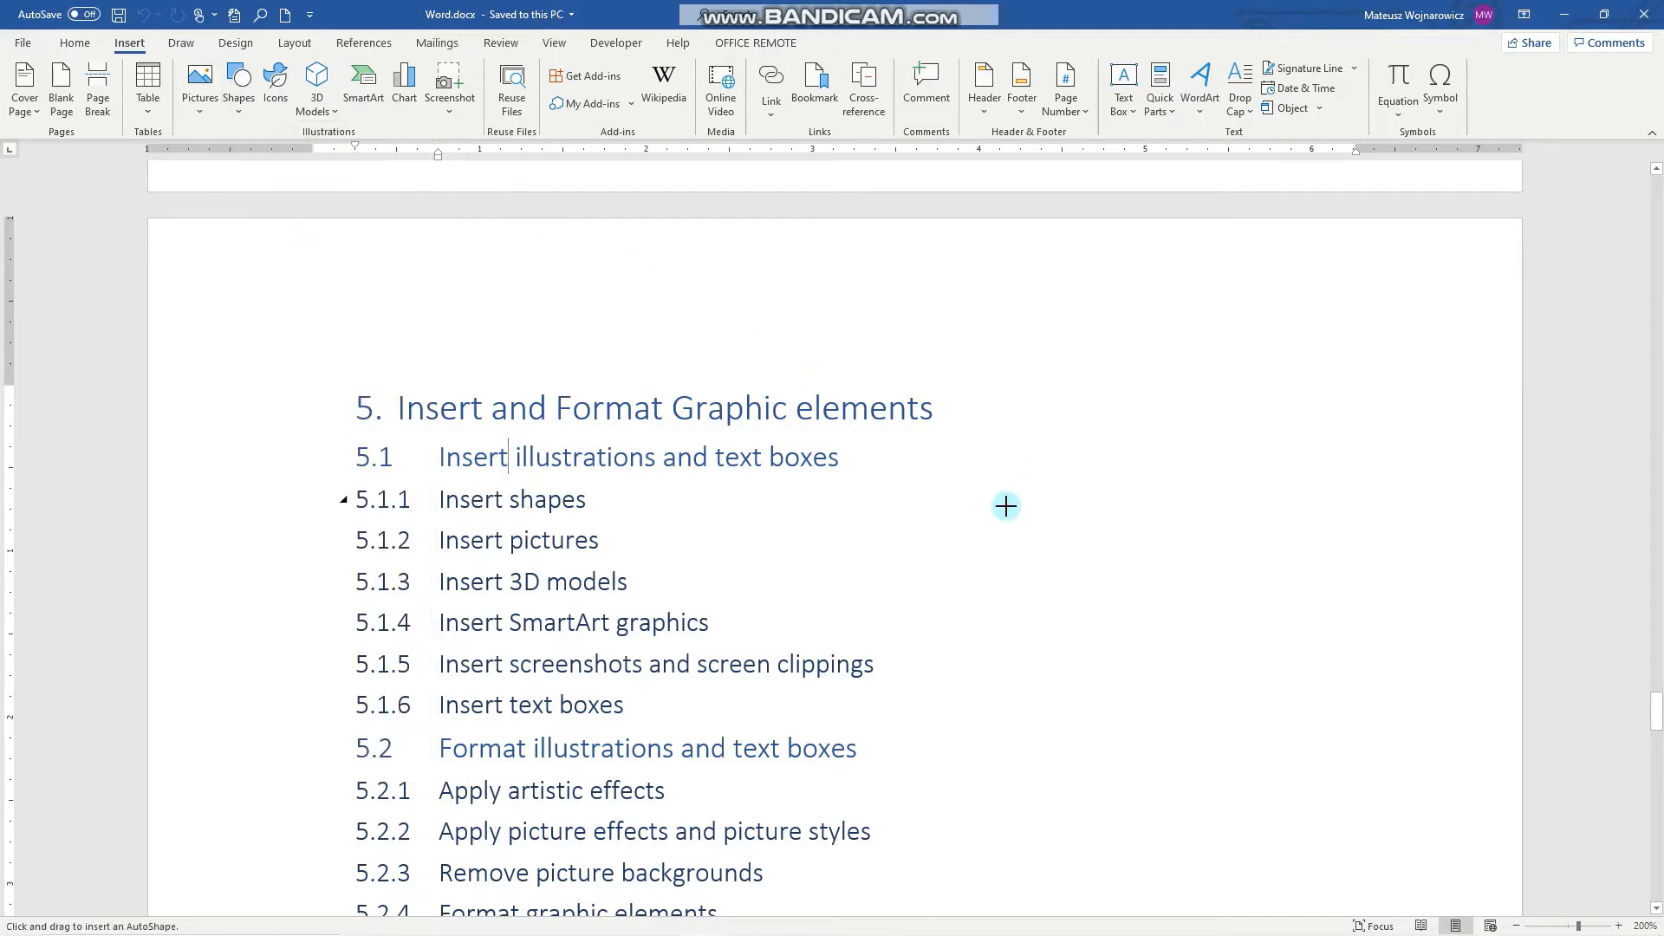
left_click_drag(1006, 506, 1103, 655)
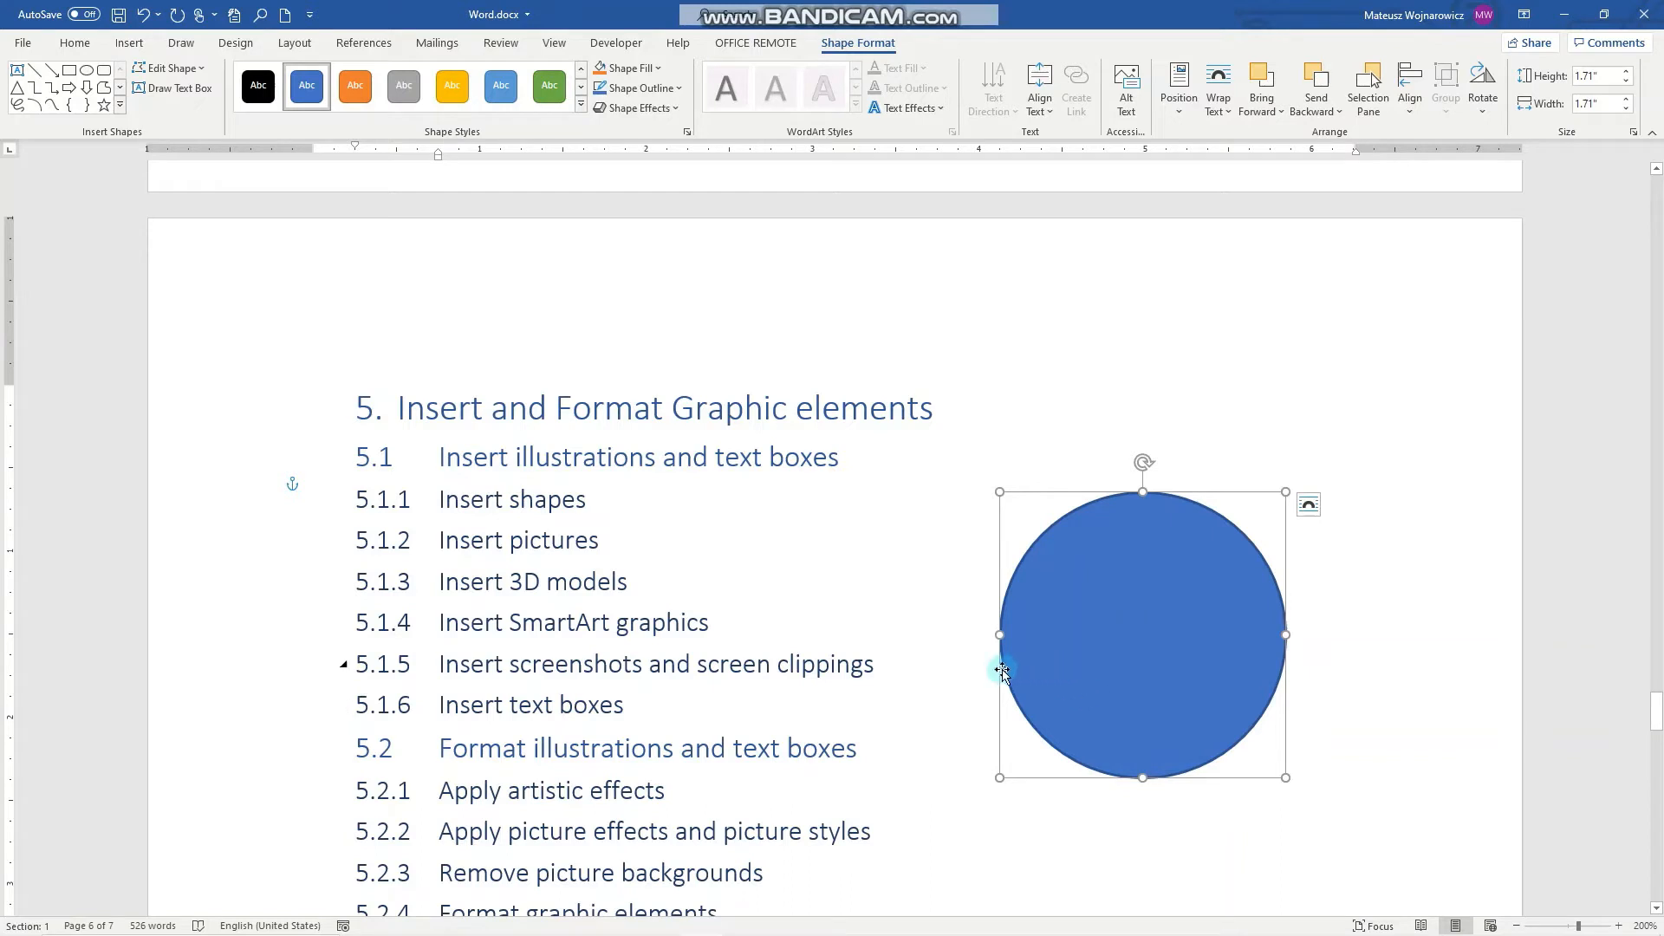
mouse_move(1146, 653)
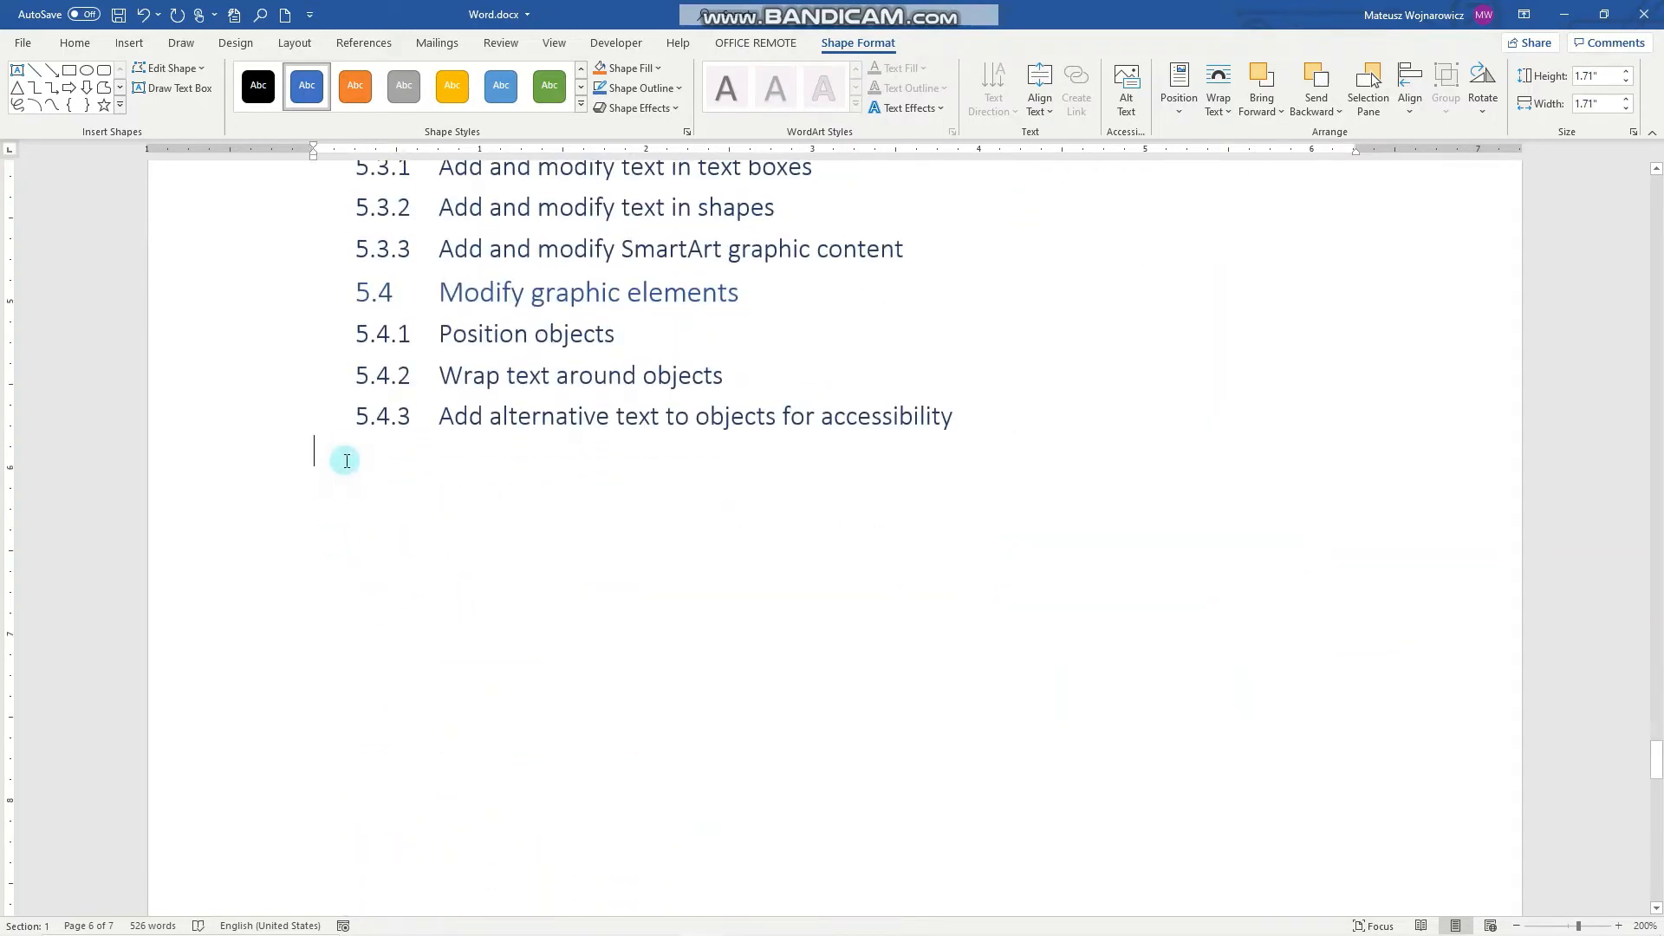
Step: Open the Online Pictures search with its Bing category thumbnails
left_click(134, 42)
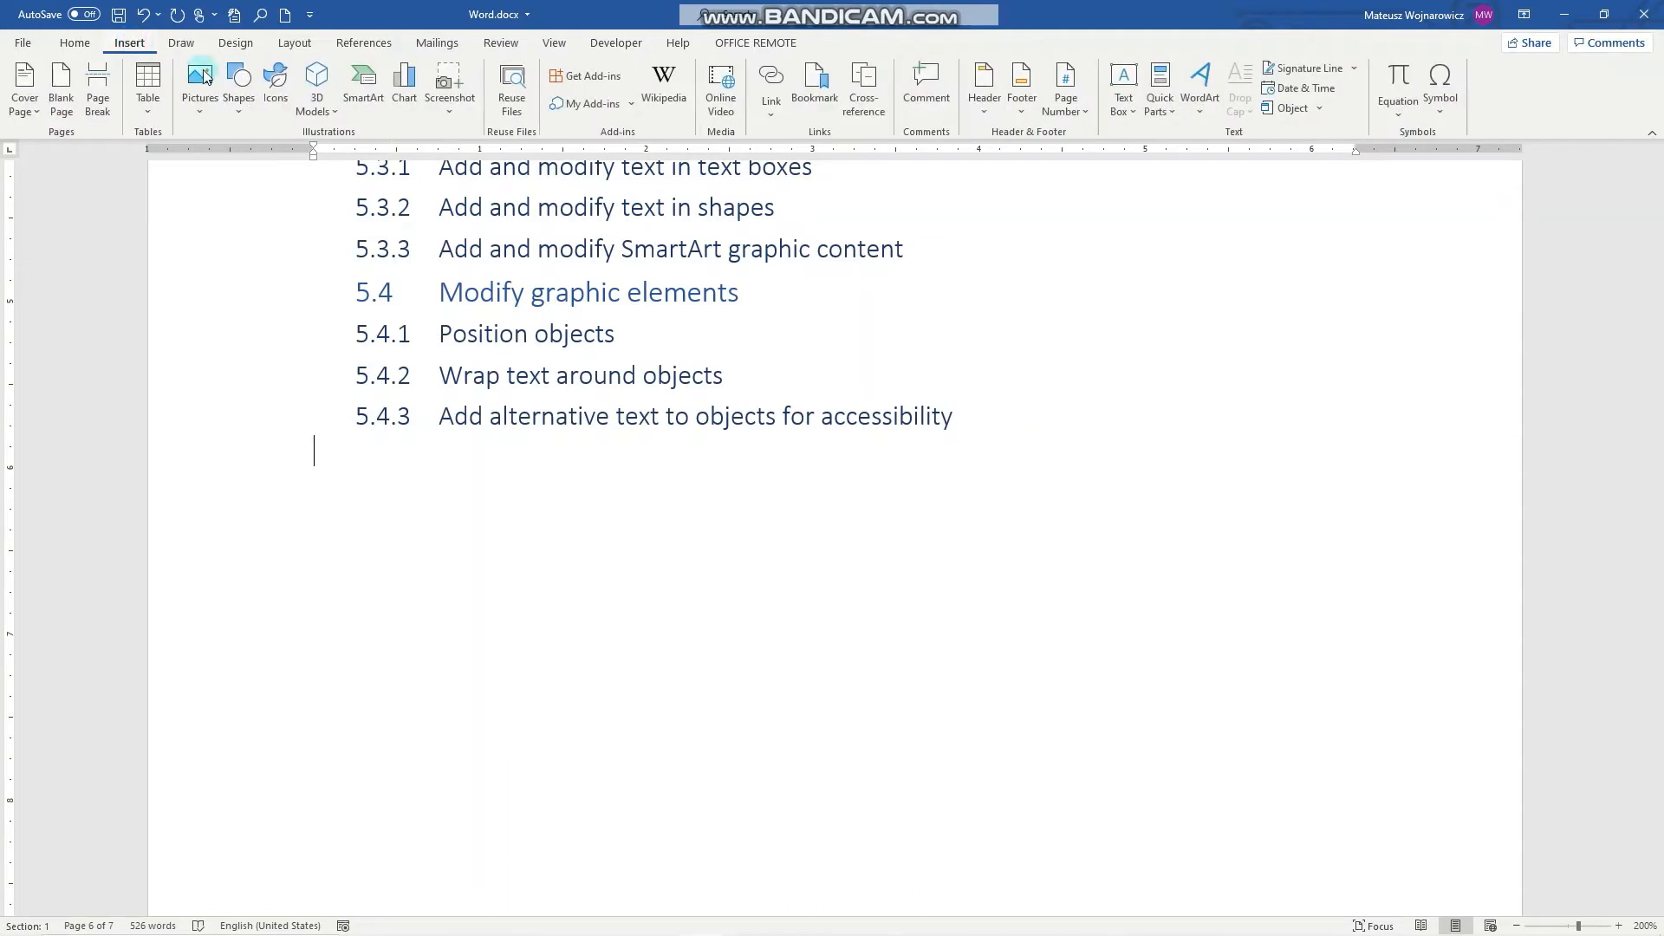
mouse_move(202, 104)
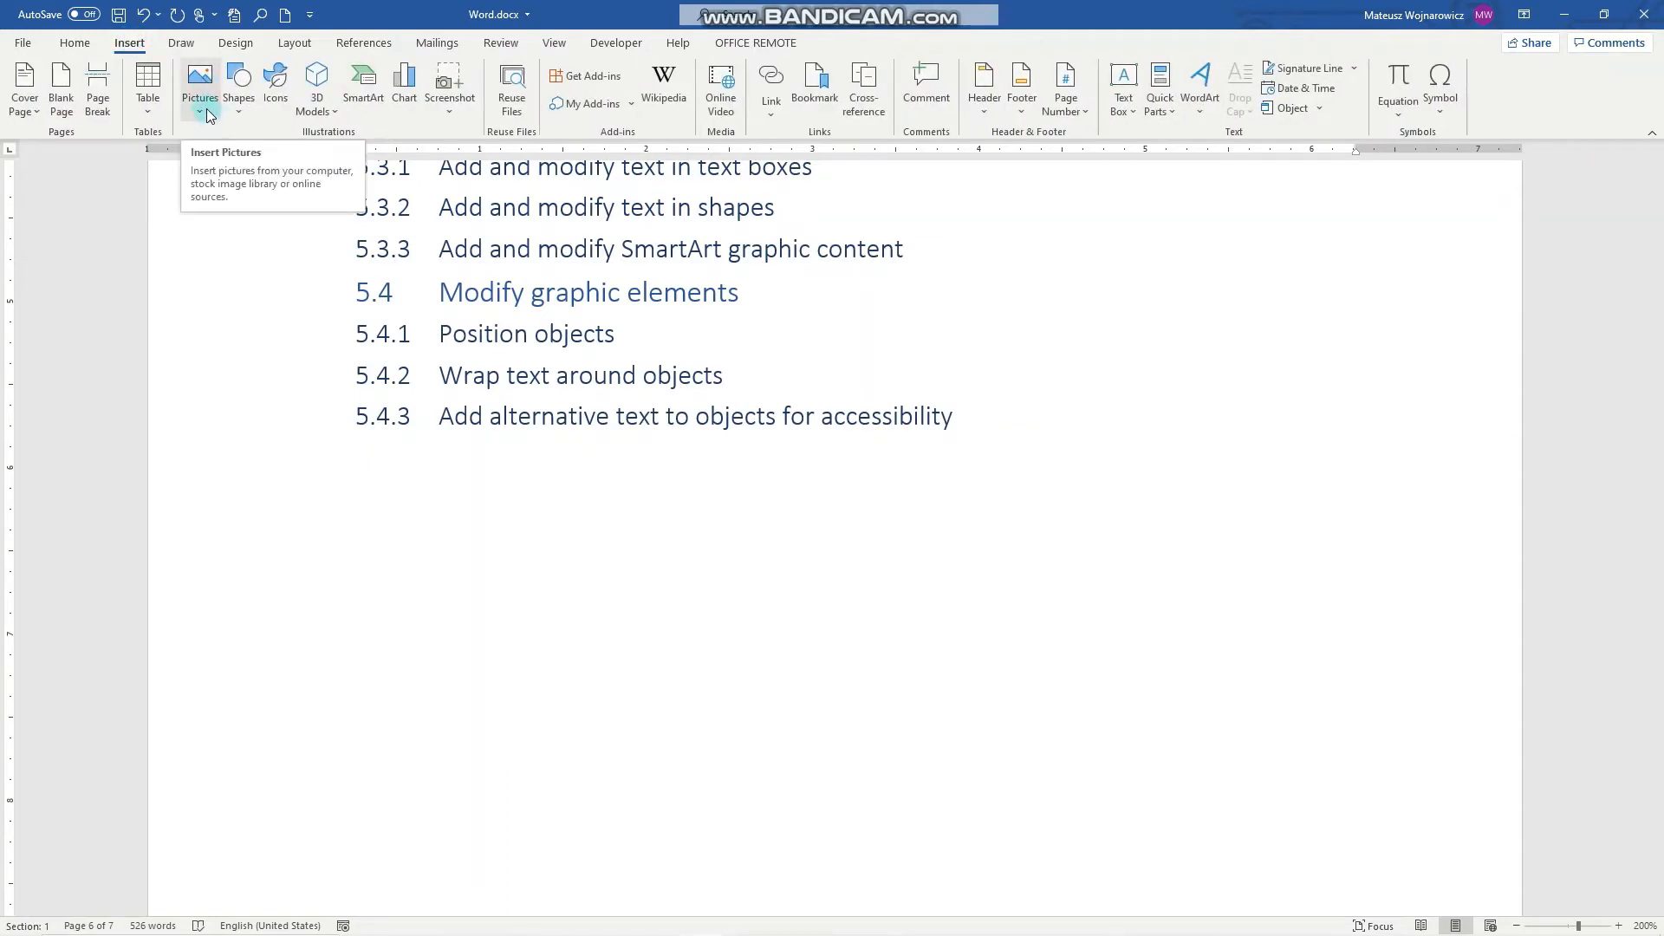
left_click(201, 111)
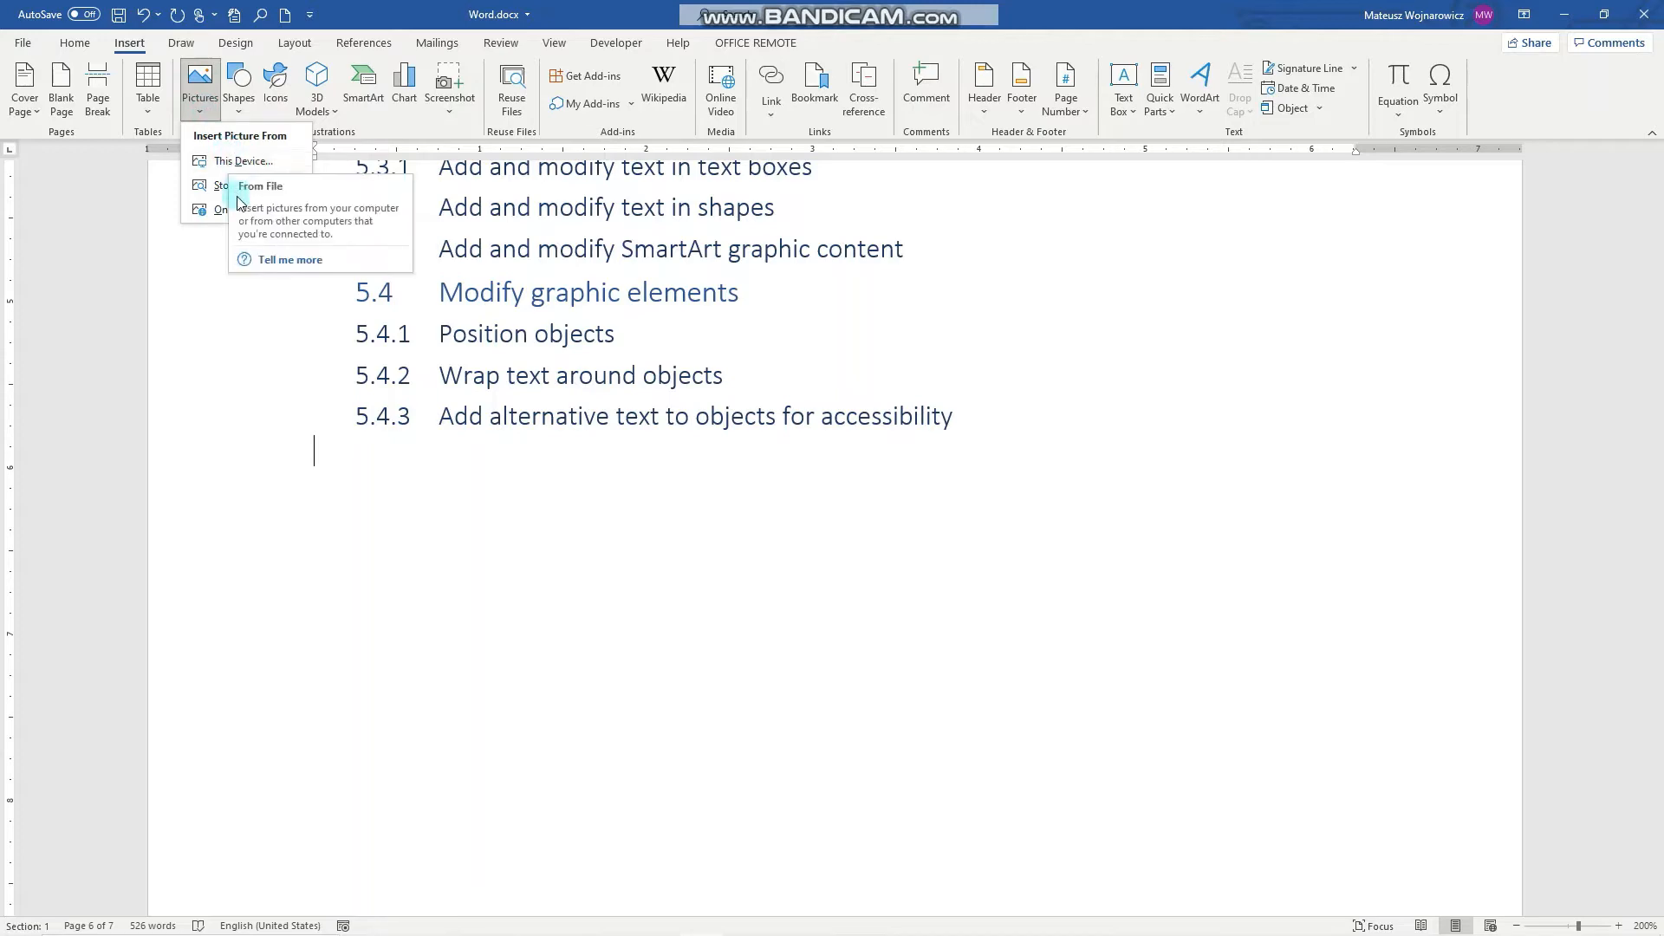
left_click(215, 209)
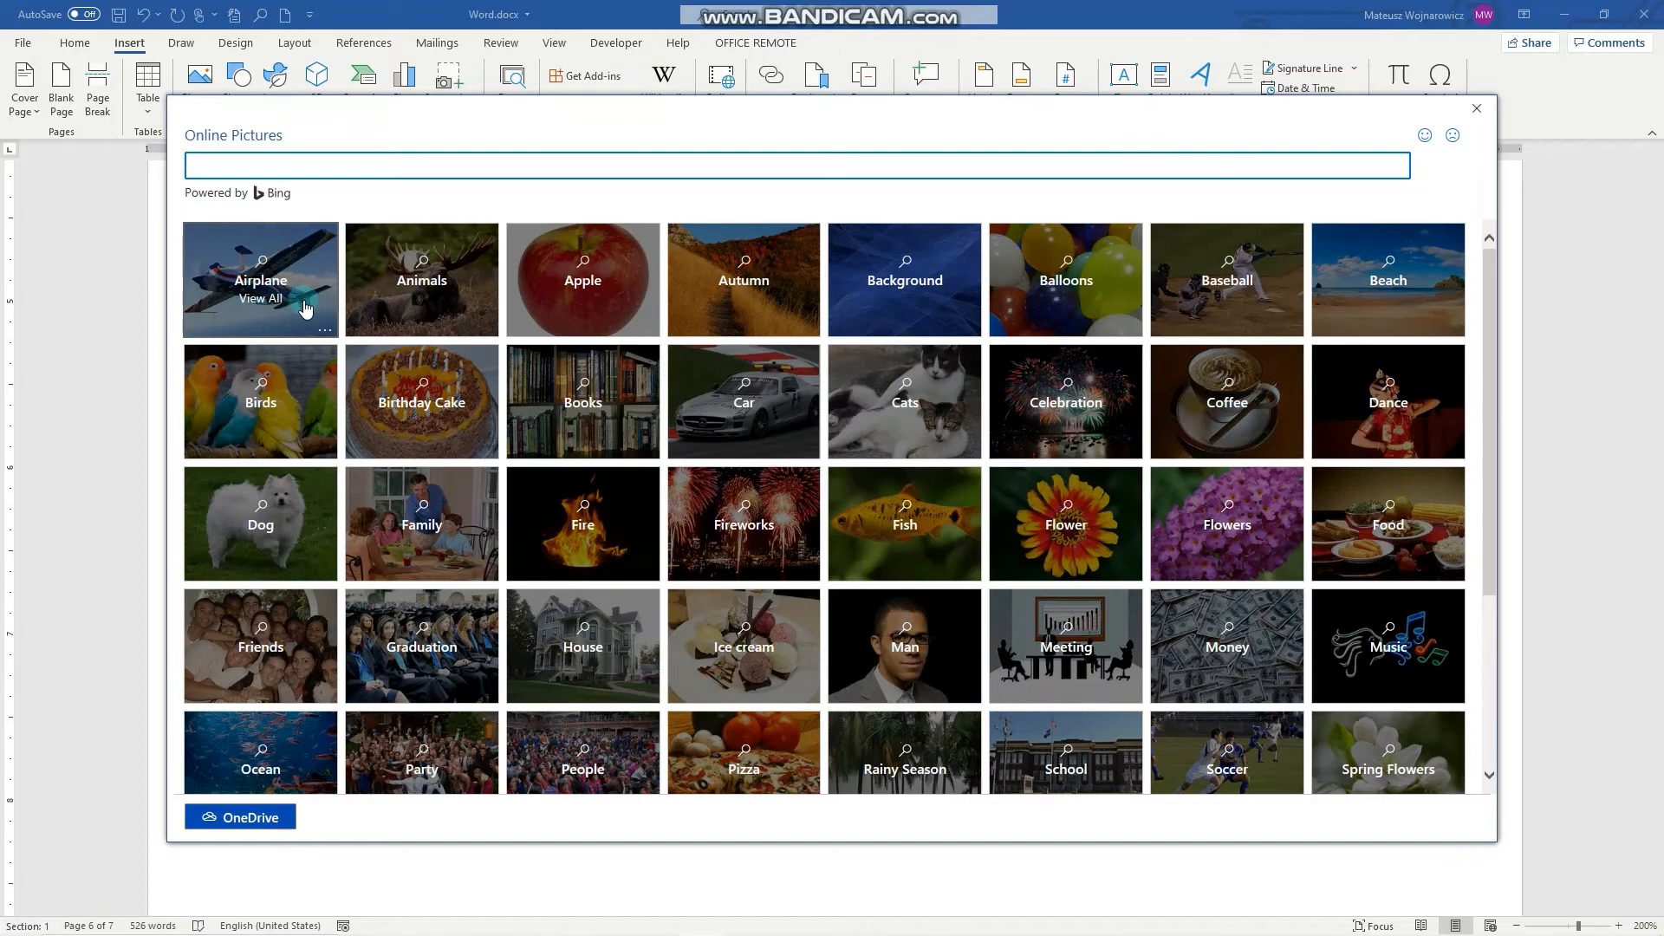
Step: Insert the British Airways jet photo from Airplane pictures, shrunk to about half size
left_click(260, 279)
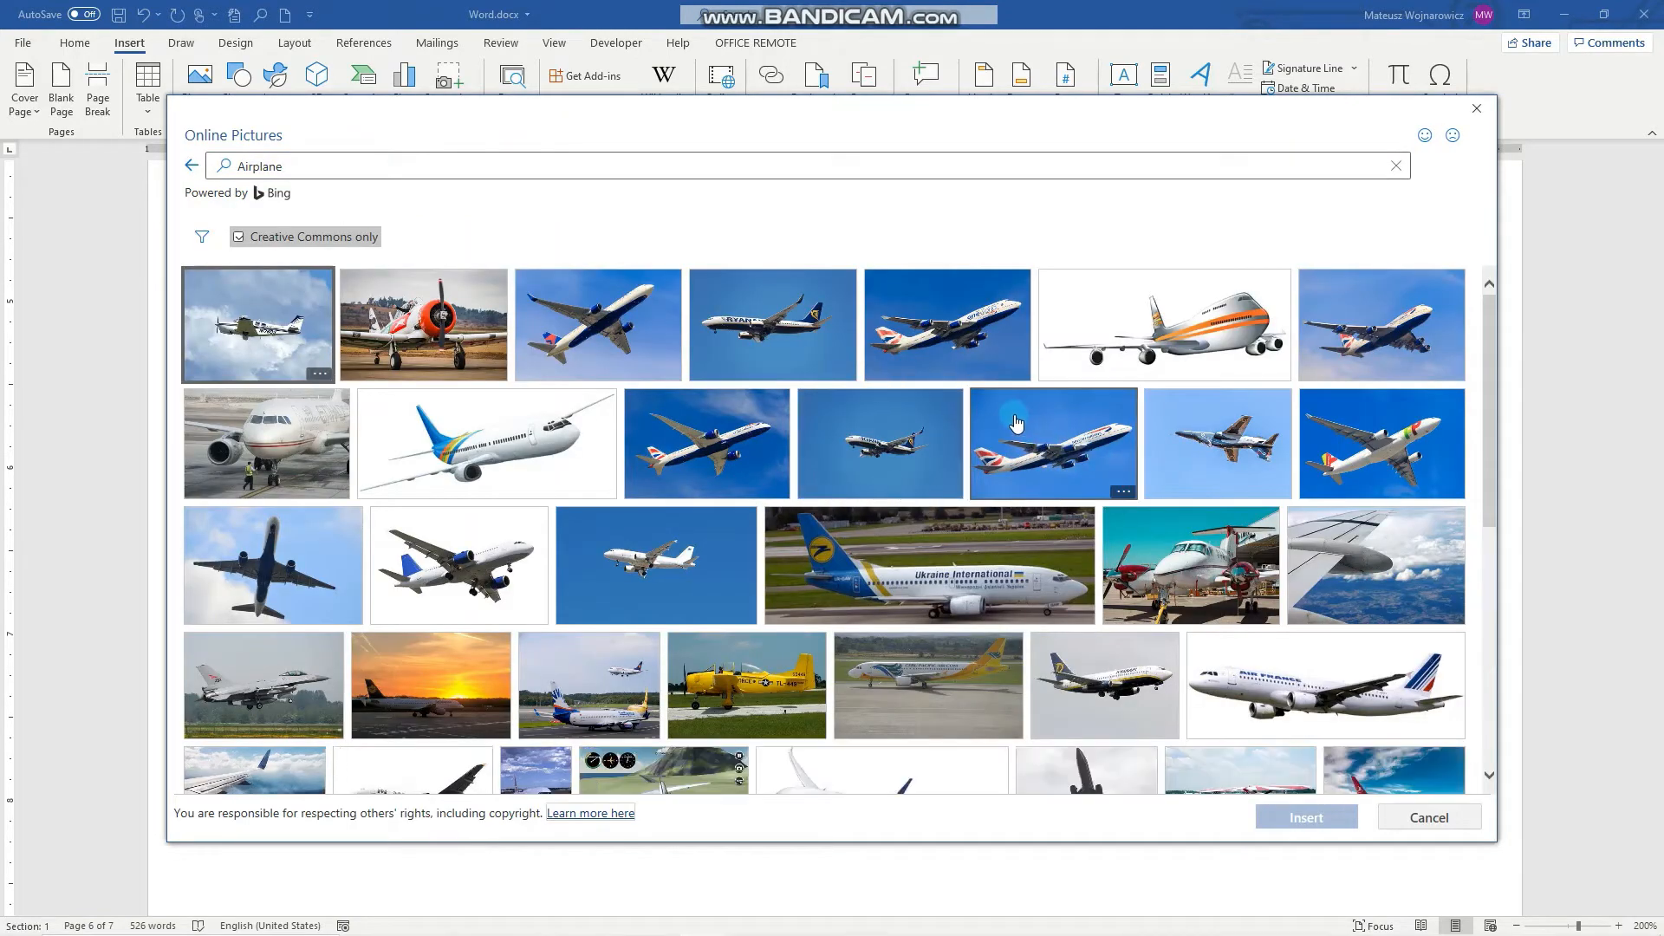
left_click(1052, 442)
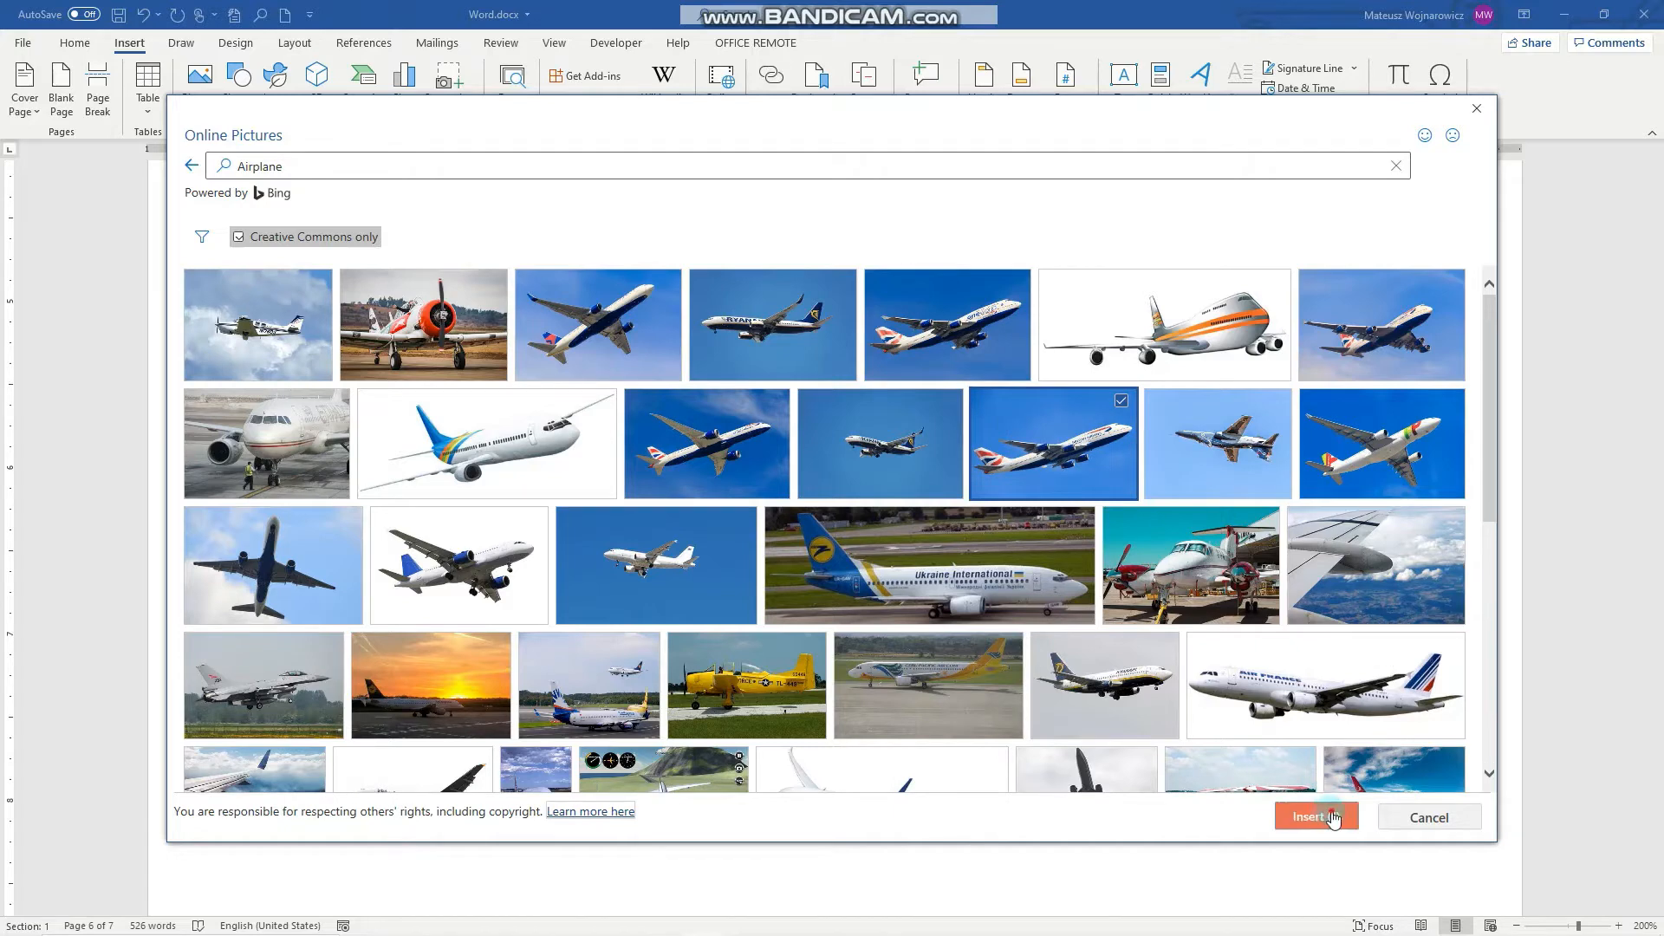
left_click(1310, 816)
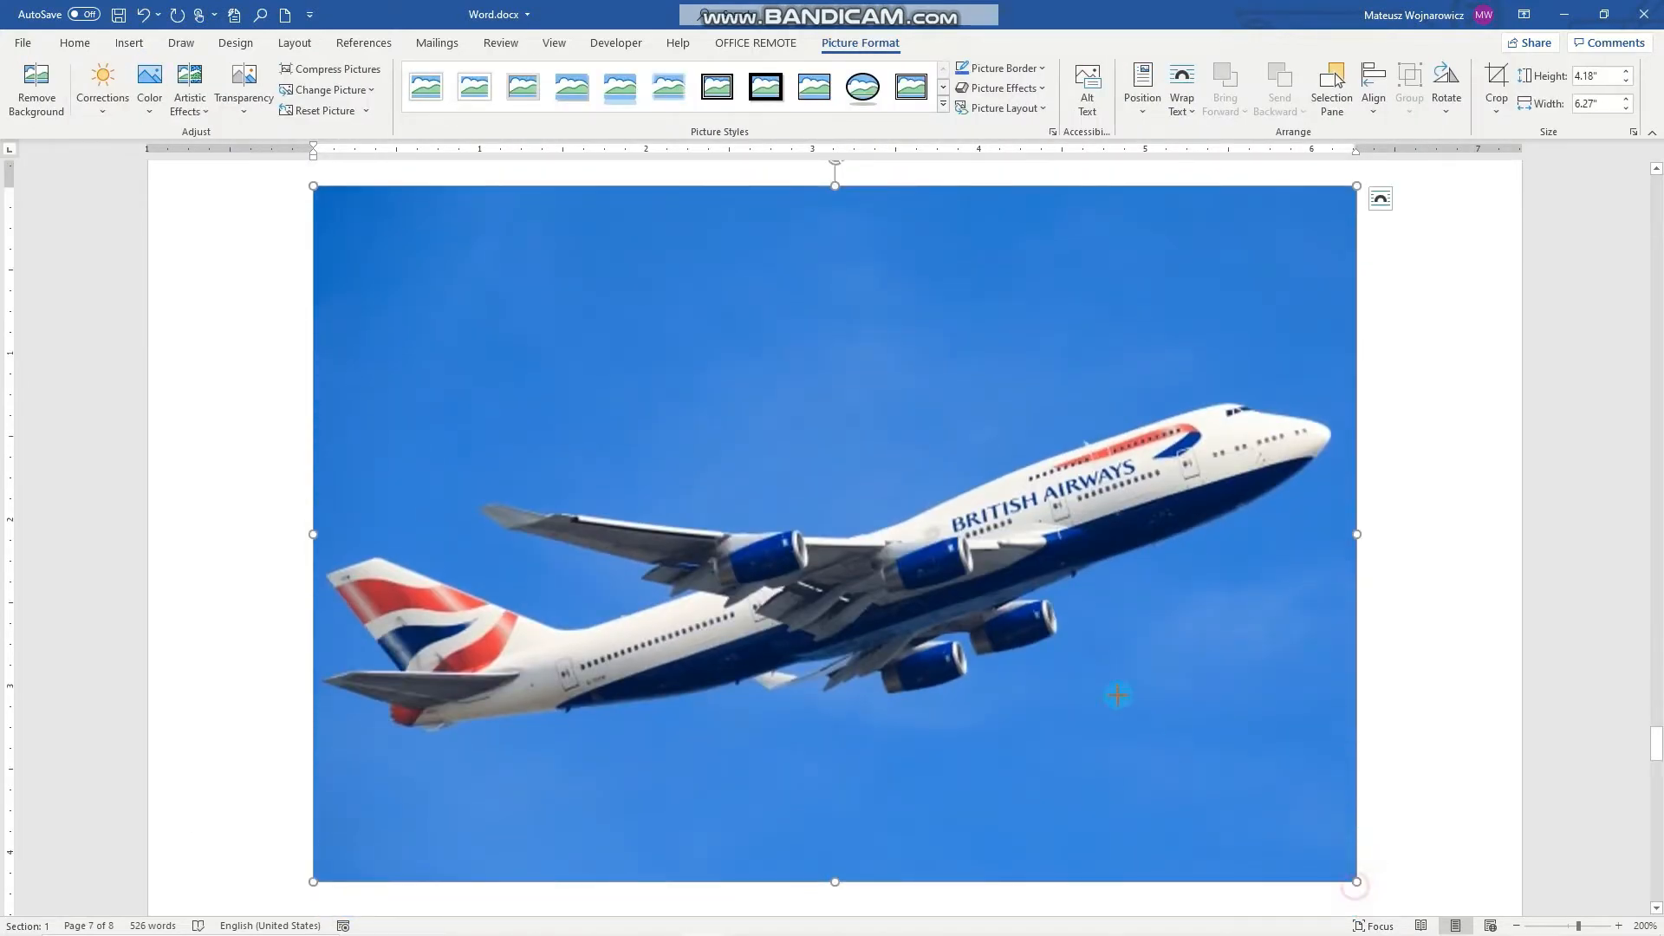
left_click_drag(1355, 879, 869, 533)
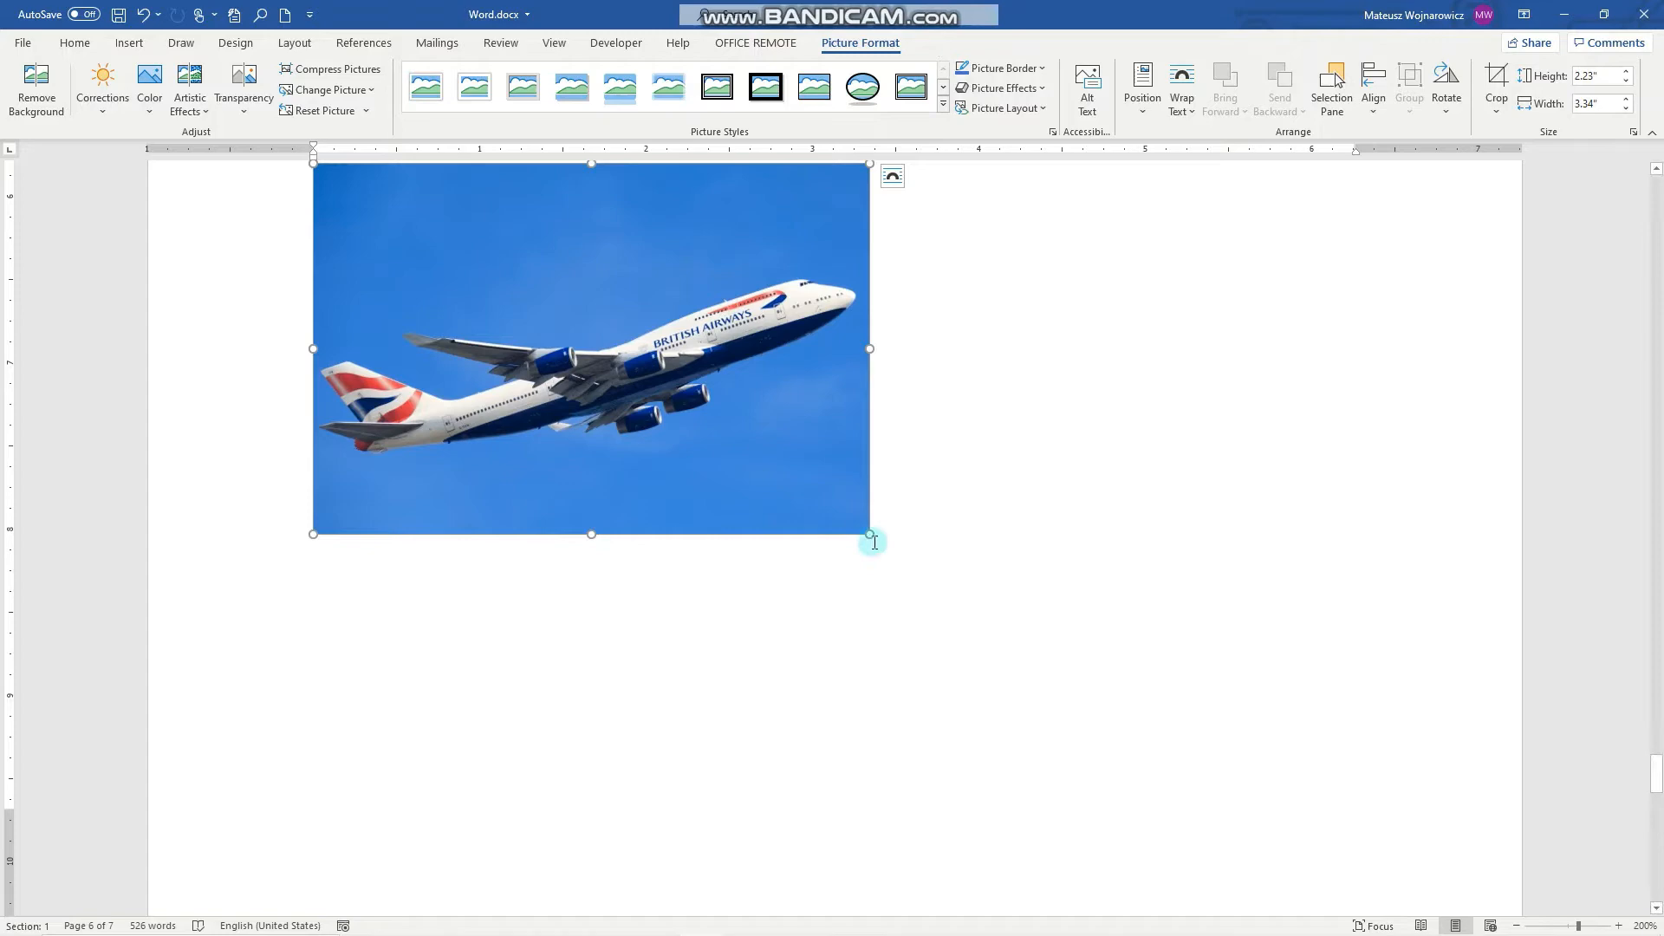
left_click_drag(869, 534, 1011, 817)
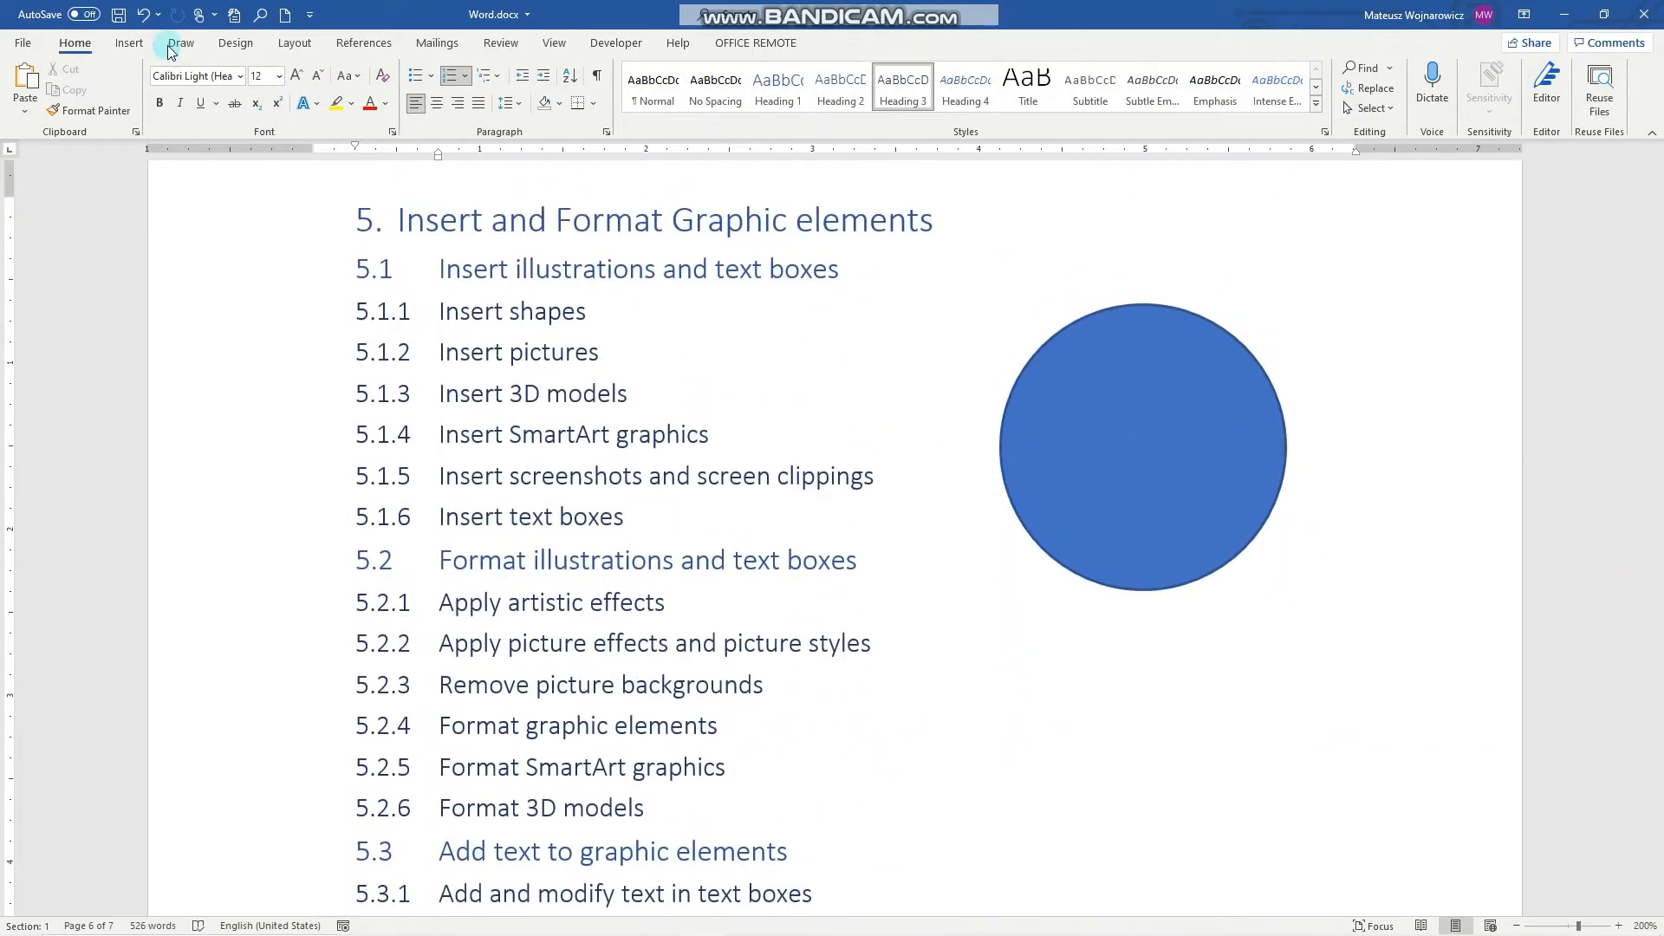
Step: Open the Insert 3D Model dialog for This Device, showing the 3D Objects folder
left_click(127, 42)
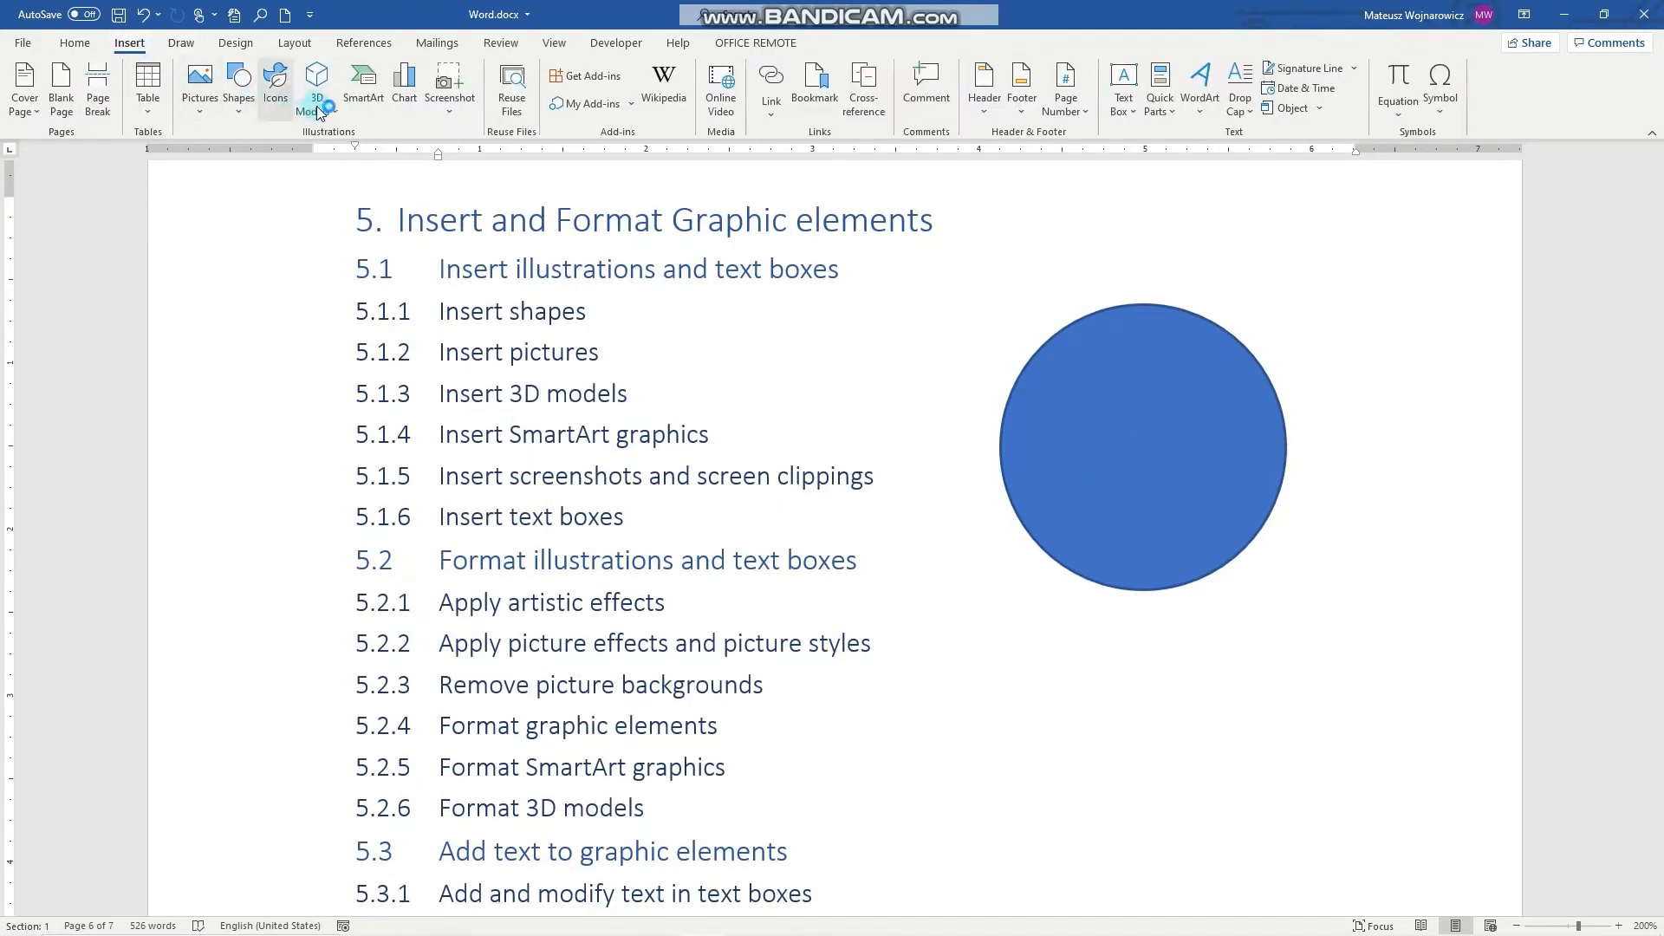
left_click(315, 78)
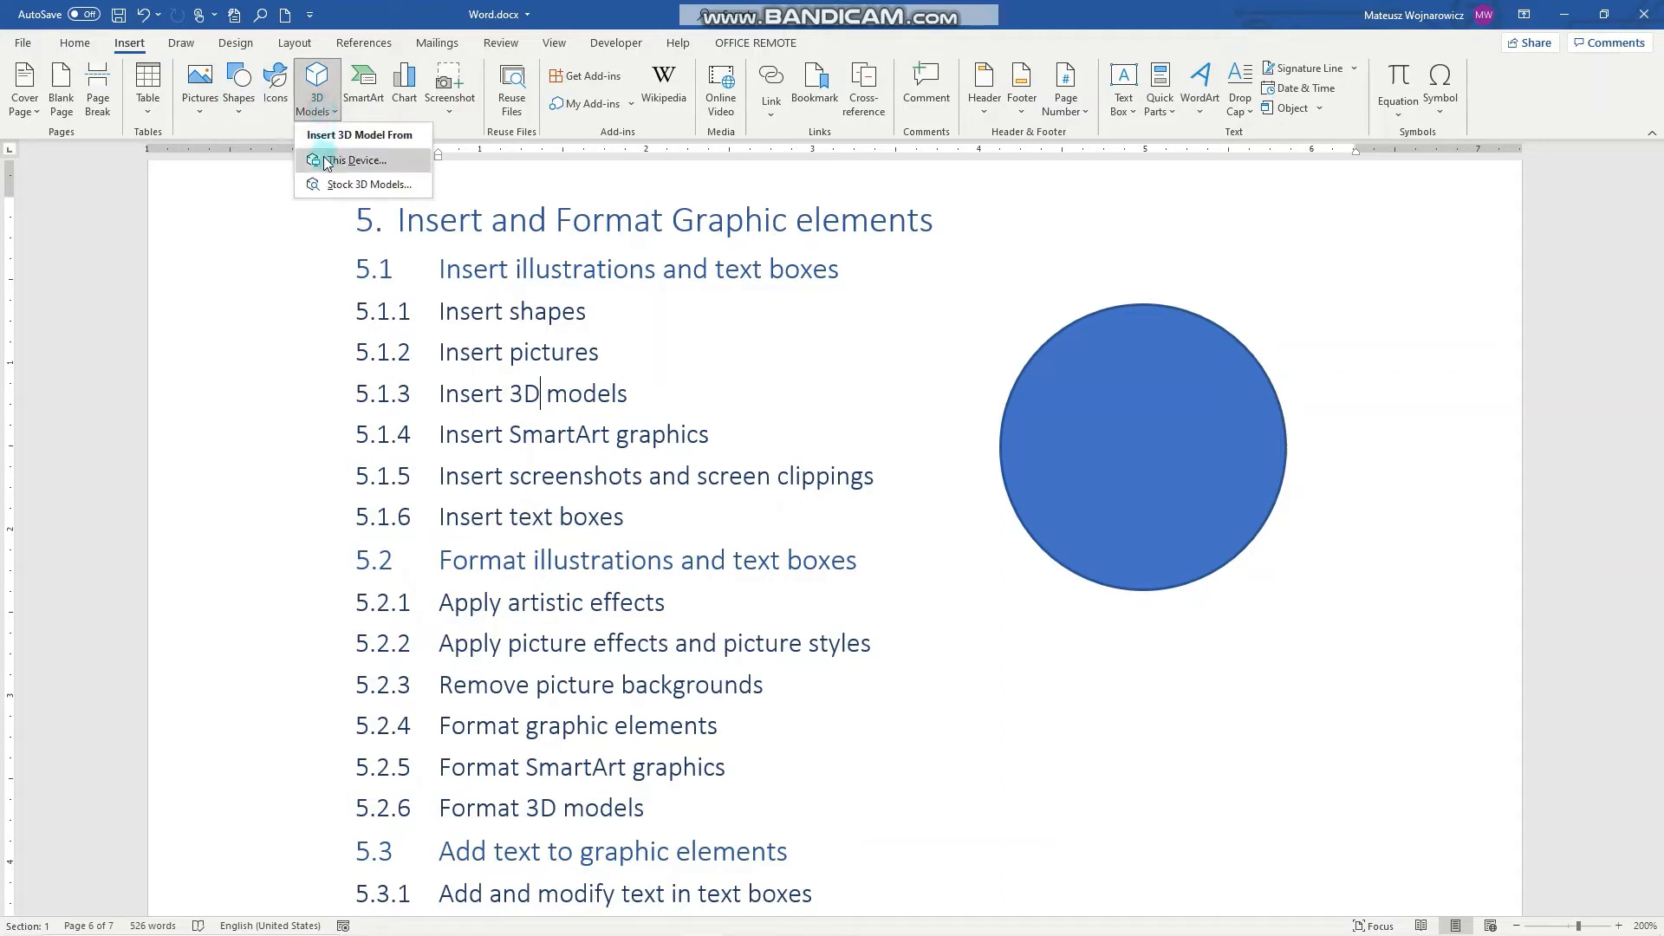
mouse_move(374, 188)
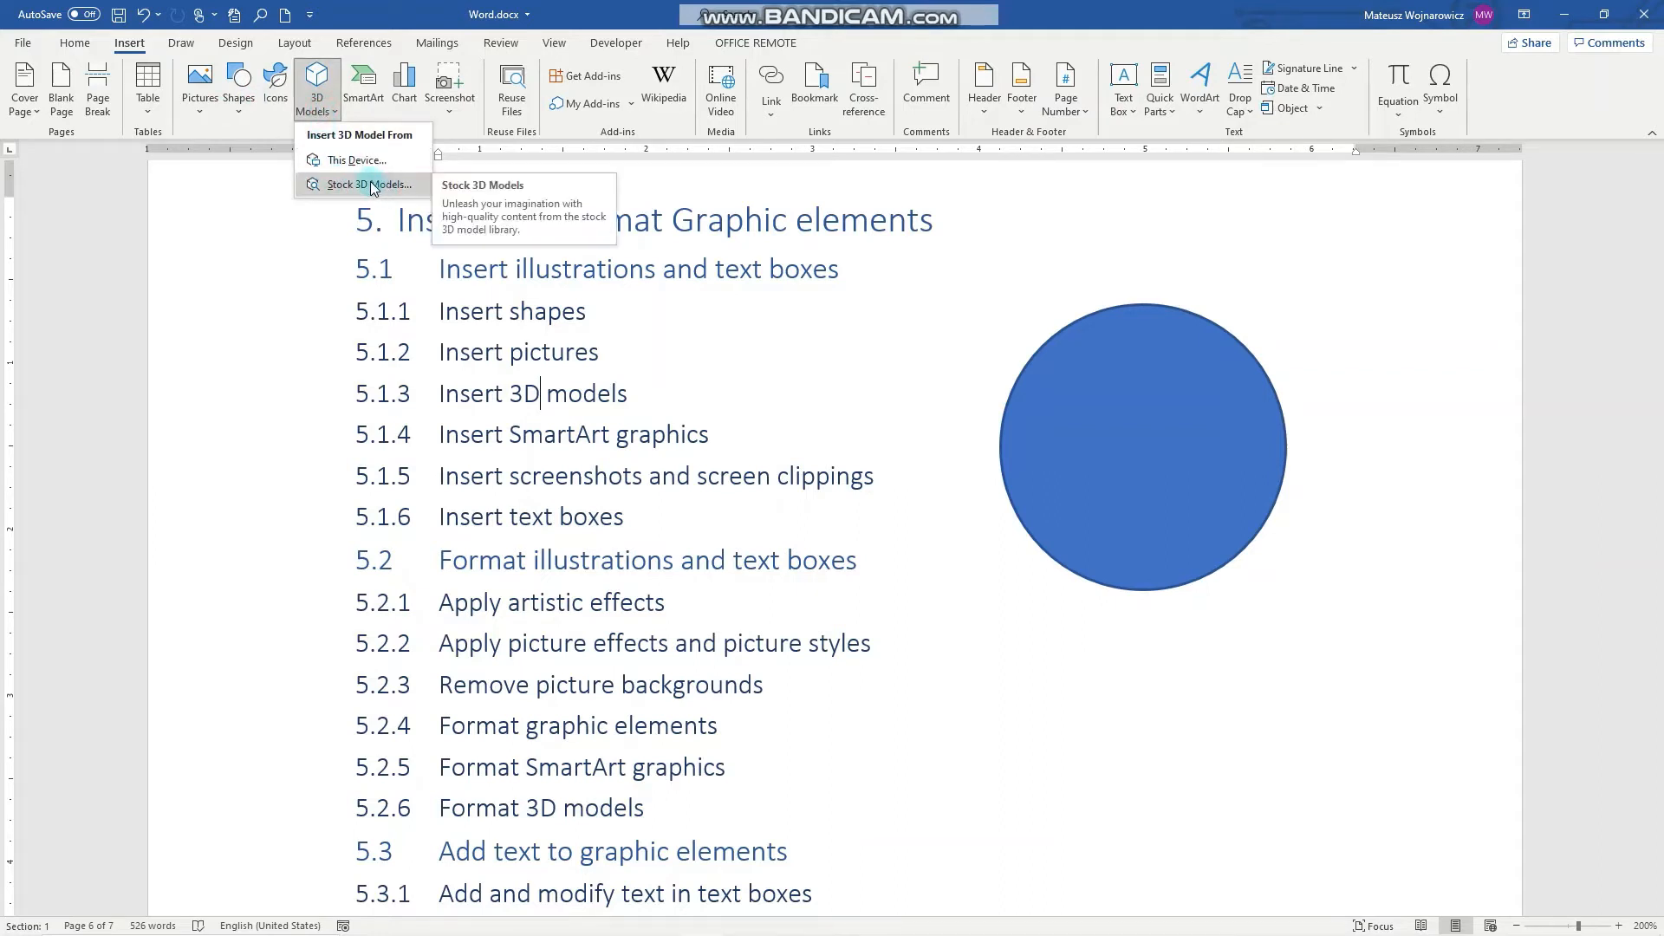
left_click(361, 185)
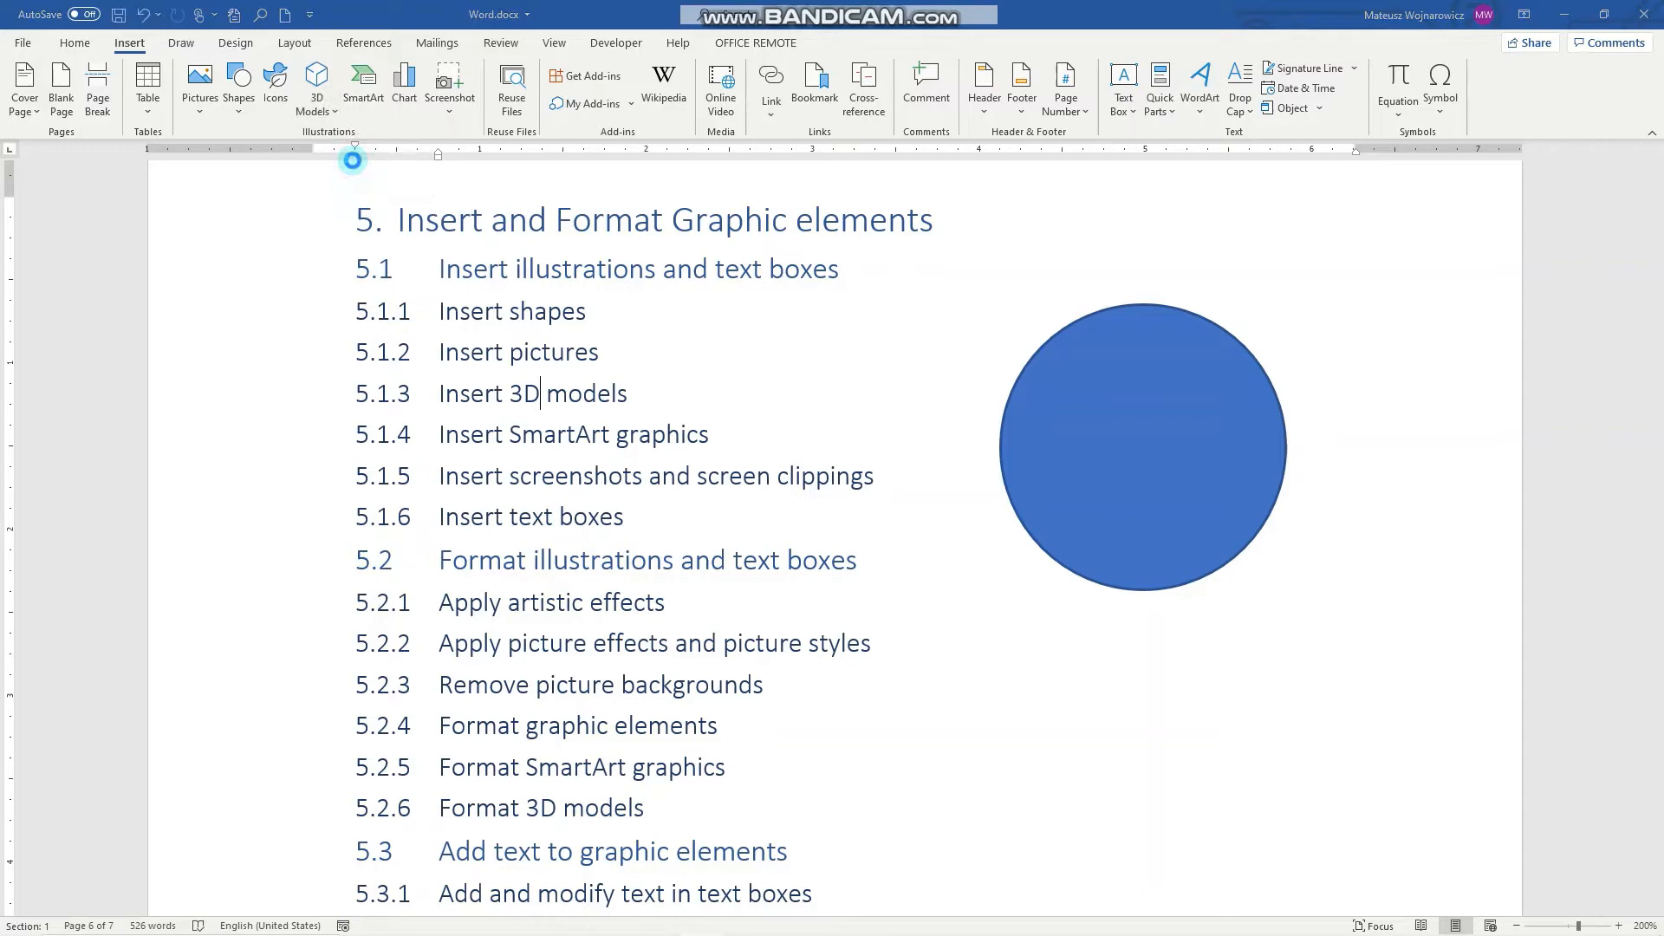
left_click(316, 78)
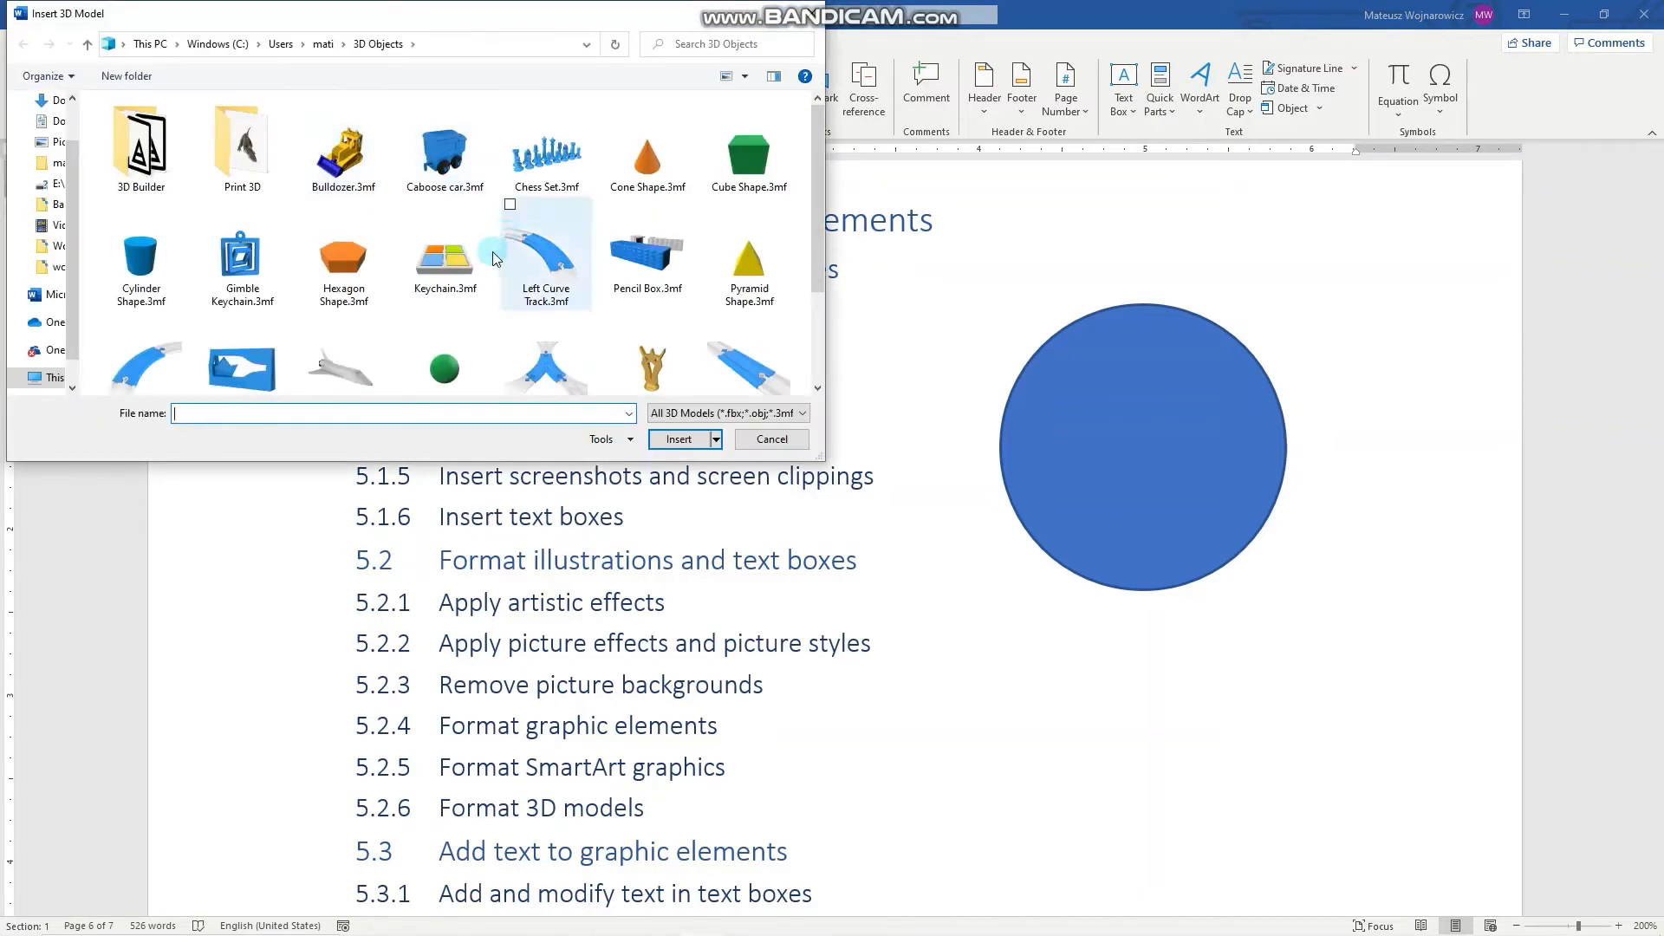
Step: Insert the Keychain 3D model and move it below the blue circle
left_click(772, 439)
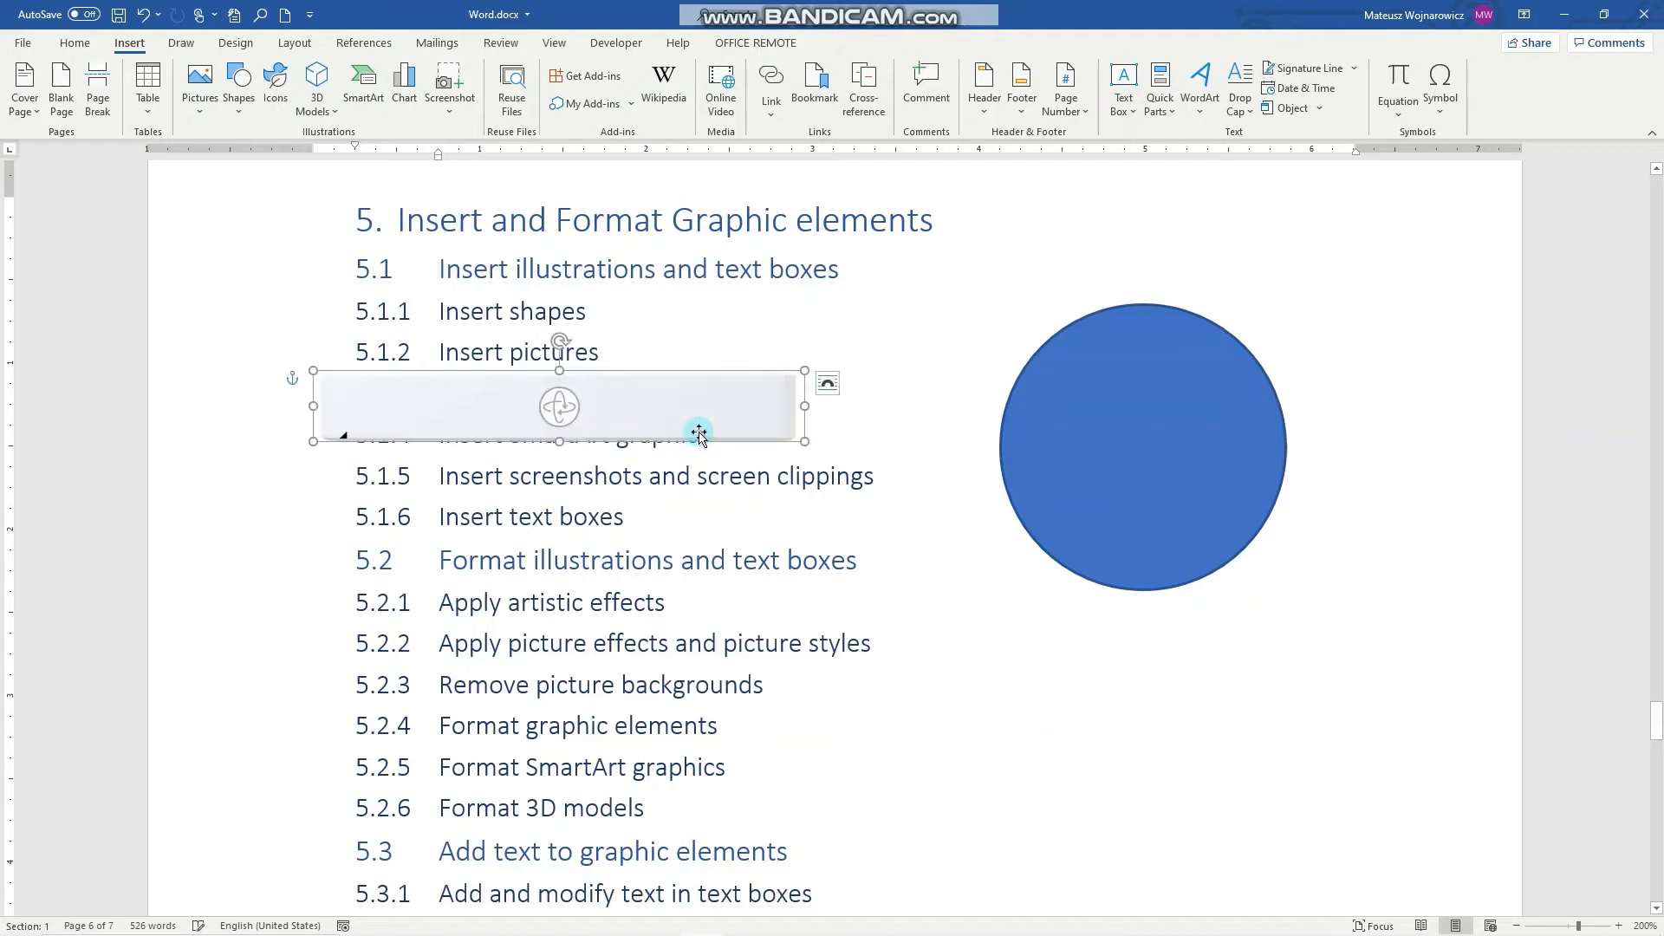
left_click_drag(698, 435, 1314, 695)
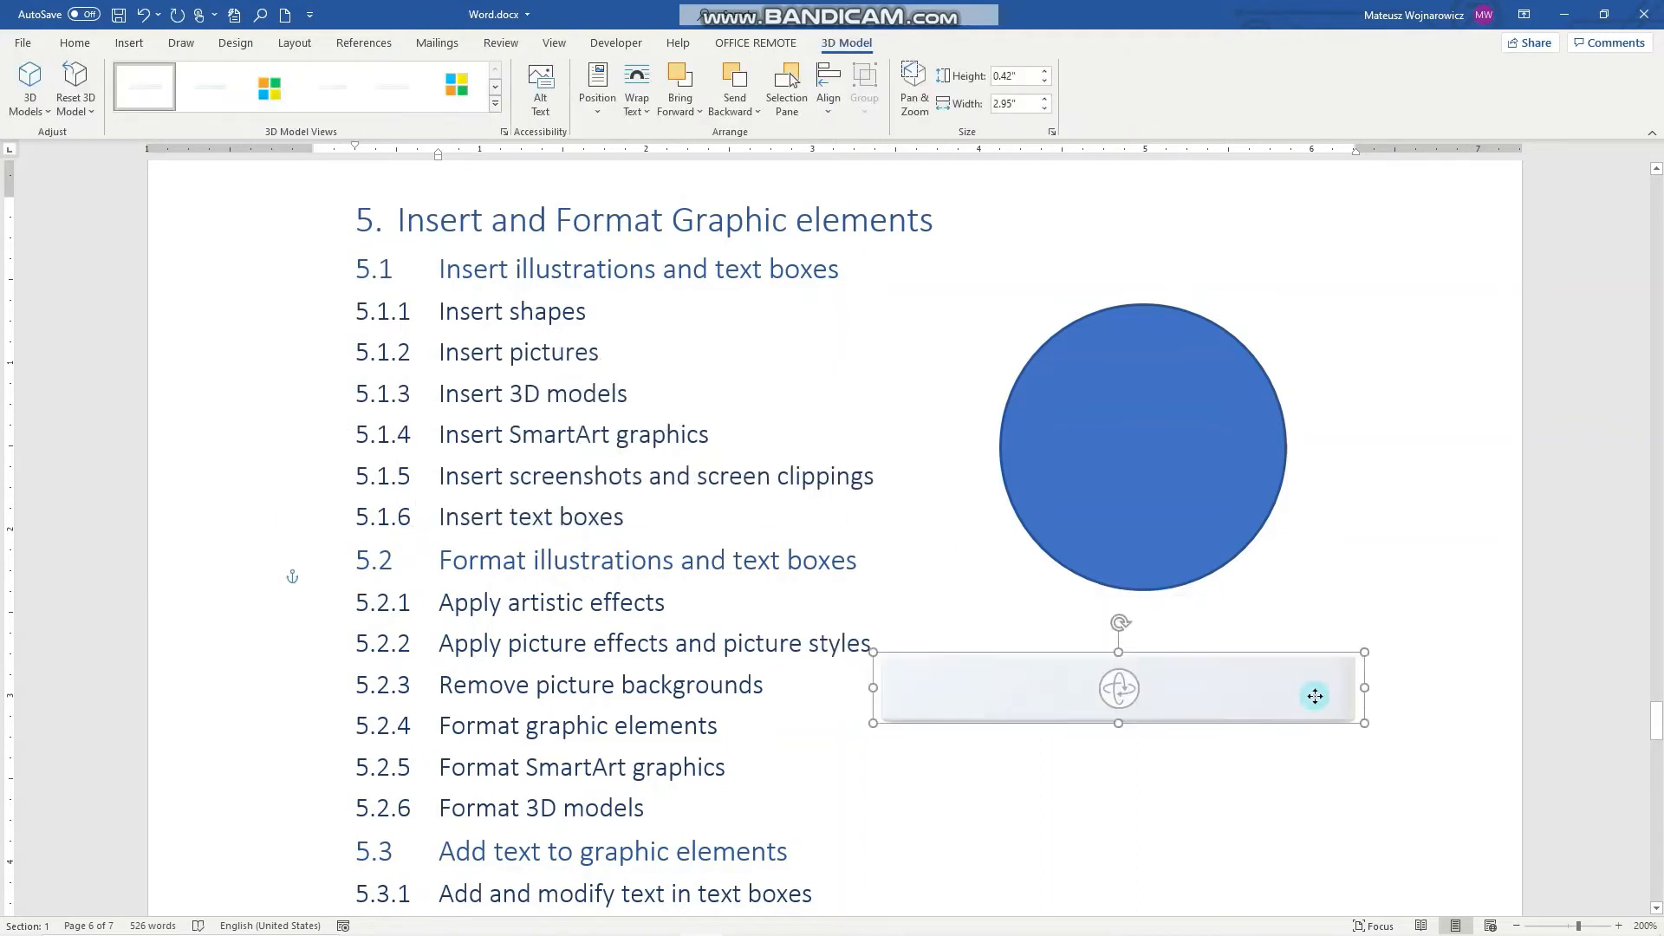
left_click_drag(1316, 696, 1174, 714)
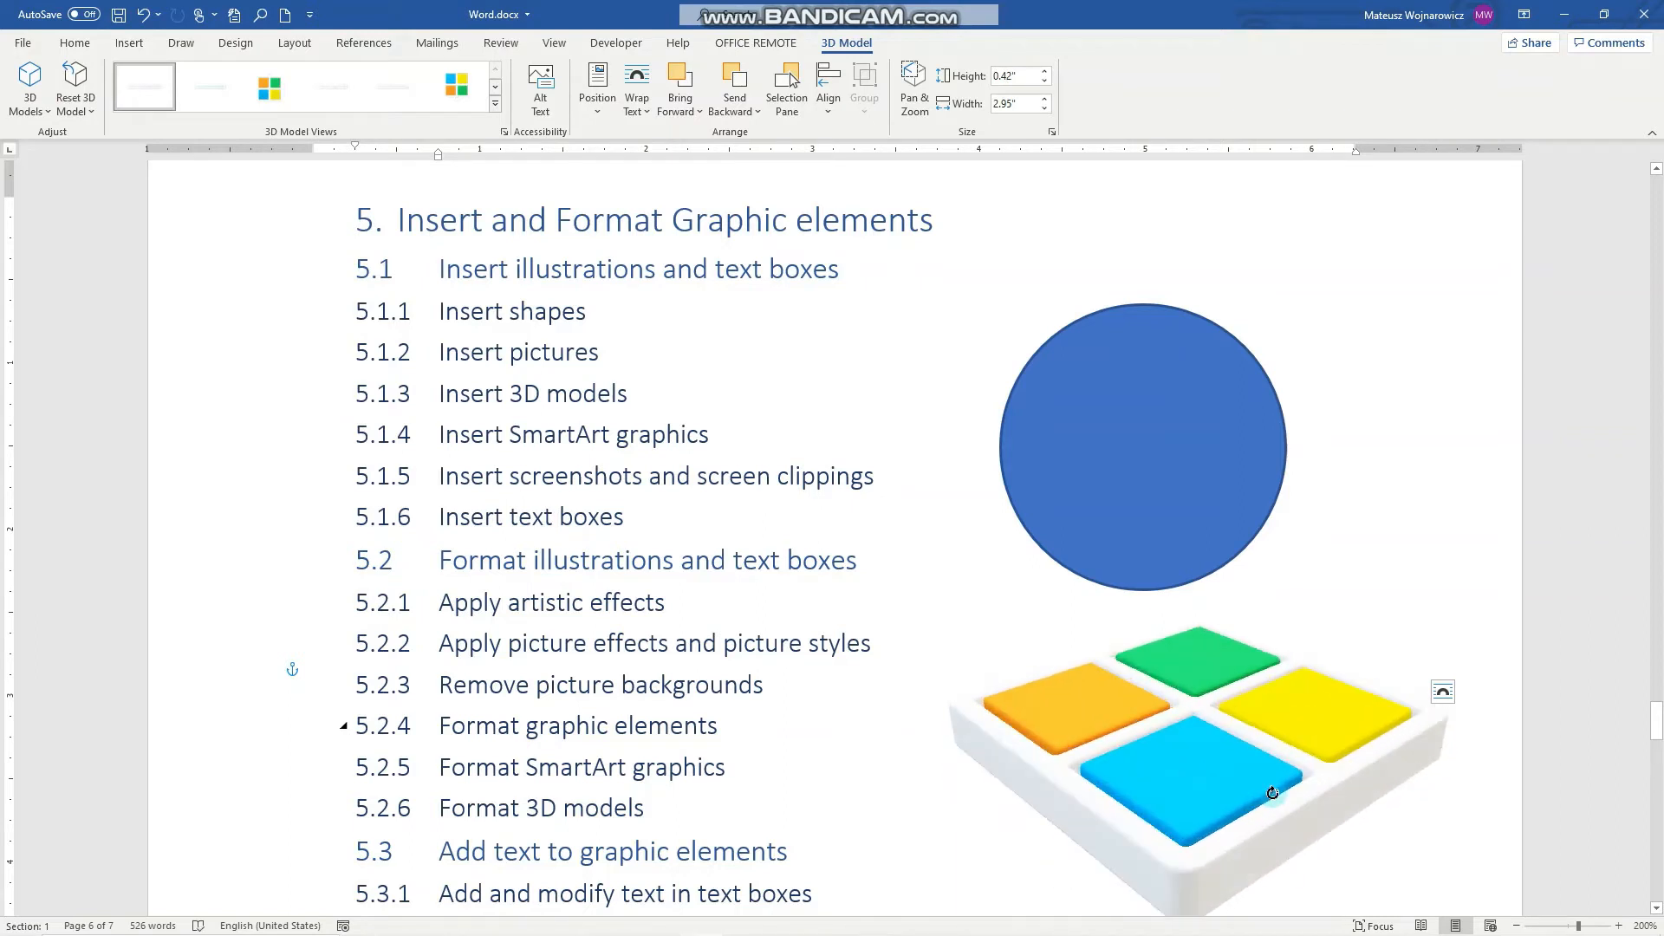
Step: Rotate the keychain and apply the Below Back 3D view preset
left_click_drag(1272, 793, 1121, 656)
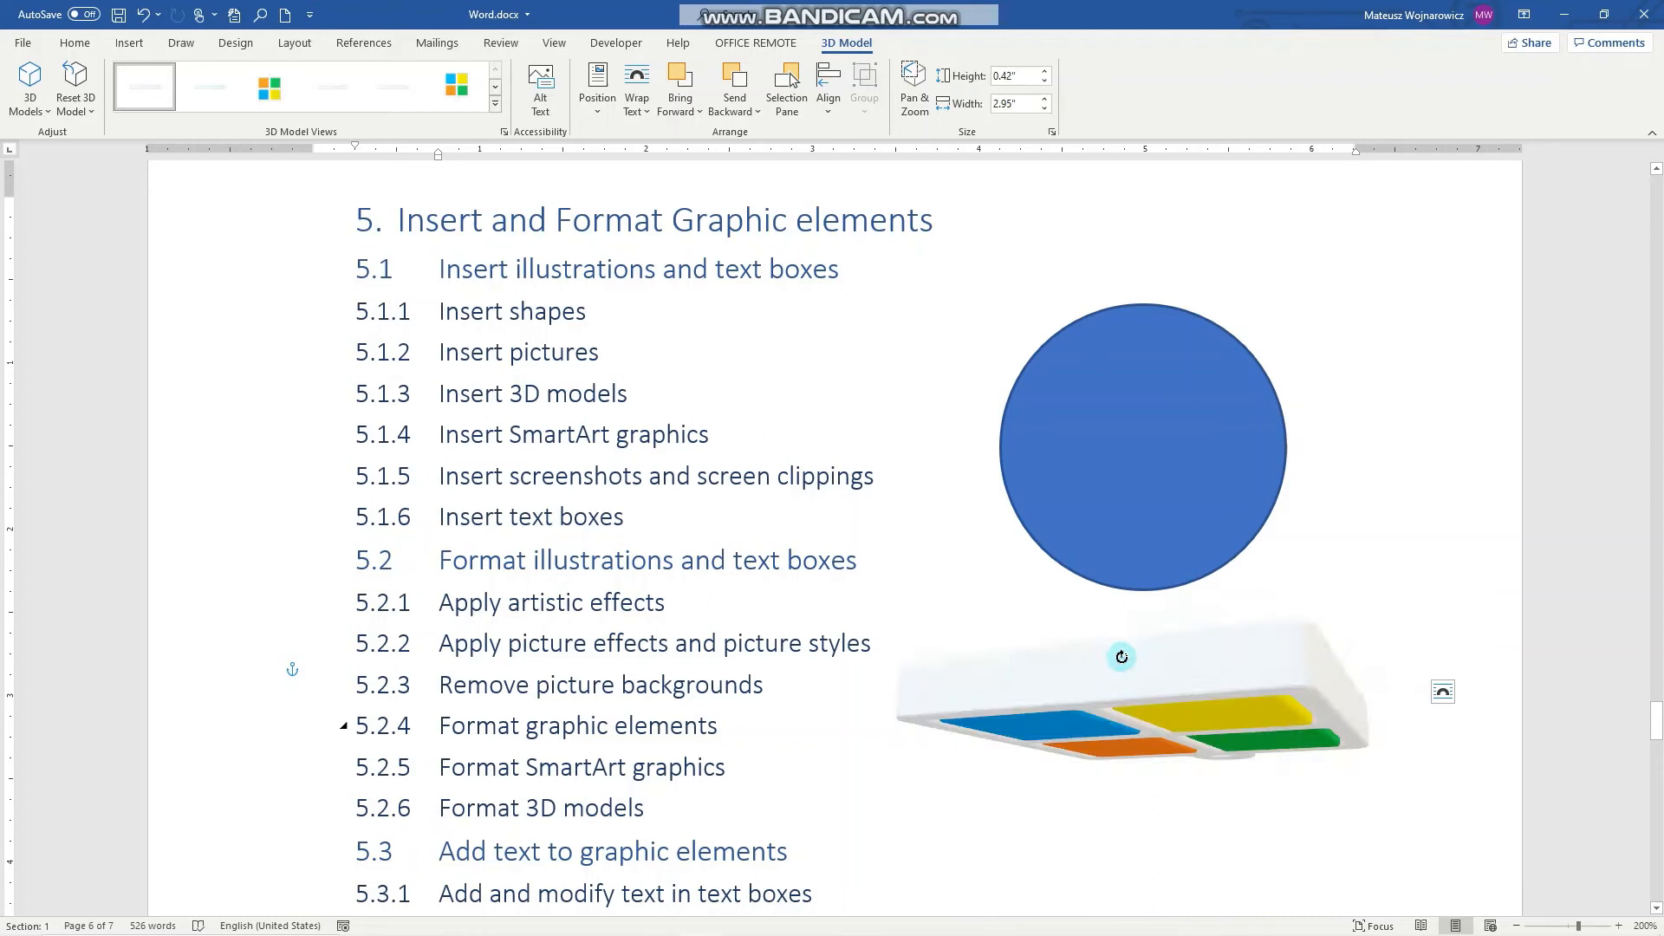
left_click_drag(1121, 656, 1172, 713)
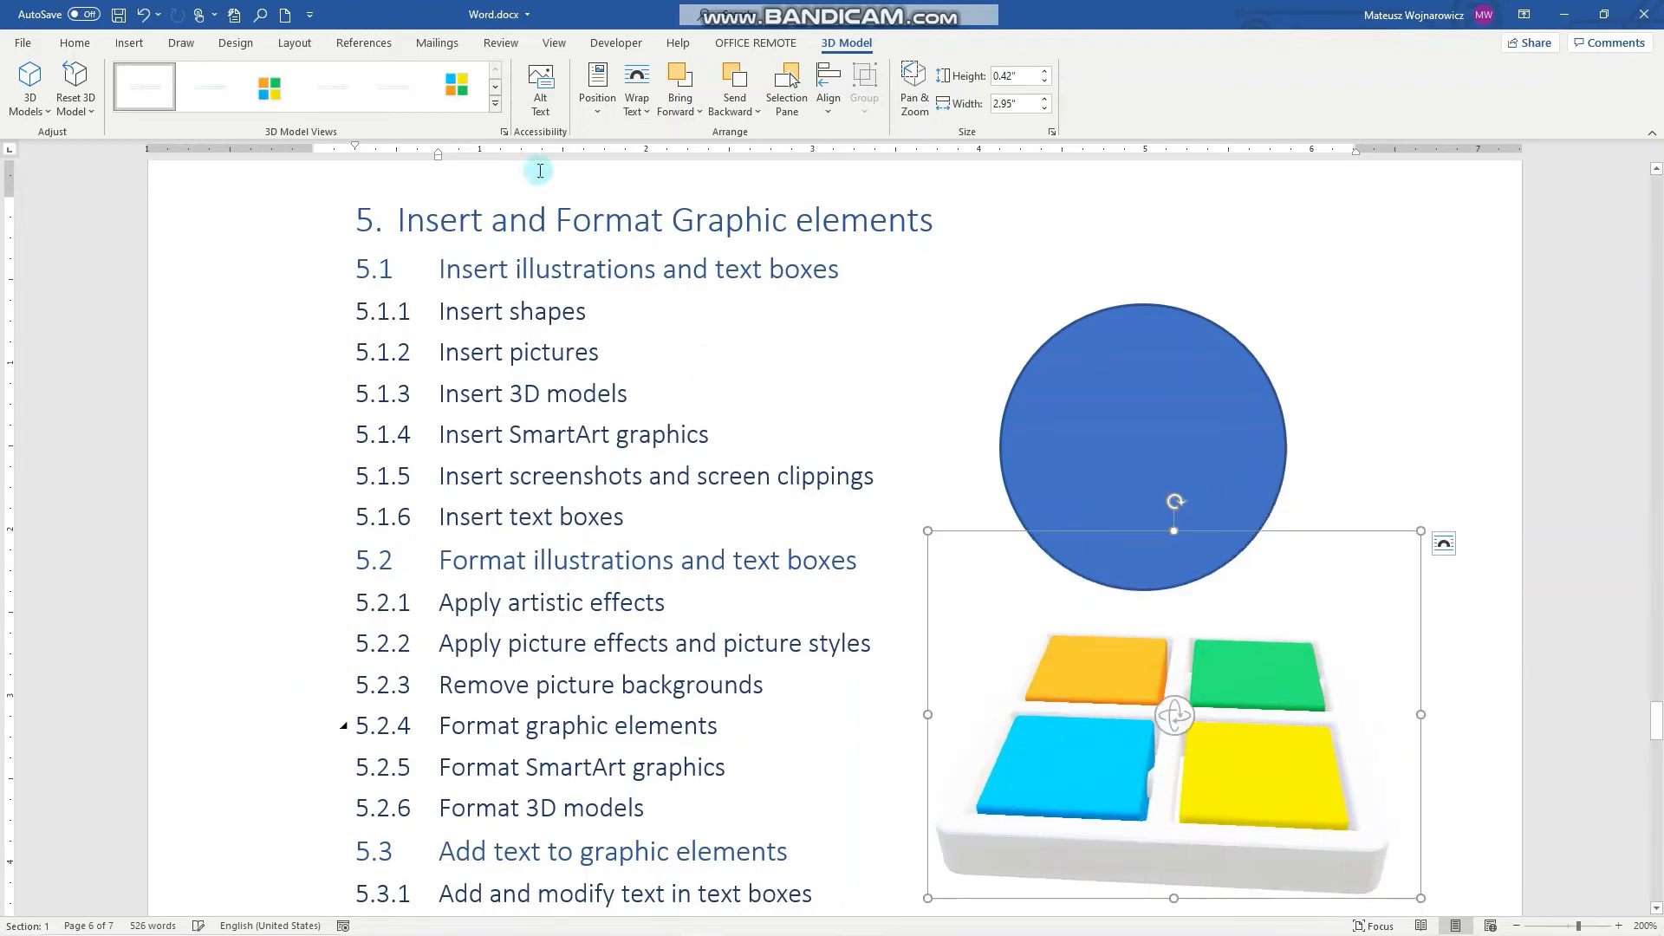
left_click(495, 102)
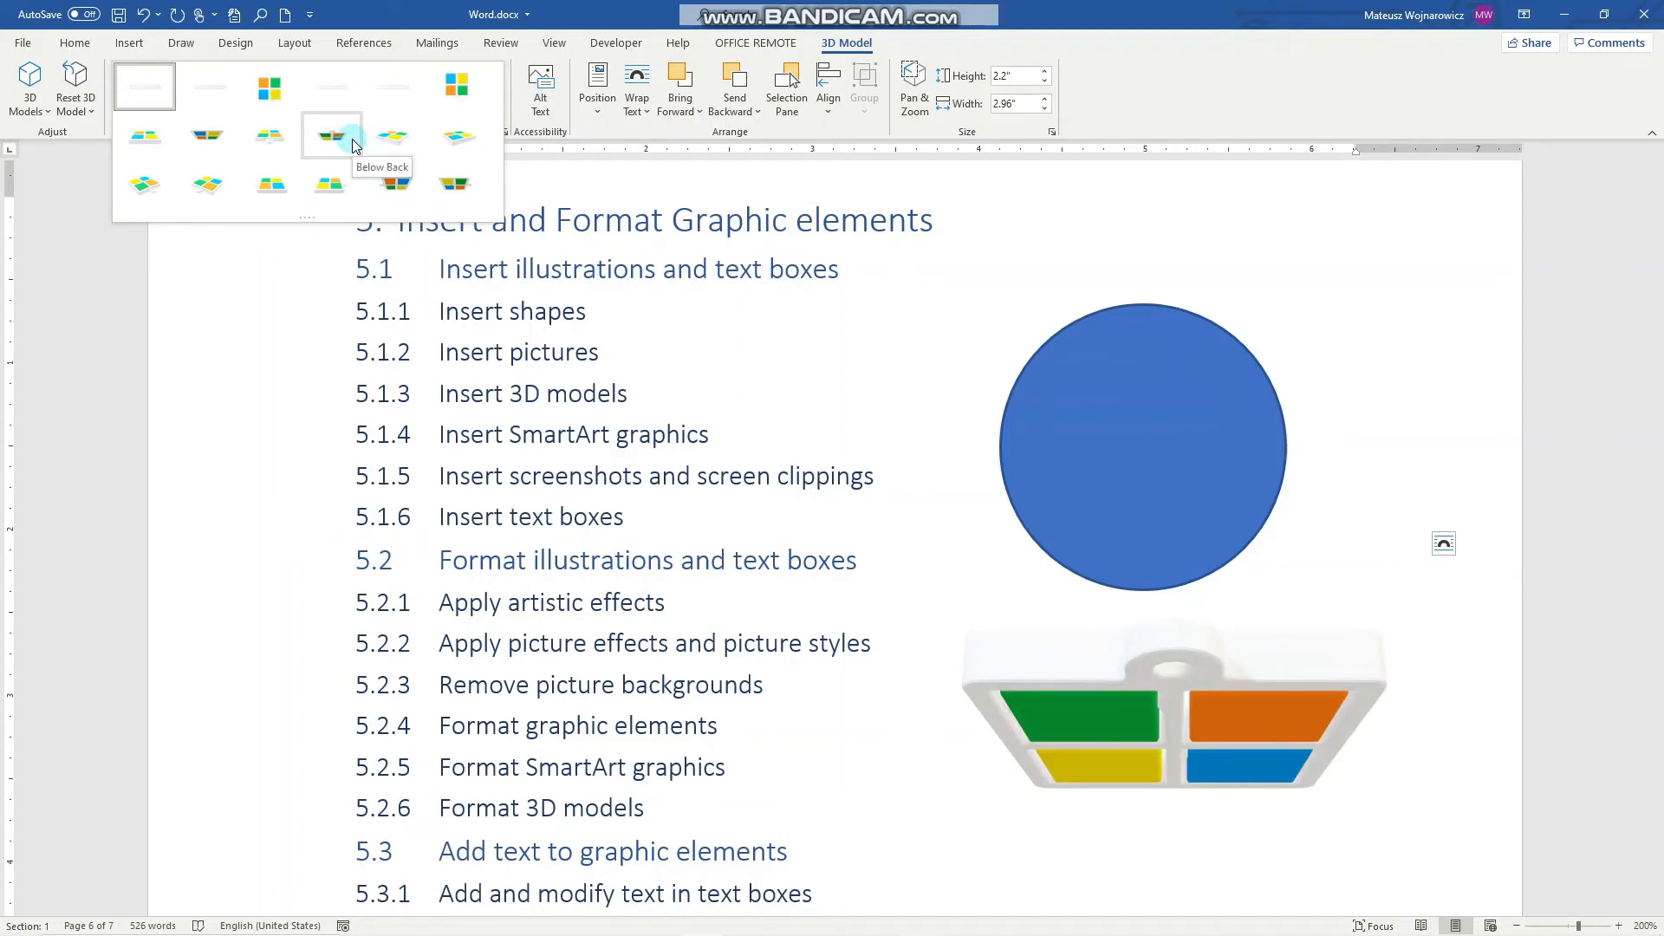
left_click(331, 135)
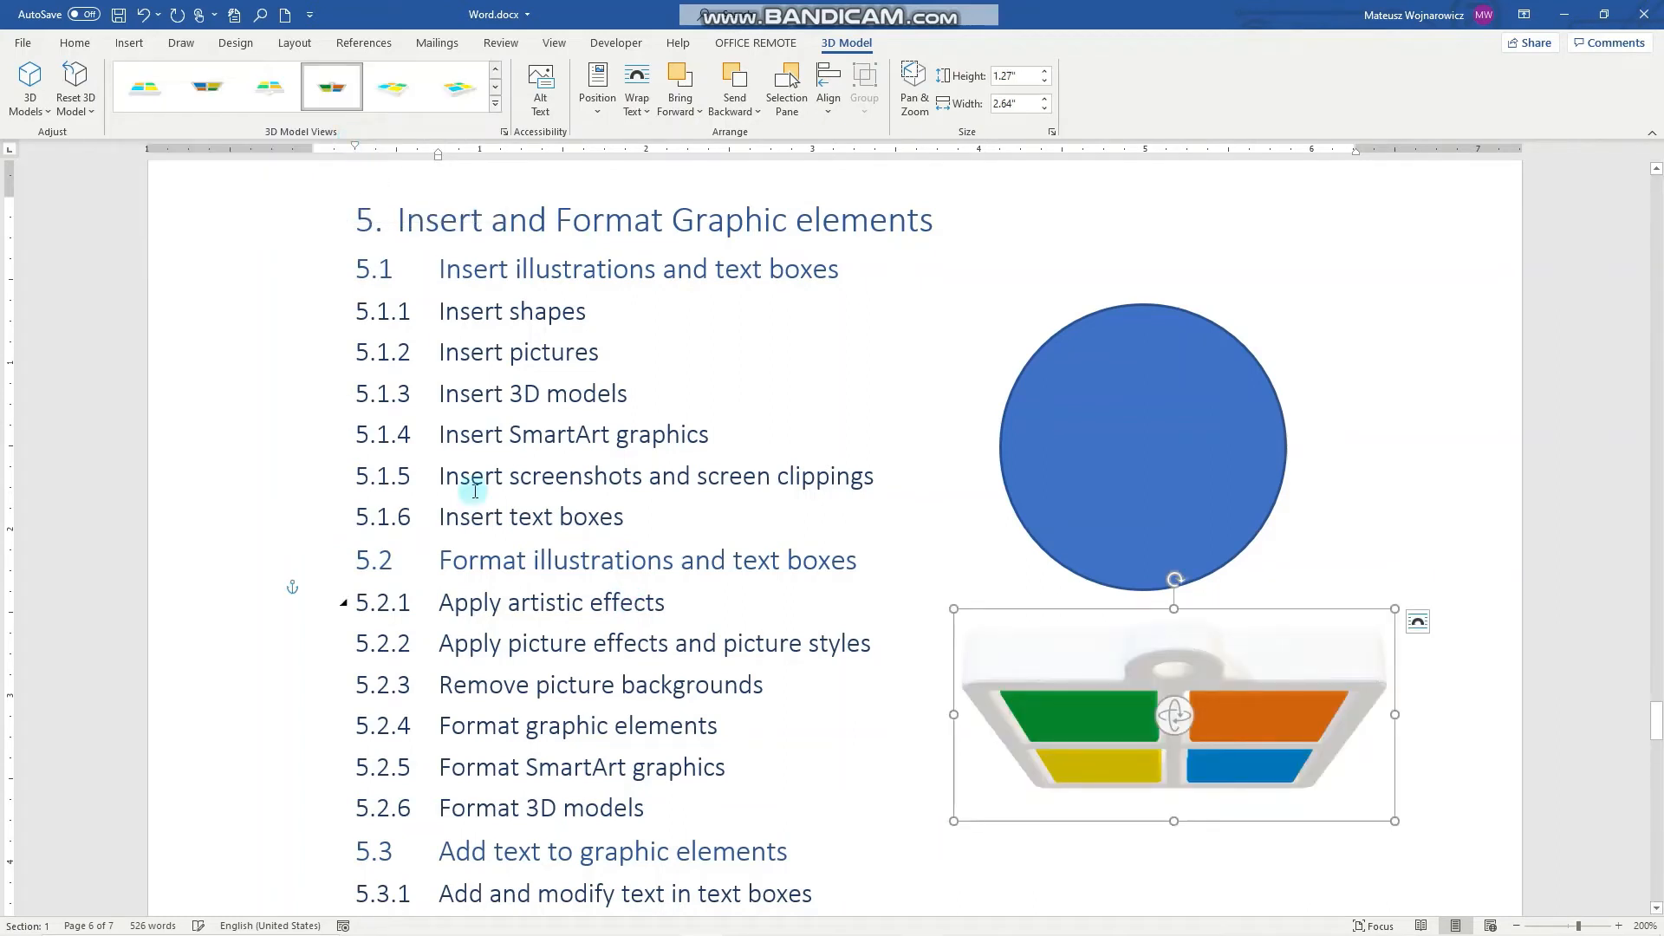
left_click(534, 439)
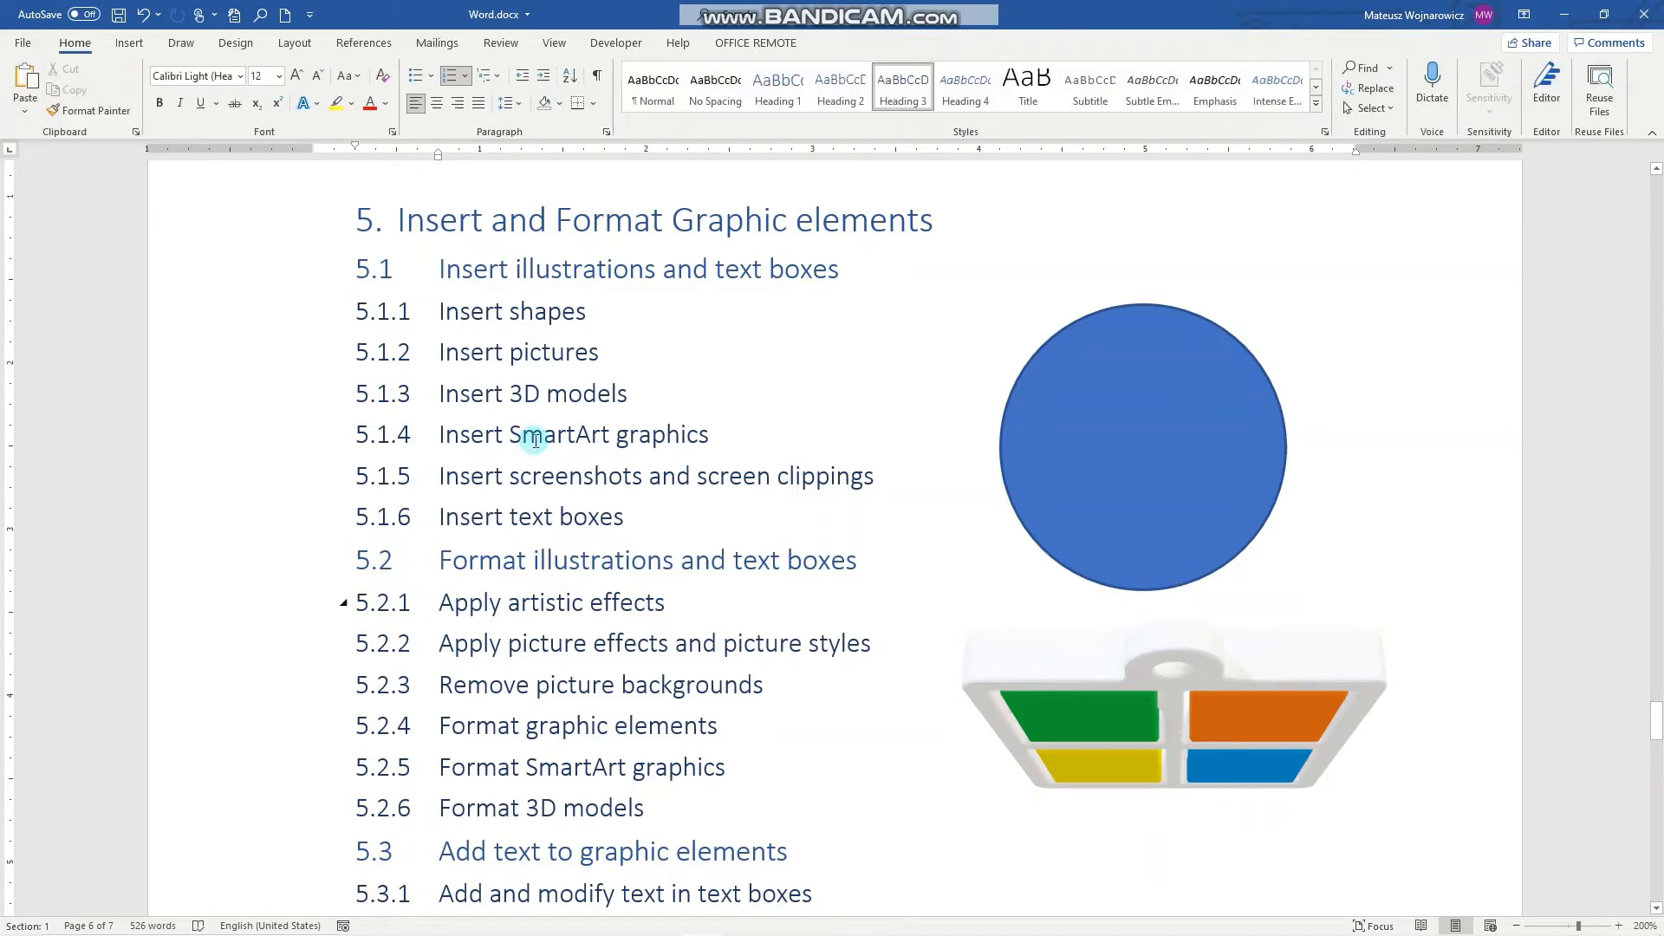
Step: Add a line after item 5.4.3 and pick SmartArt Hierarchy's Organization Chart
scroll("down", 3)
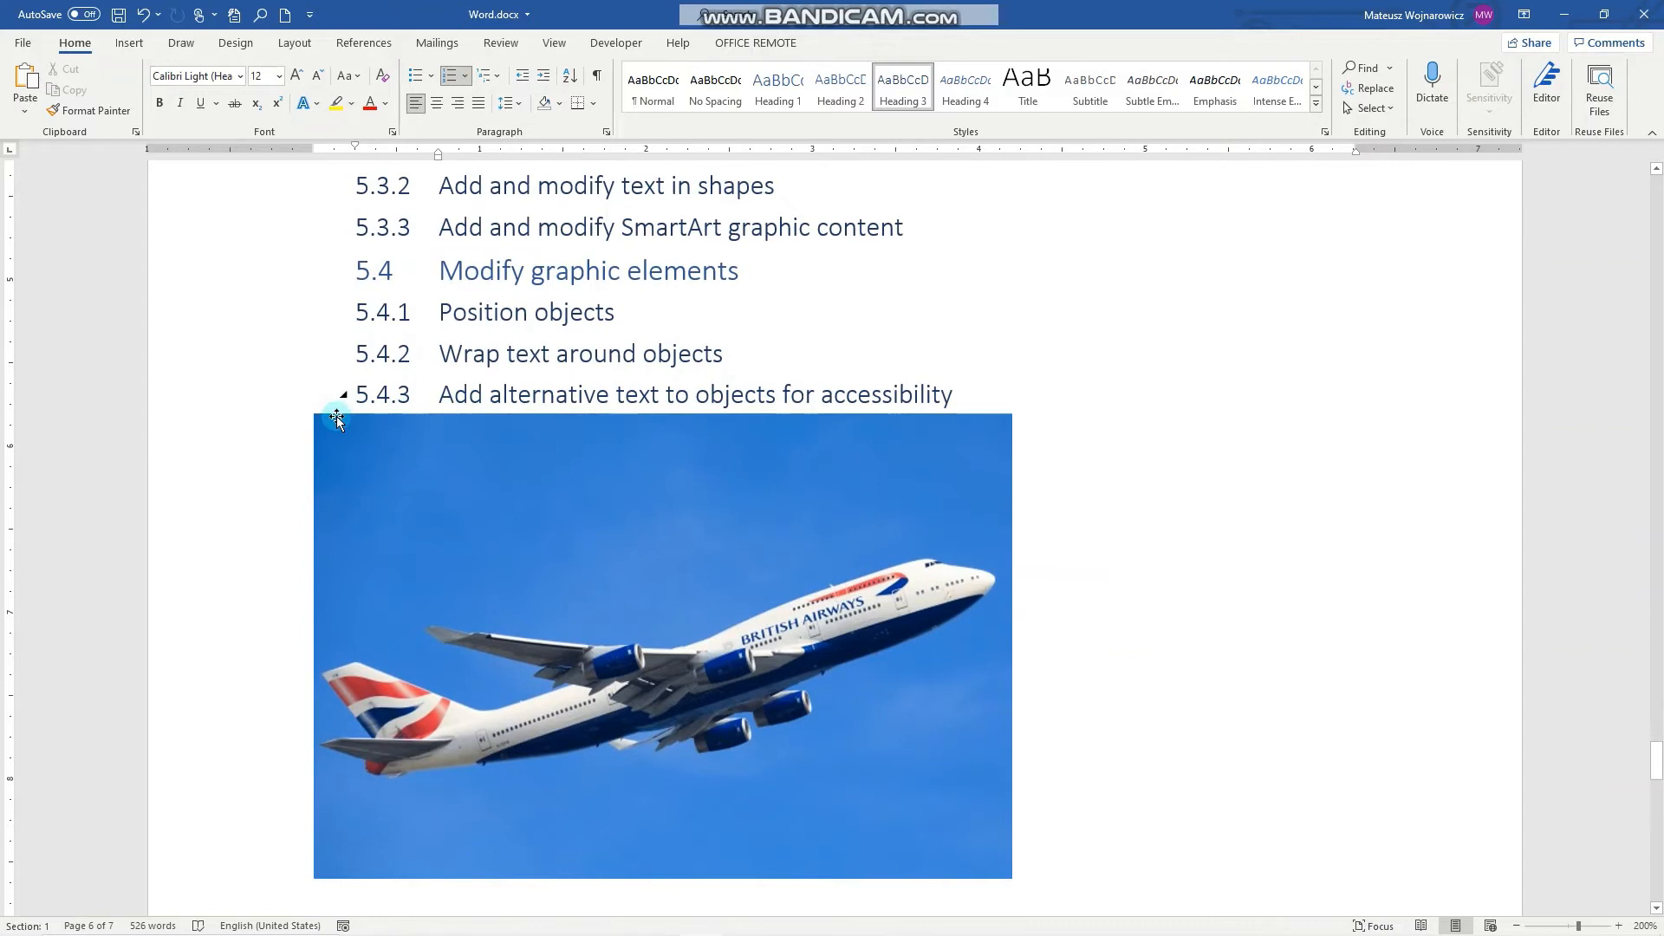
left_click(983, 401)
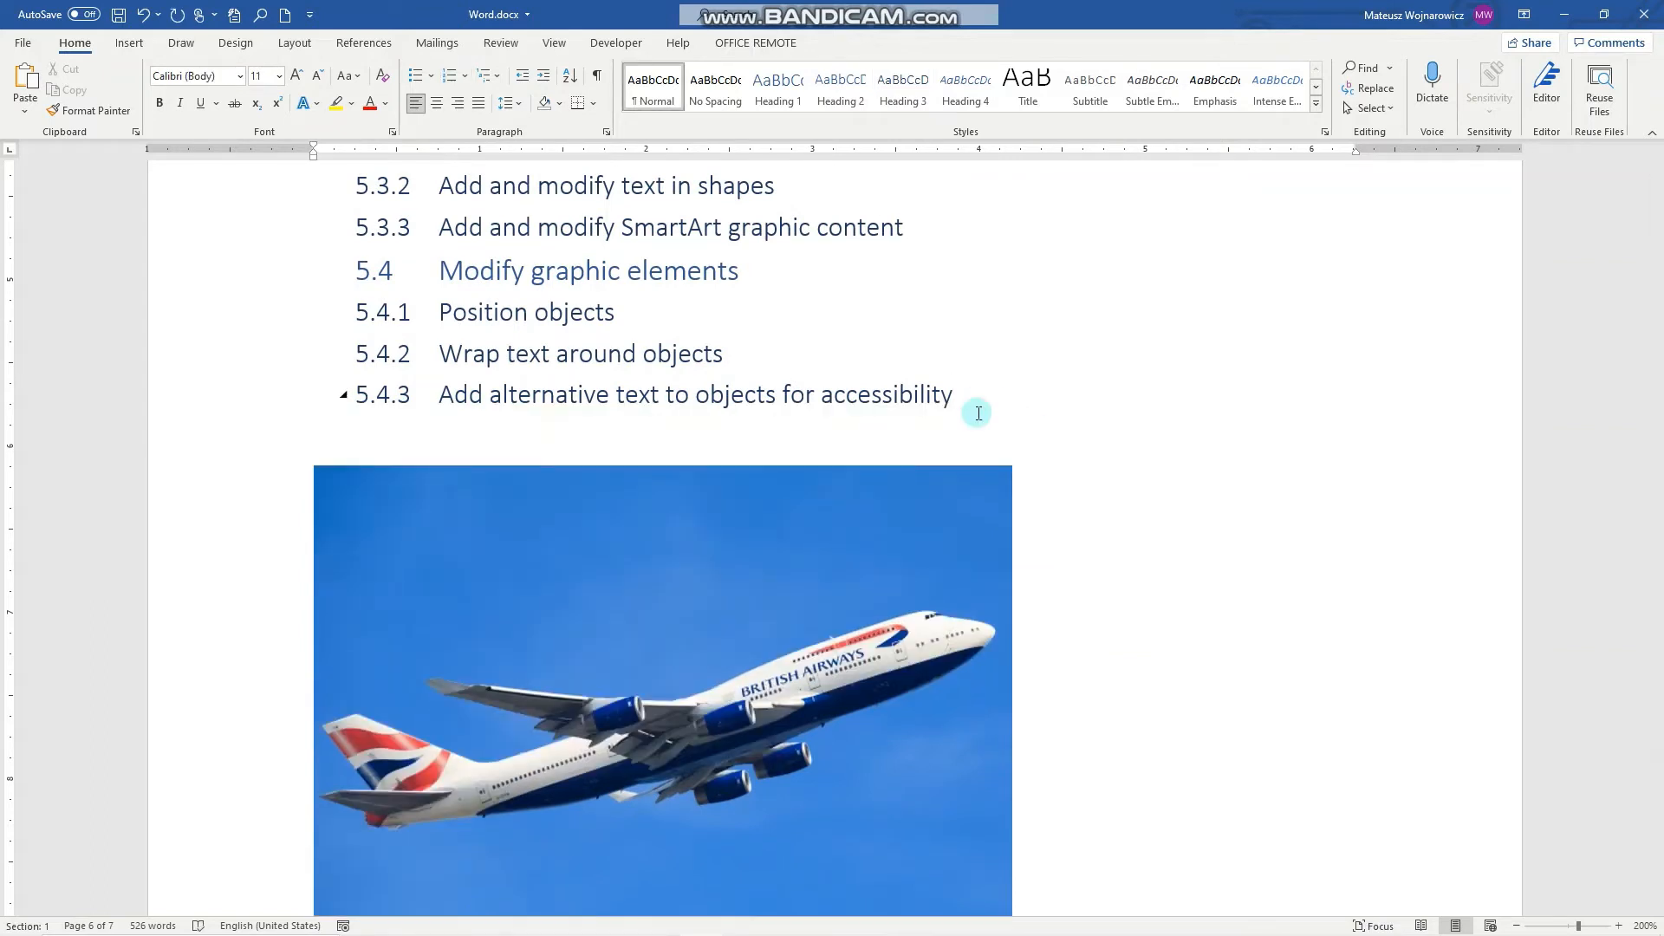
left_click(127, 41)
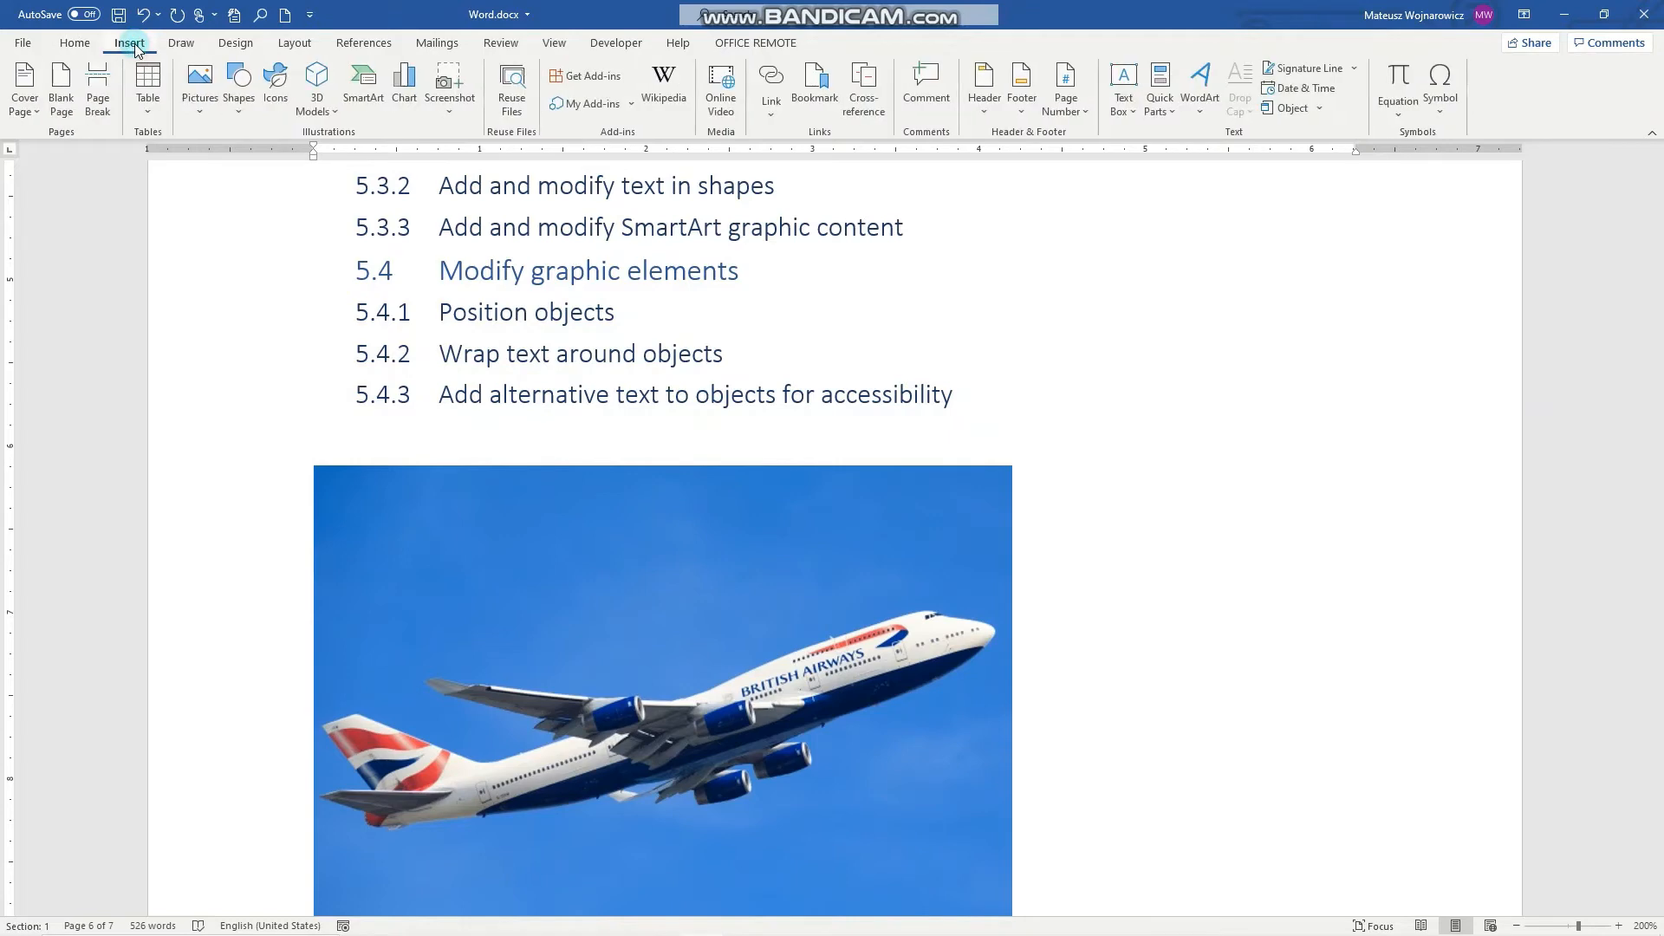
left_click(362, 83)
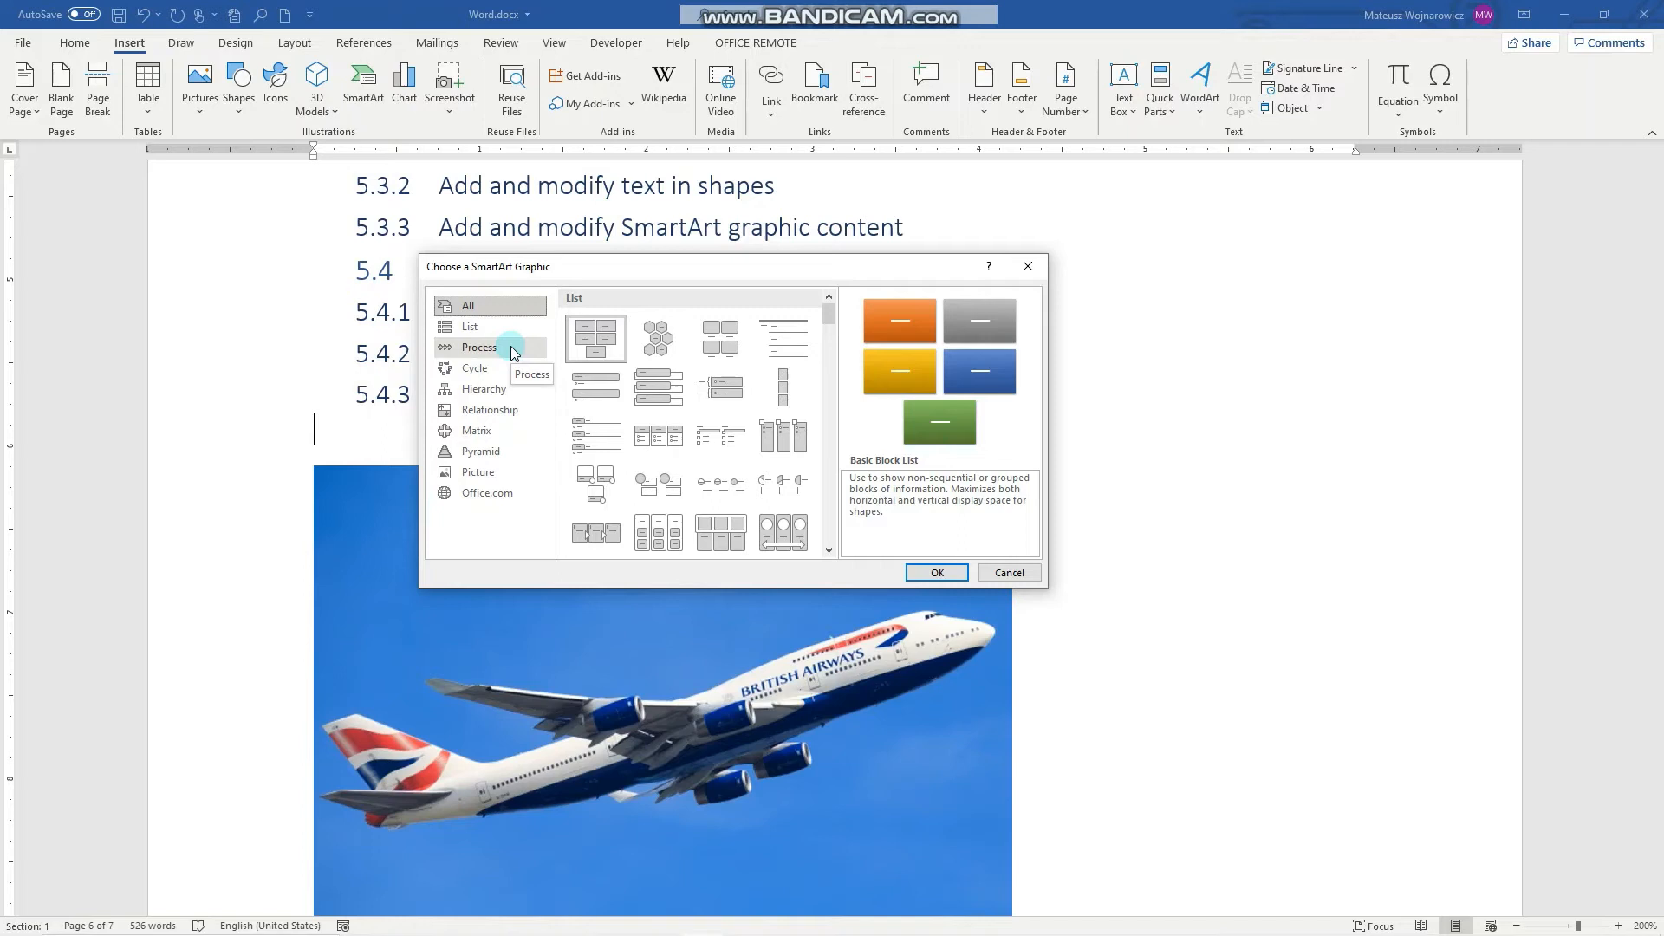
mouse_move(497, 393)
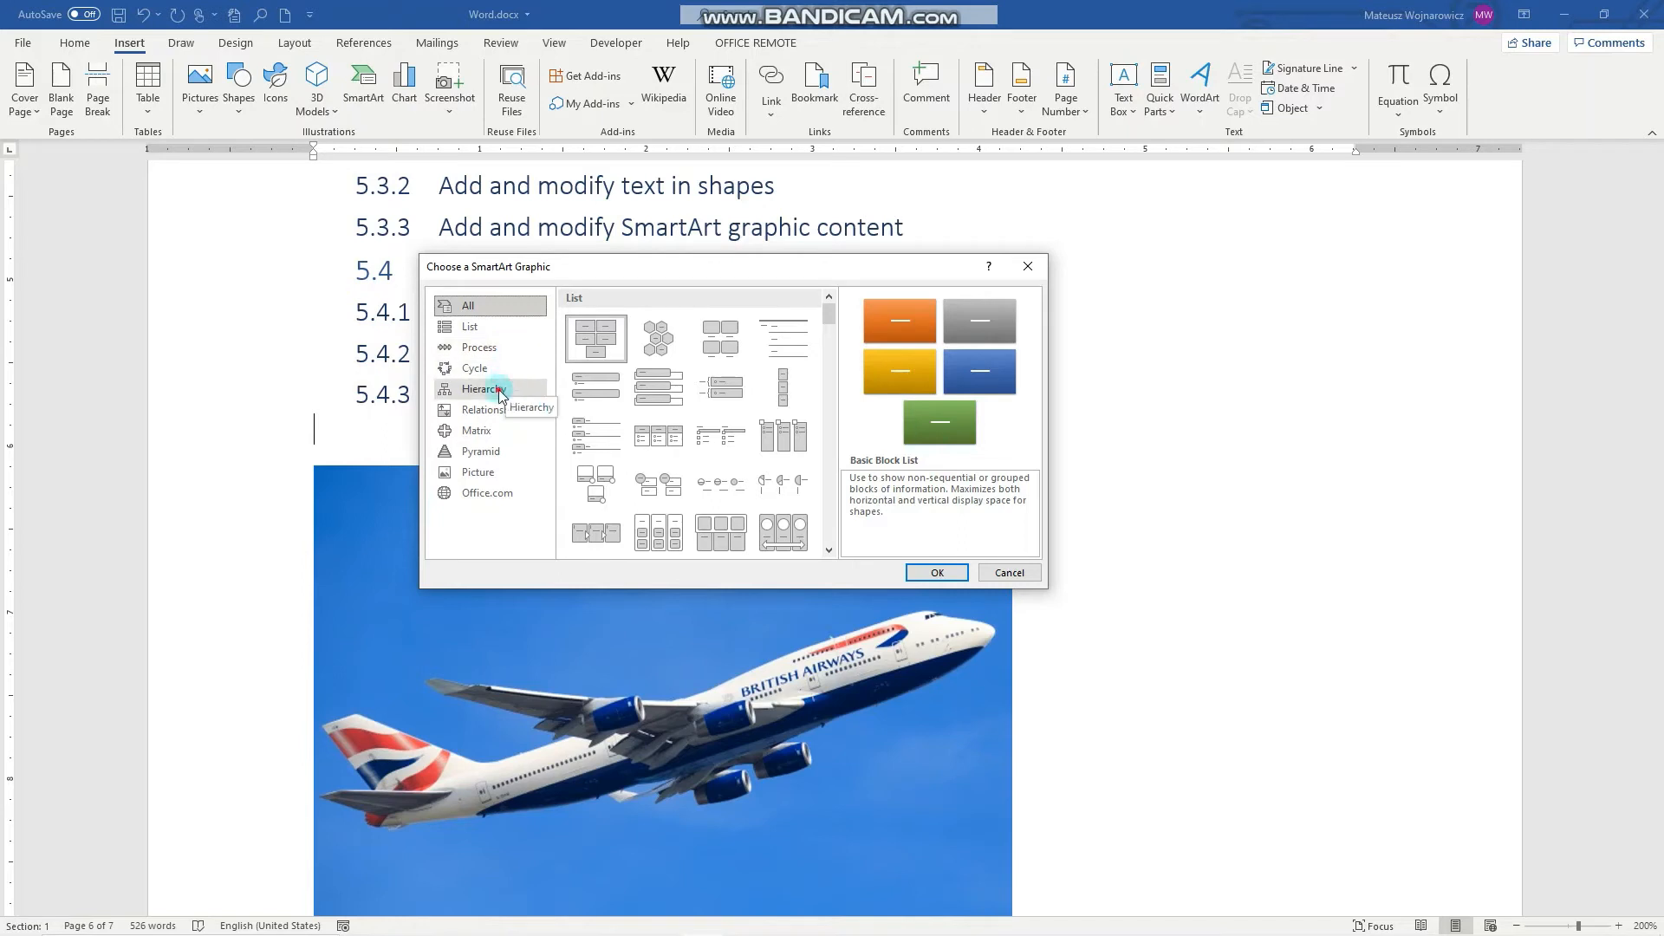
left_click(482, 389)
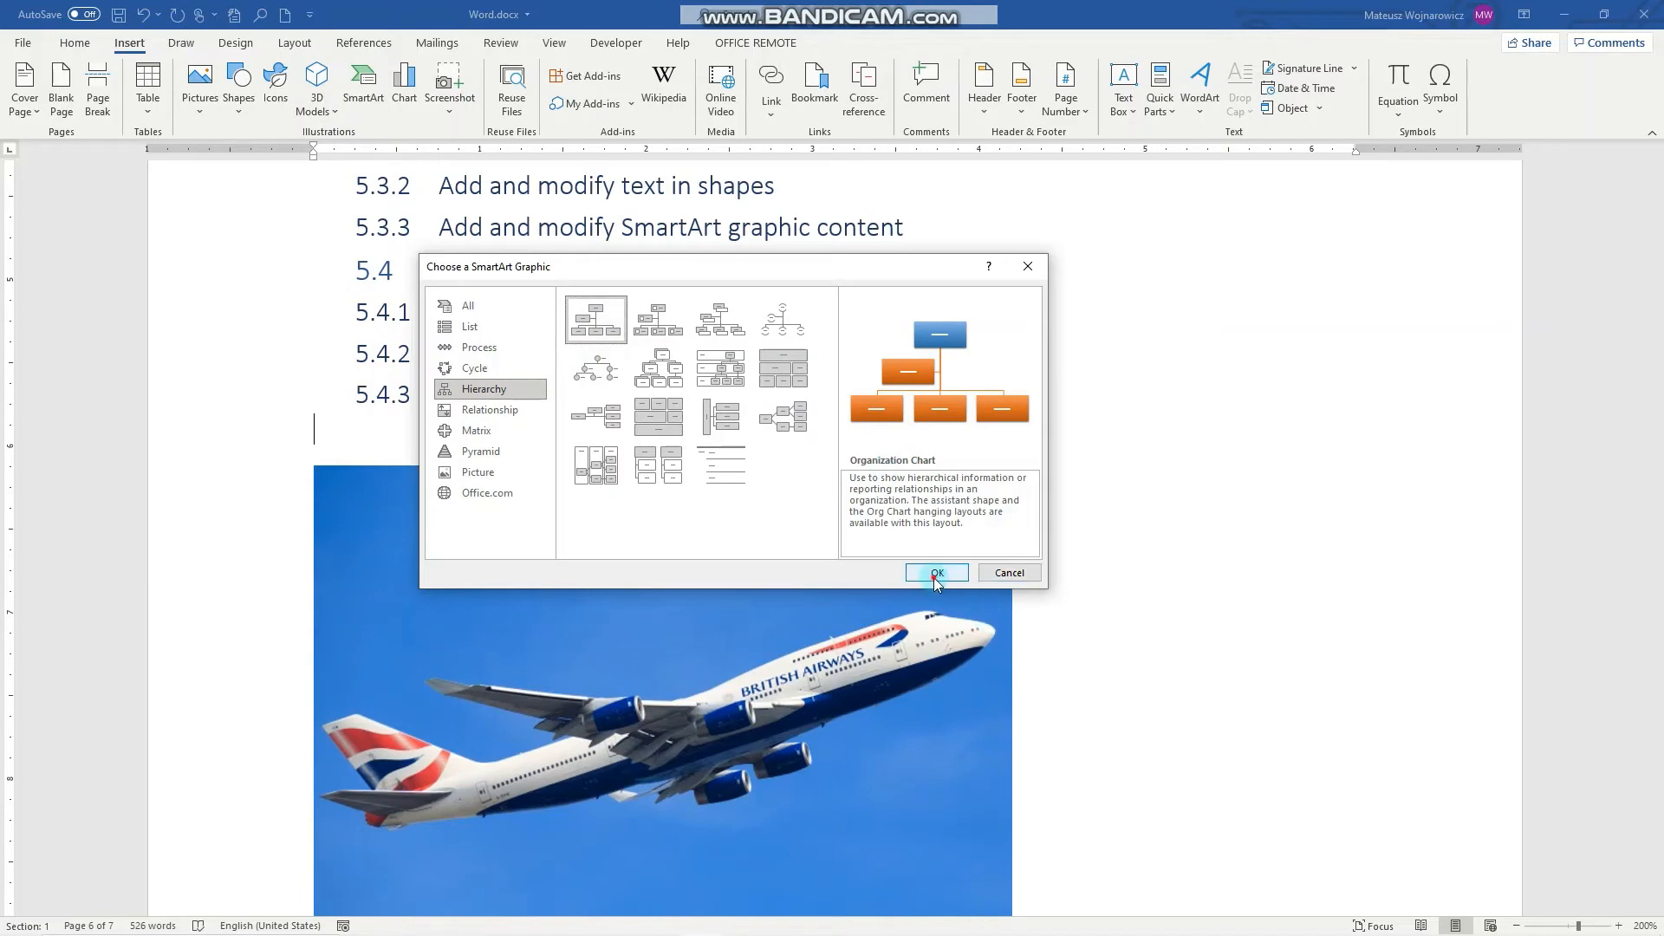
Step: Insert the Organization Chart SmartArt and return to the line below the airplane photo
left_click(936, 573)
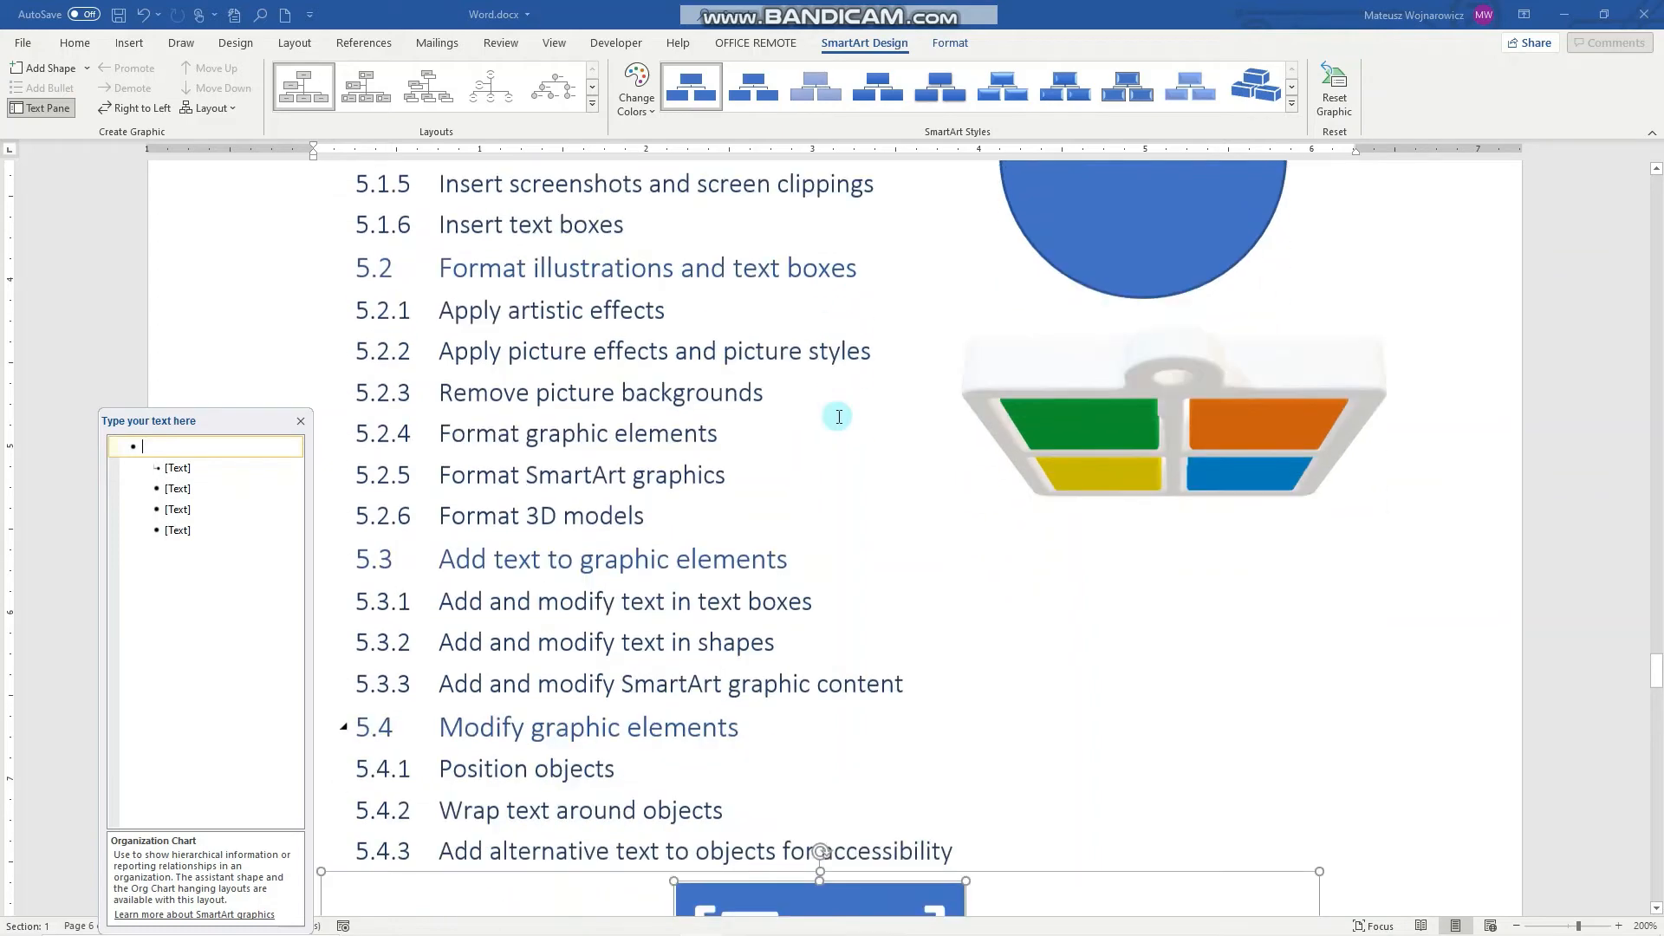
scroll("down", 3)
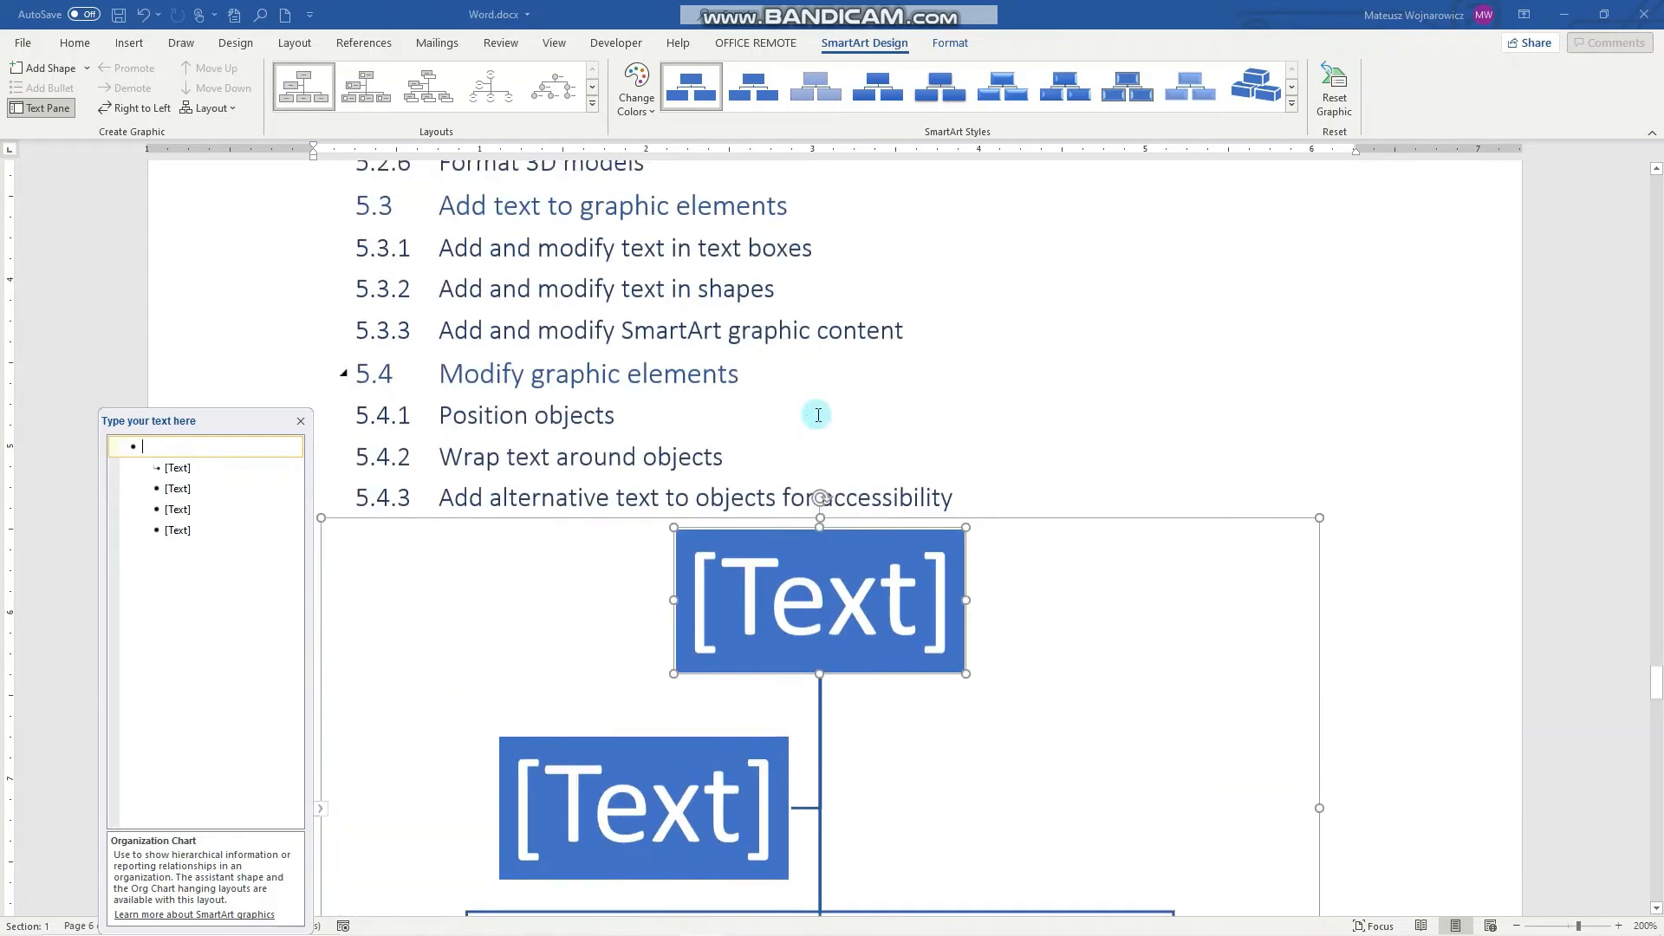
scroll("down", 3)
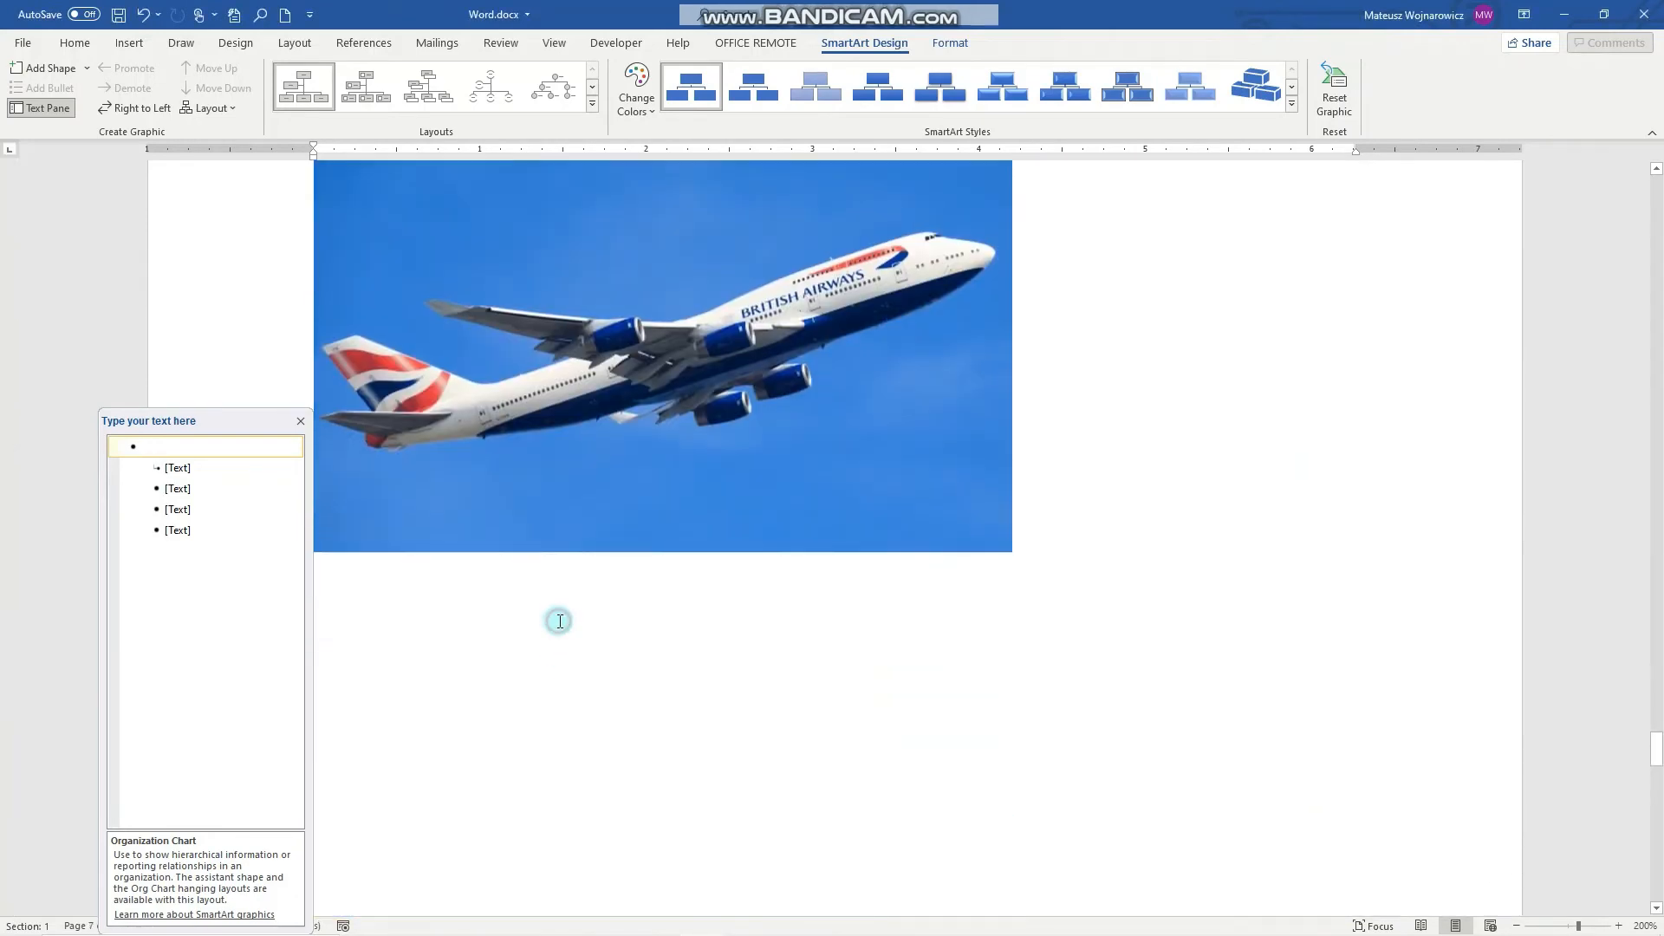
mouse_move(1202, 547)
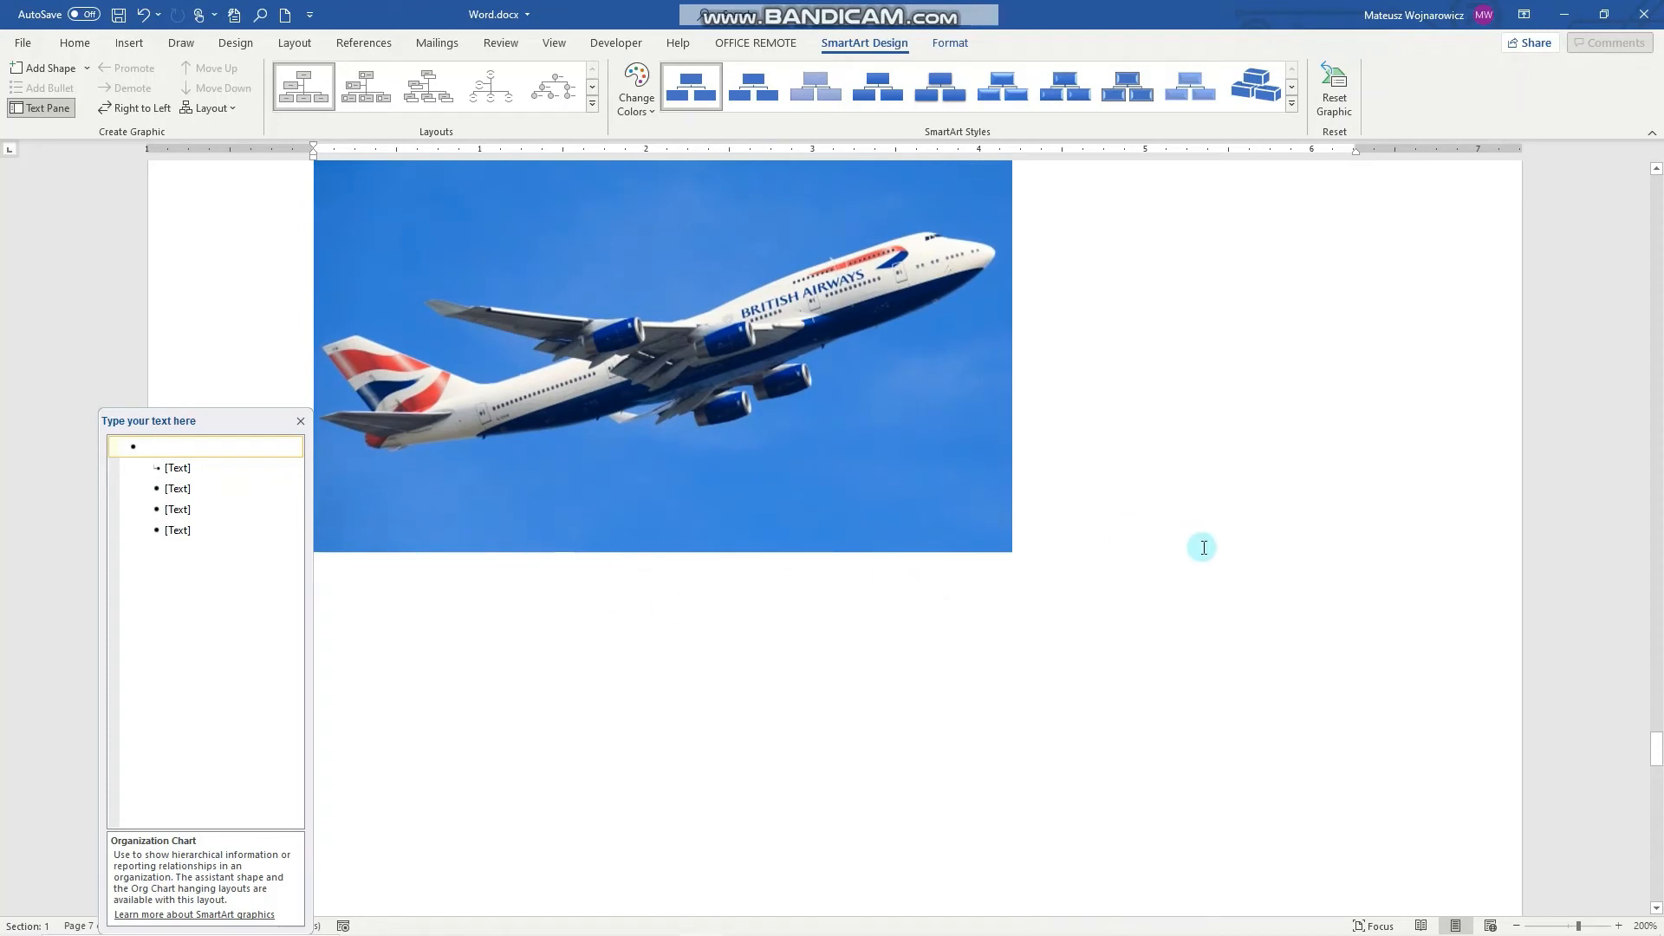
left_click(129, 43)
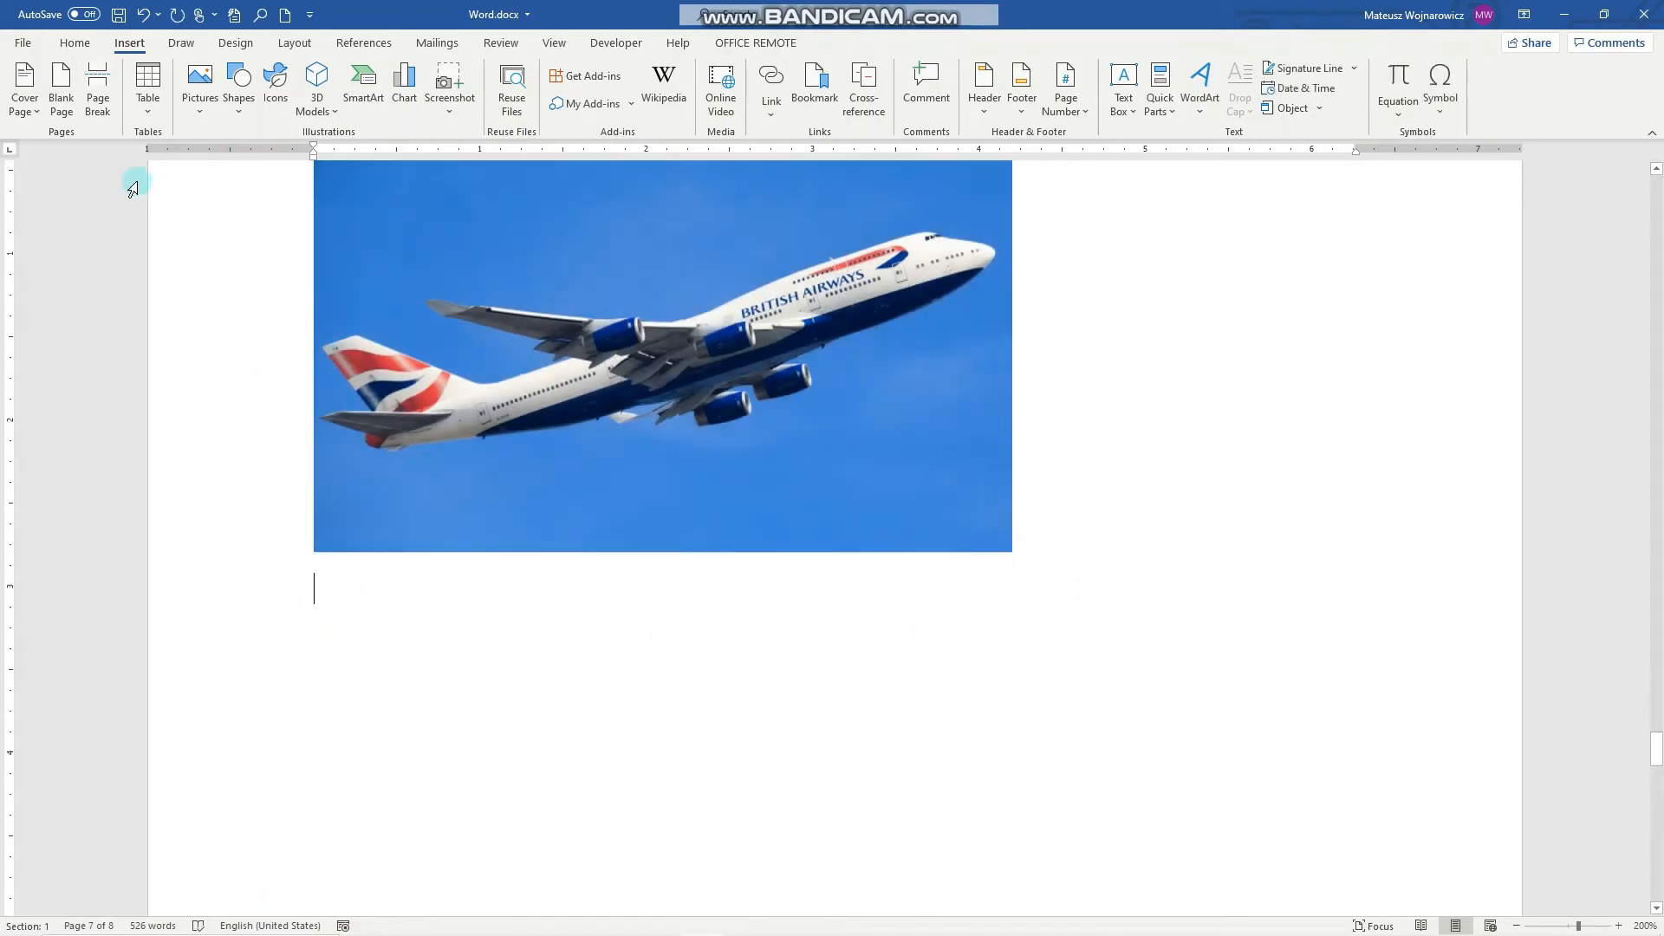
Step: Insert a blue Windows desktop screenshot beneath the airplane photo
left_click(449, 82)
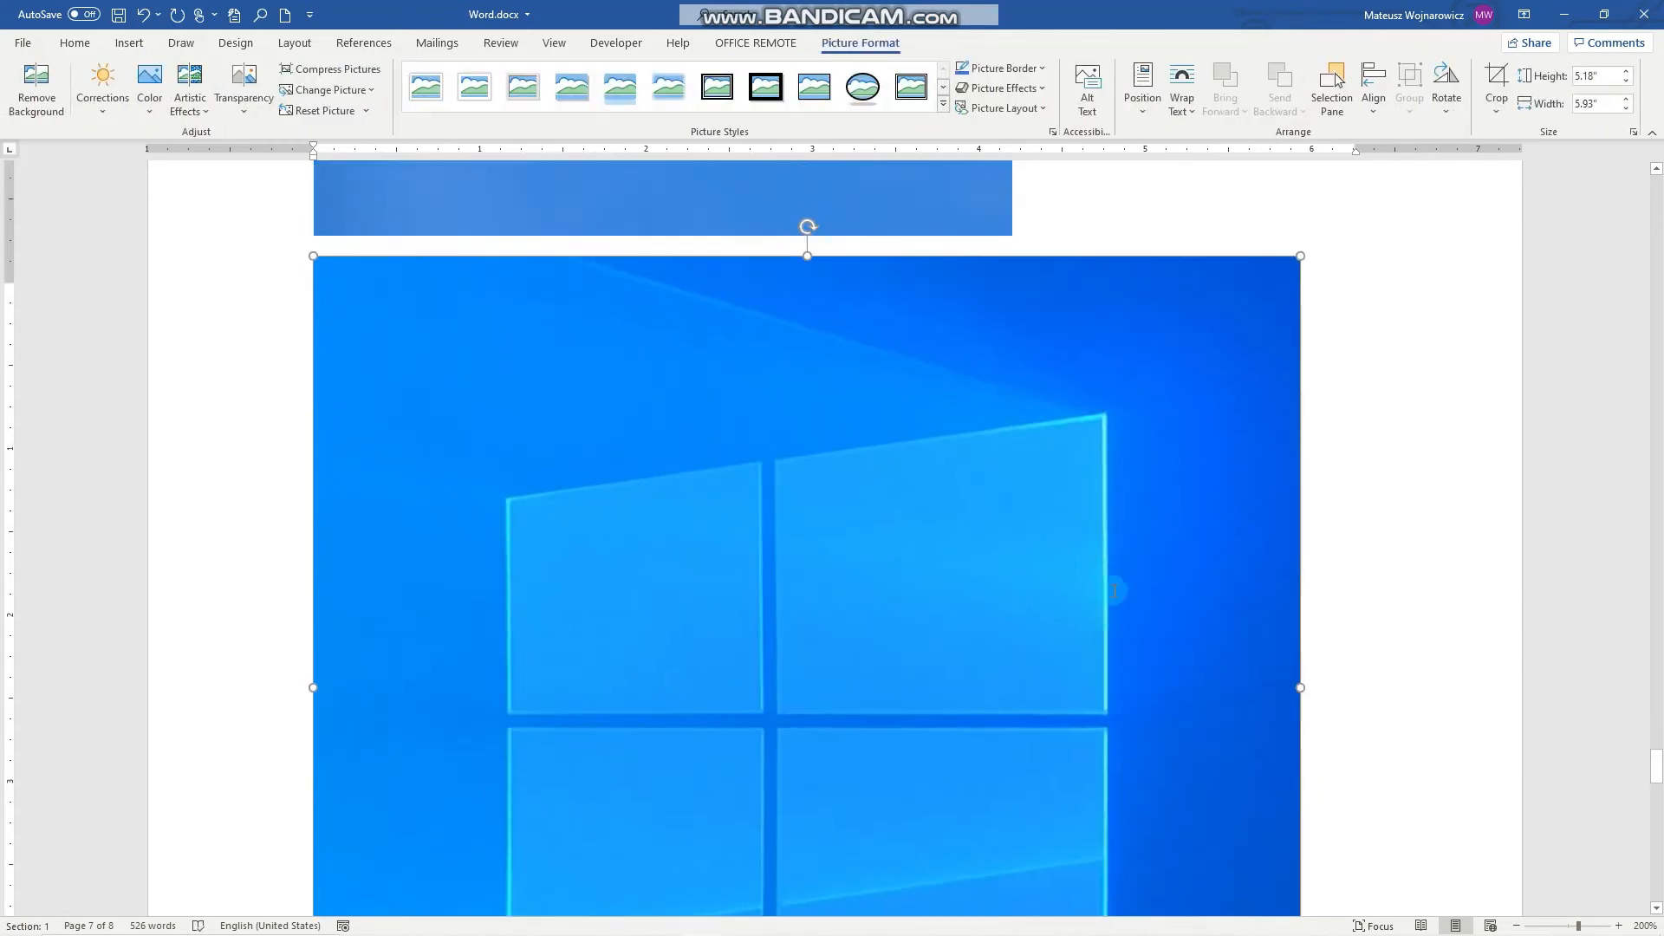
scroll("down", 3)
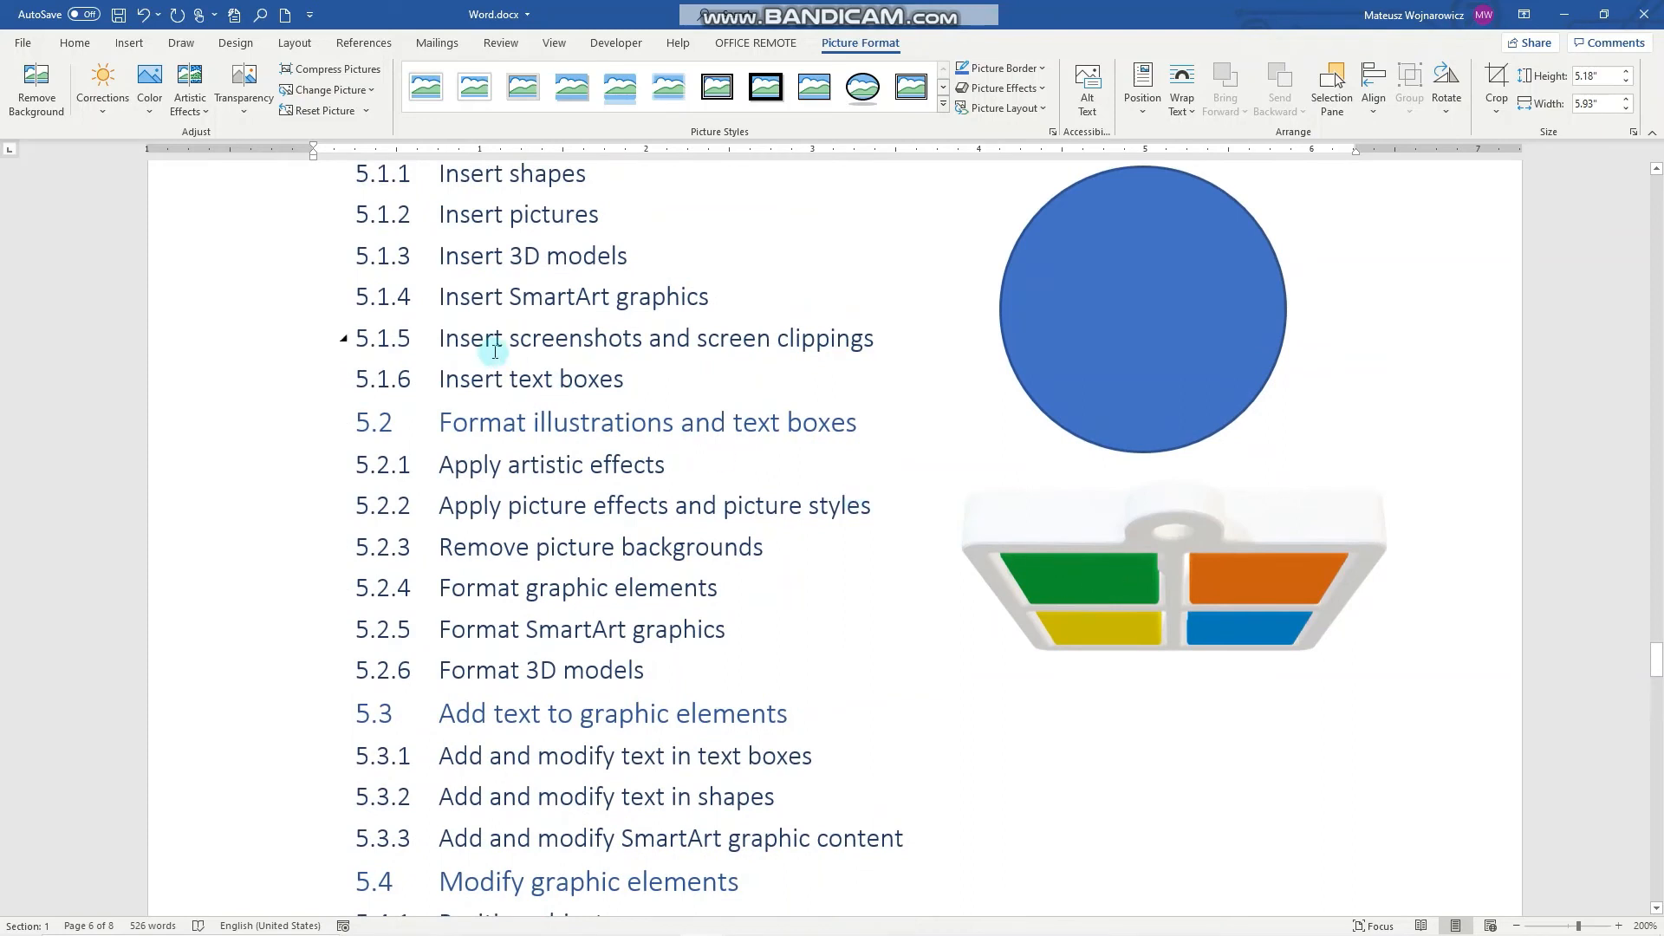
mouse_move(584, 379)
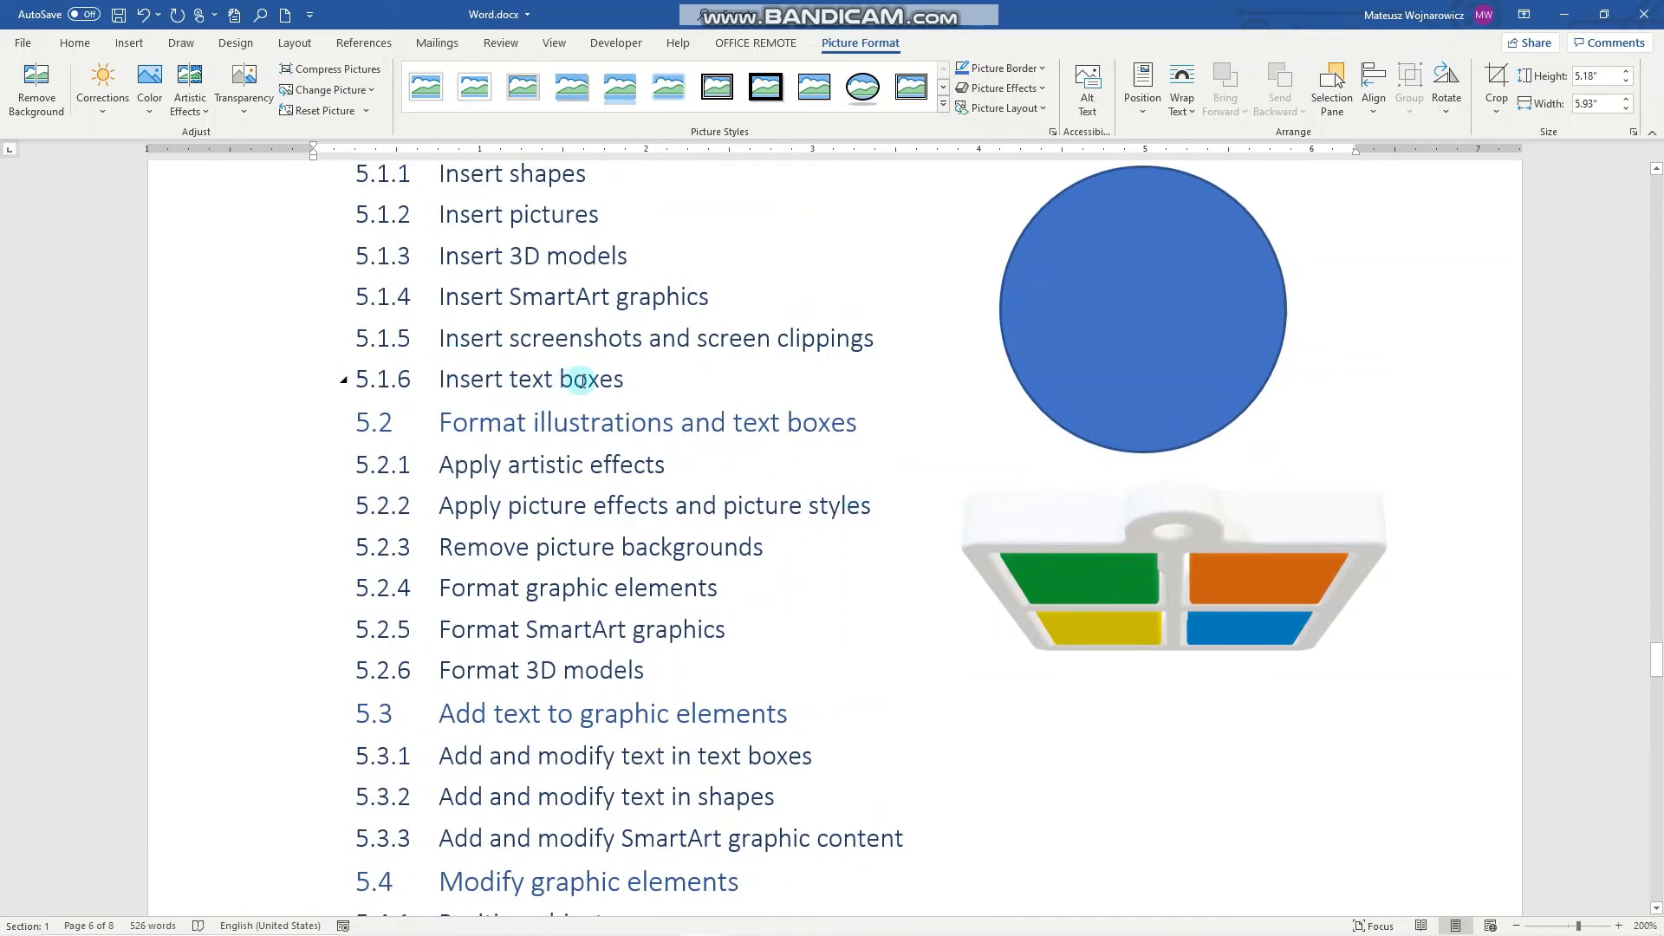
mouse_move(654, 434)
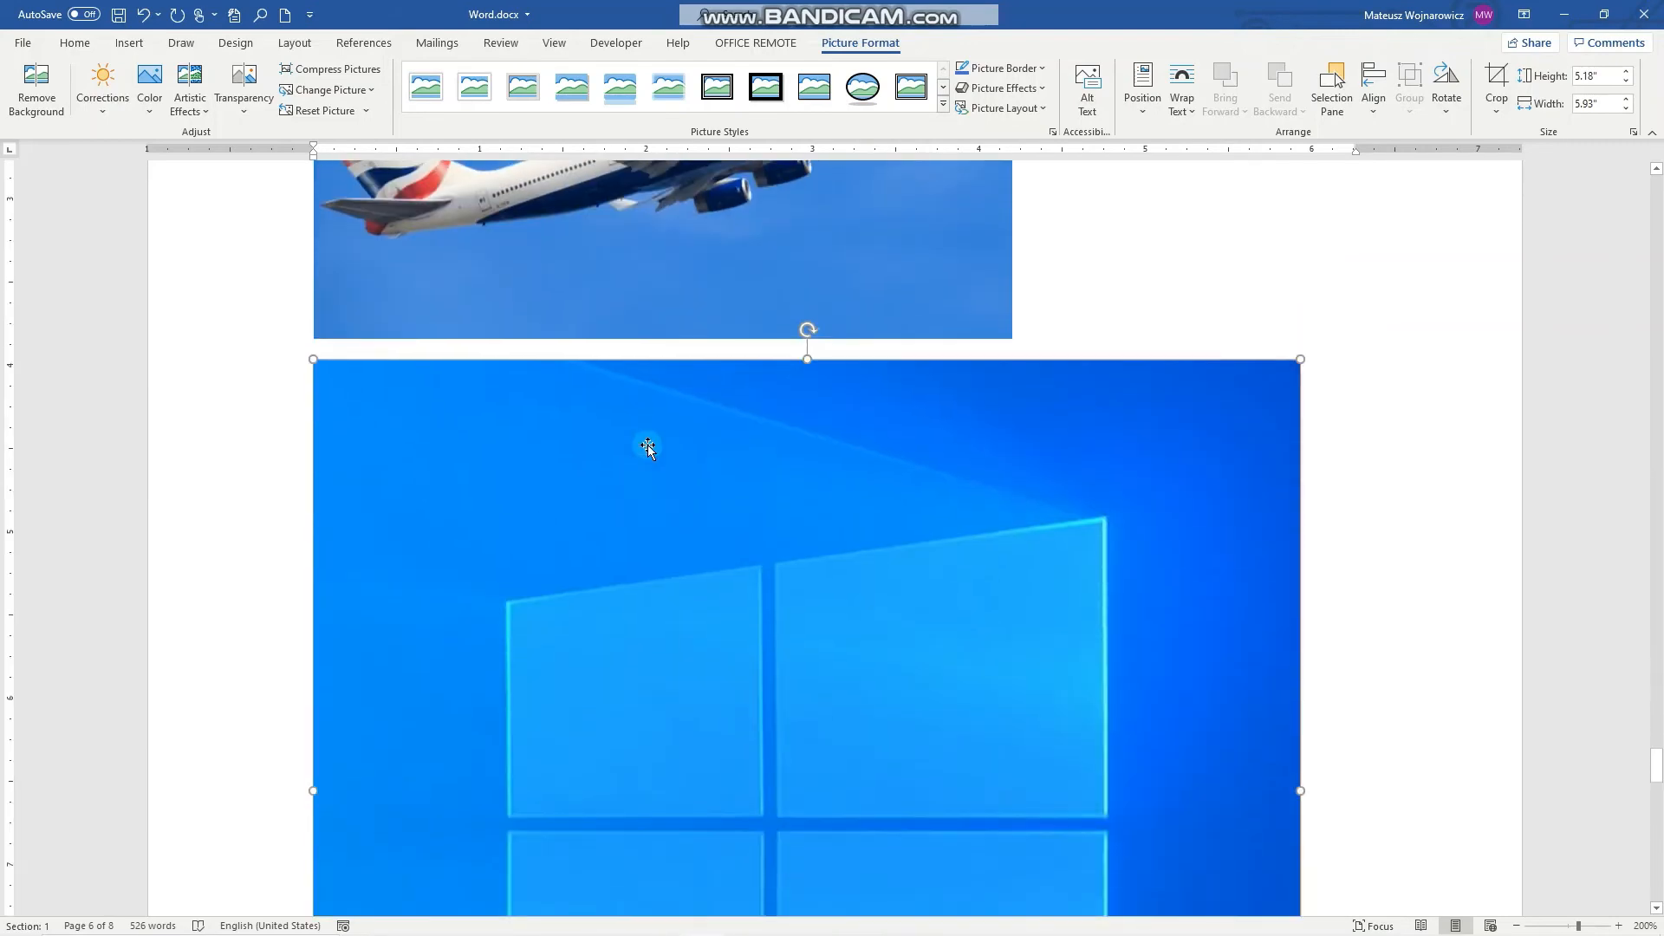
scroll("down", 3)
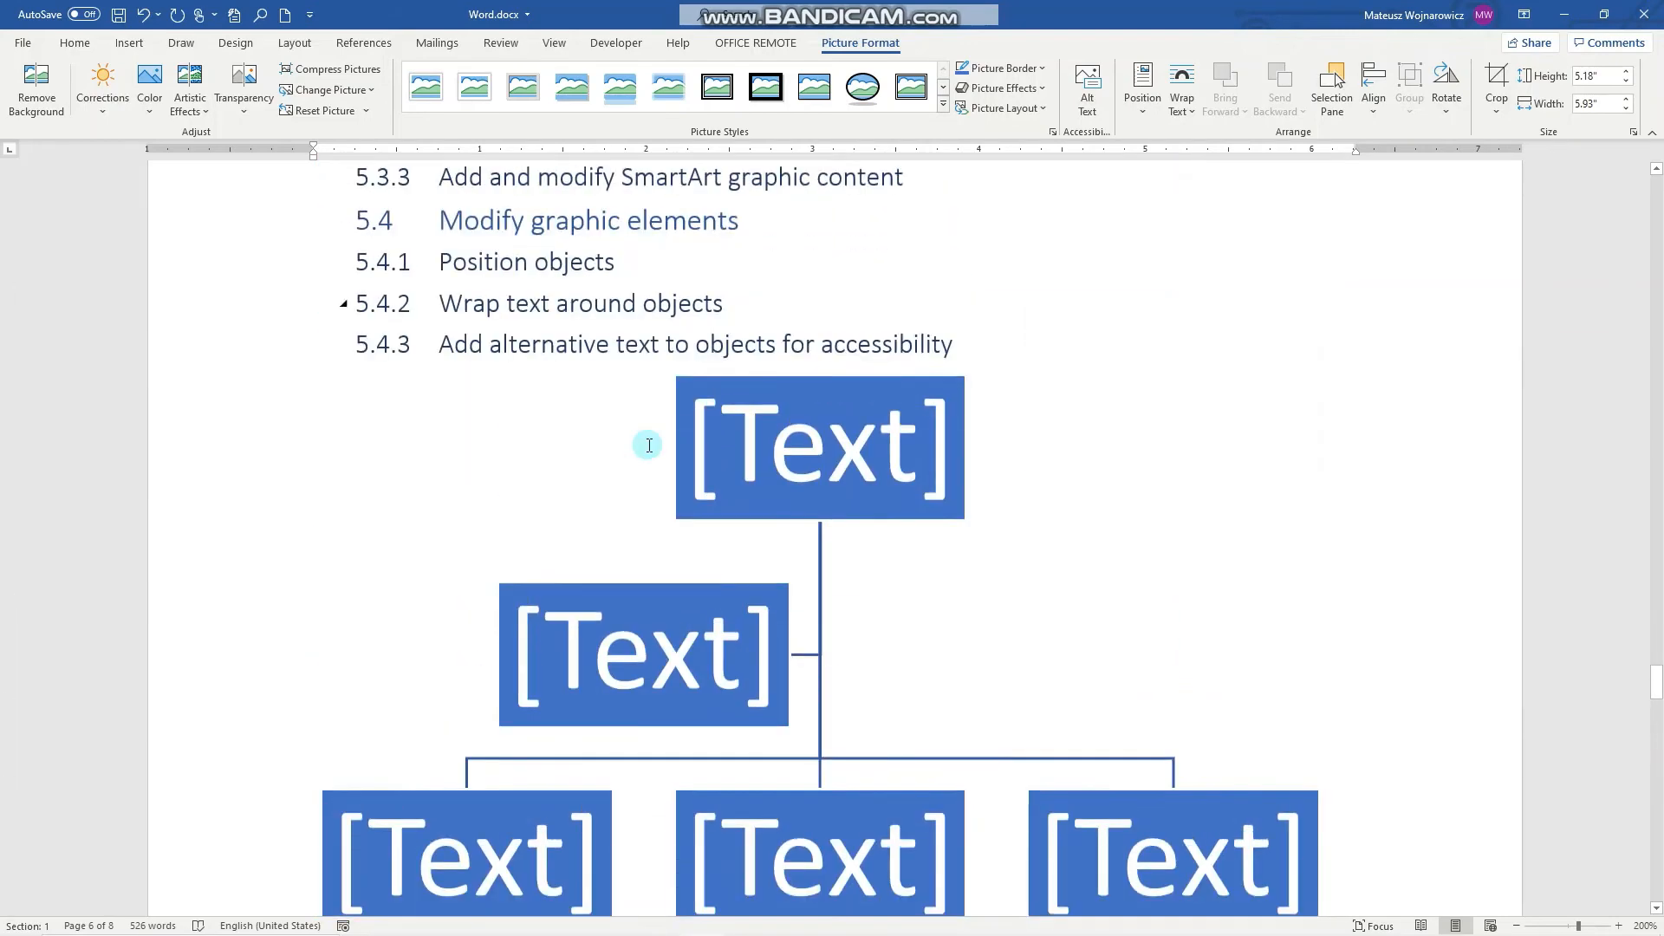
Step: Draw an empty text box beside the 5.3 and 5.4 headings, below the 3D keychain
left_click(130, 42)
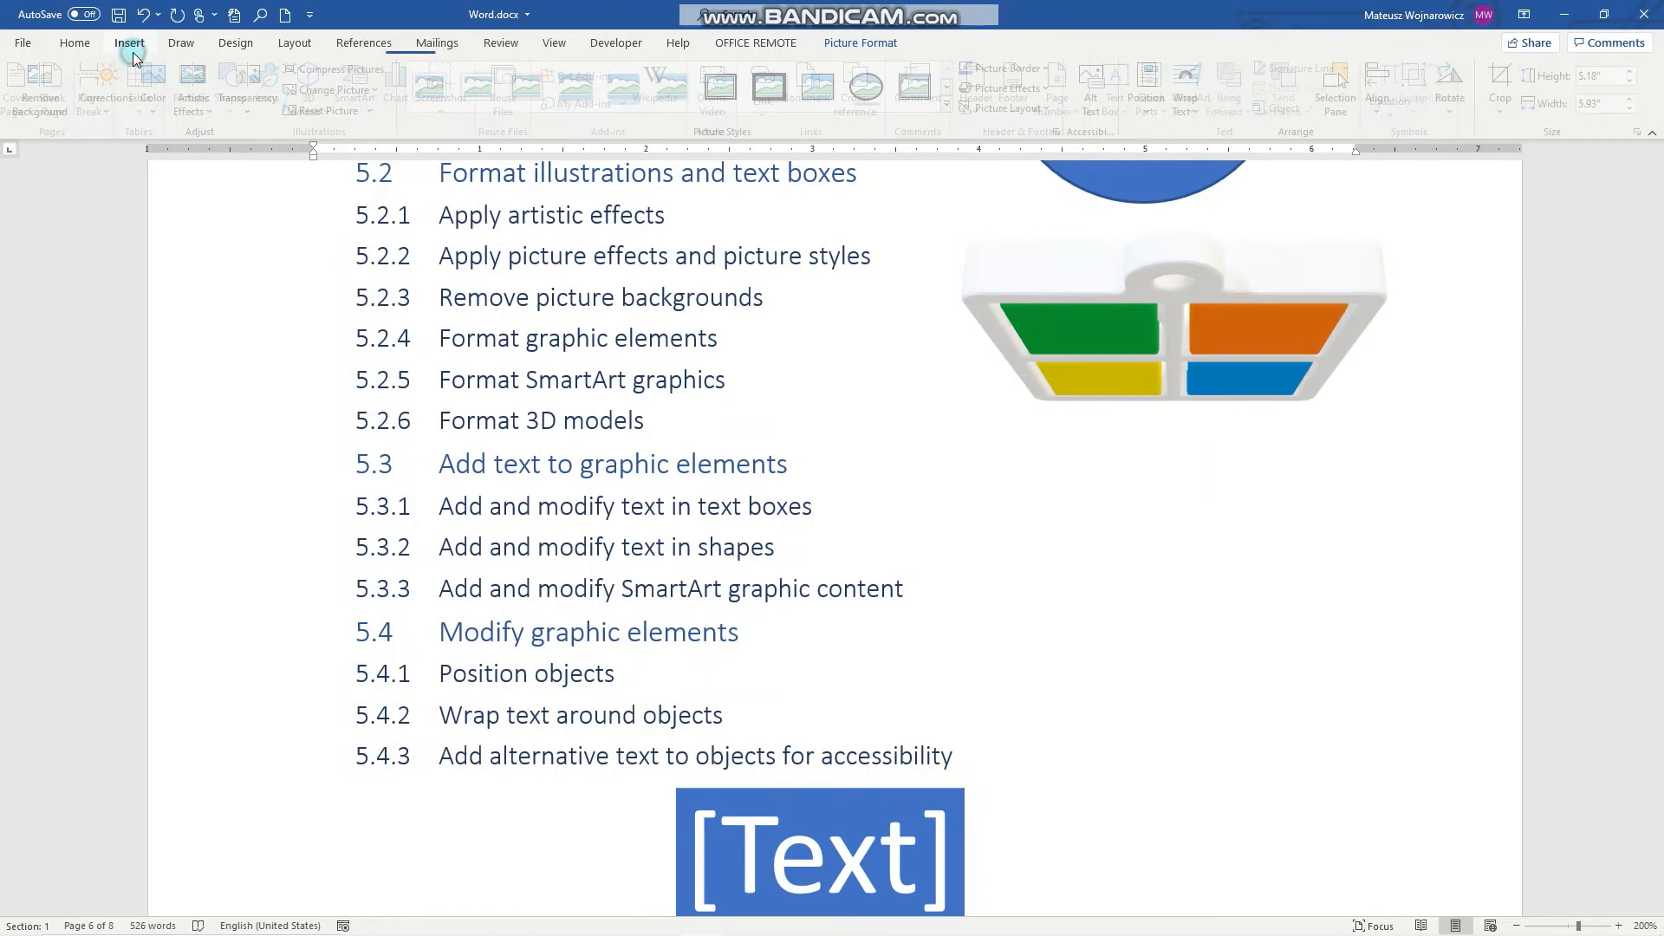
left_click(129, 42)
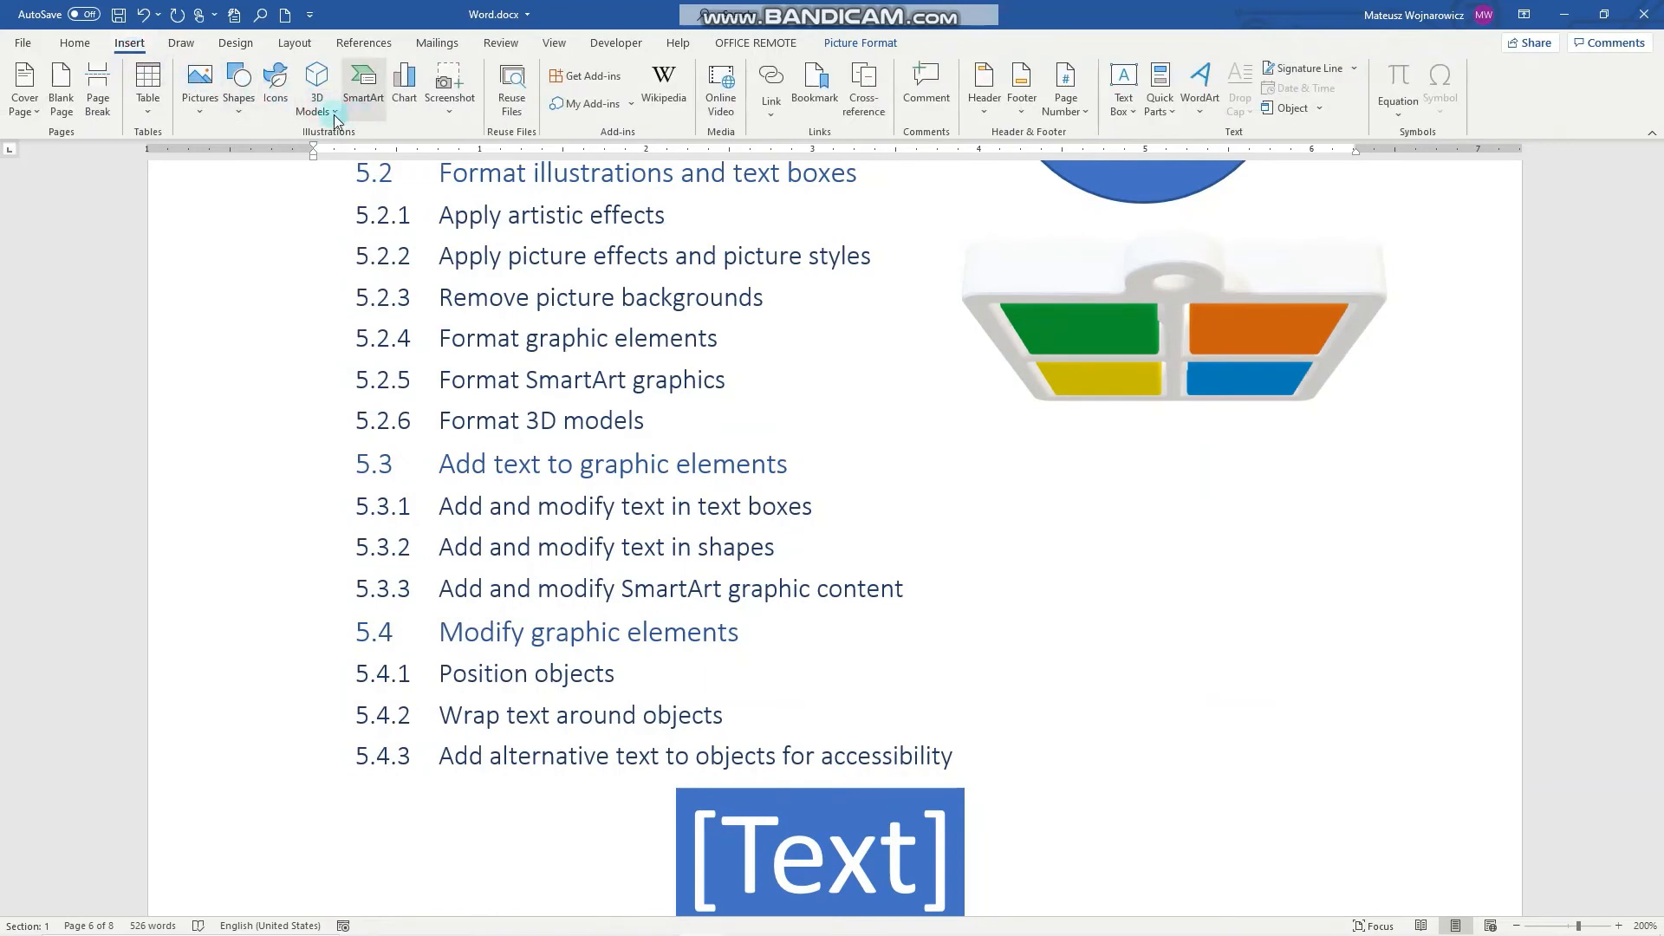
left_click(238, 82)
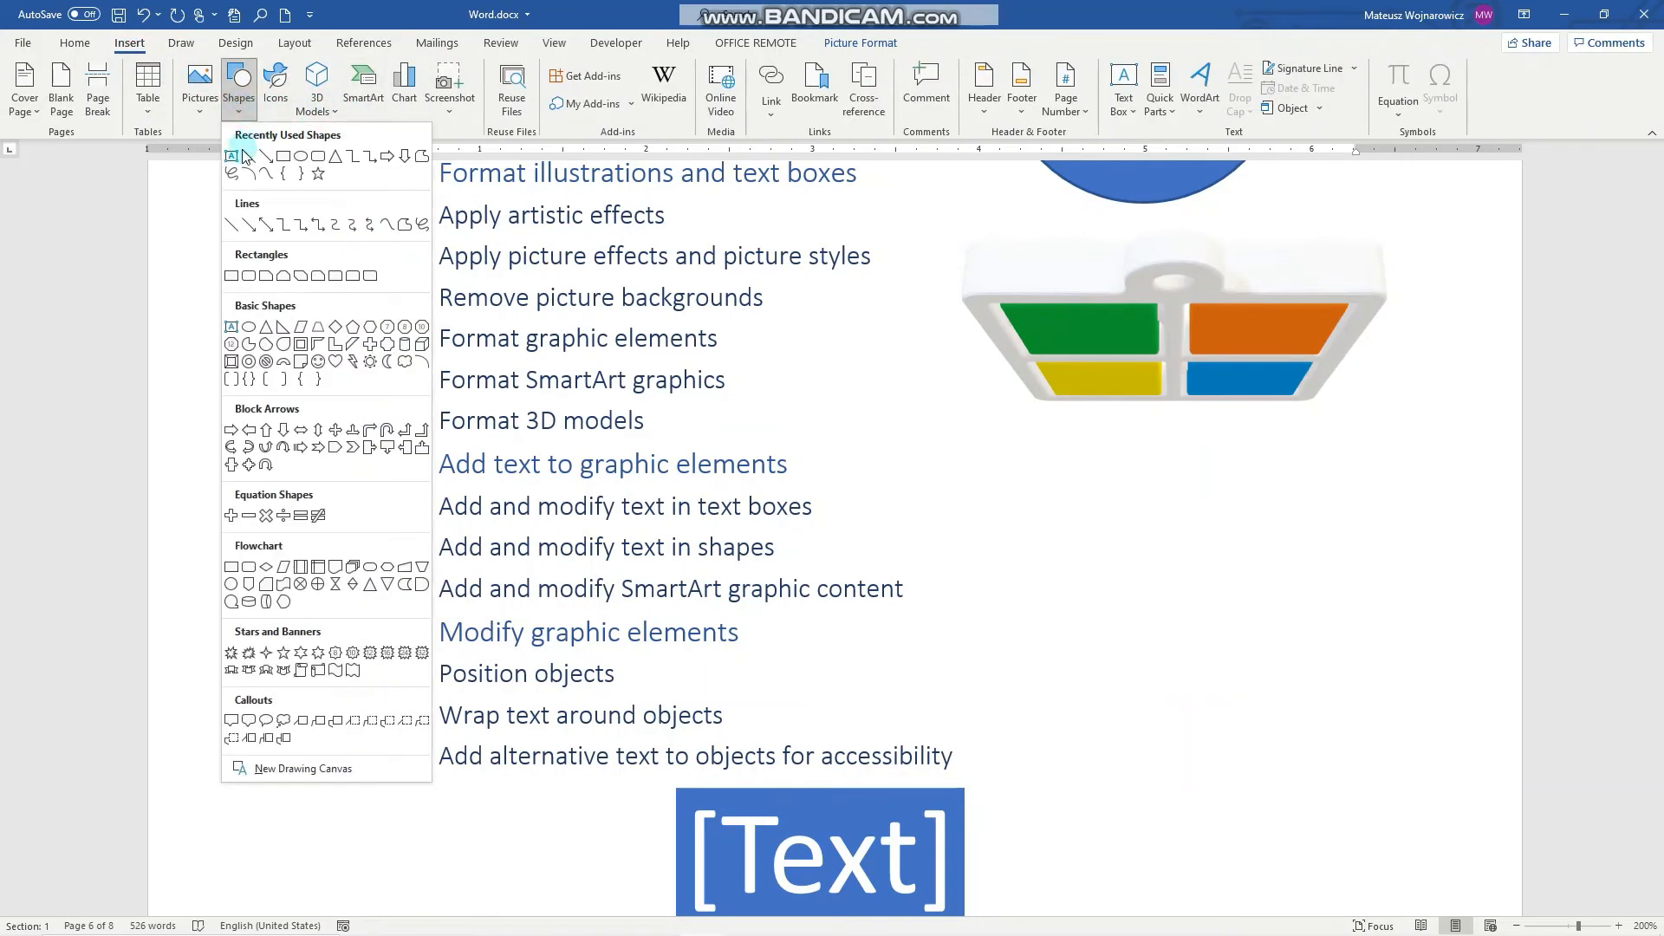
left_click(232, 156)
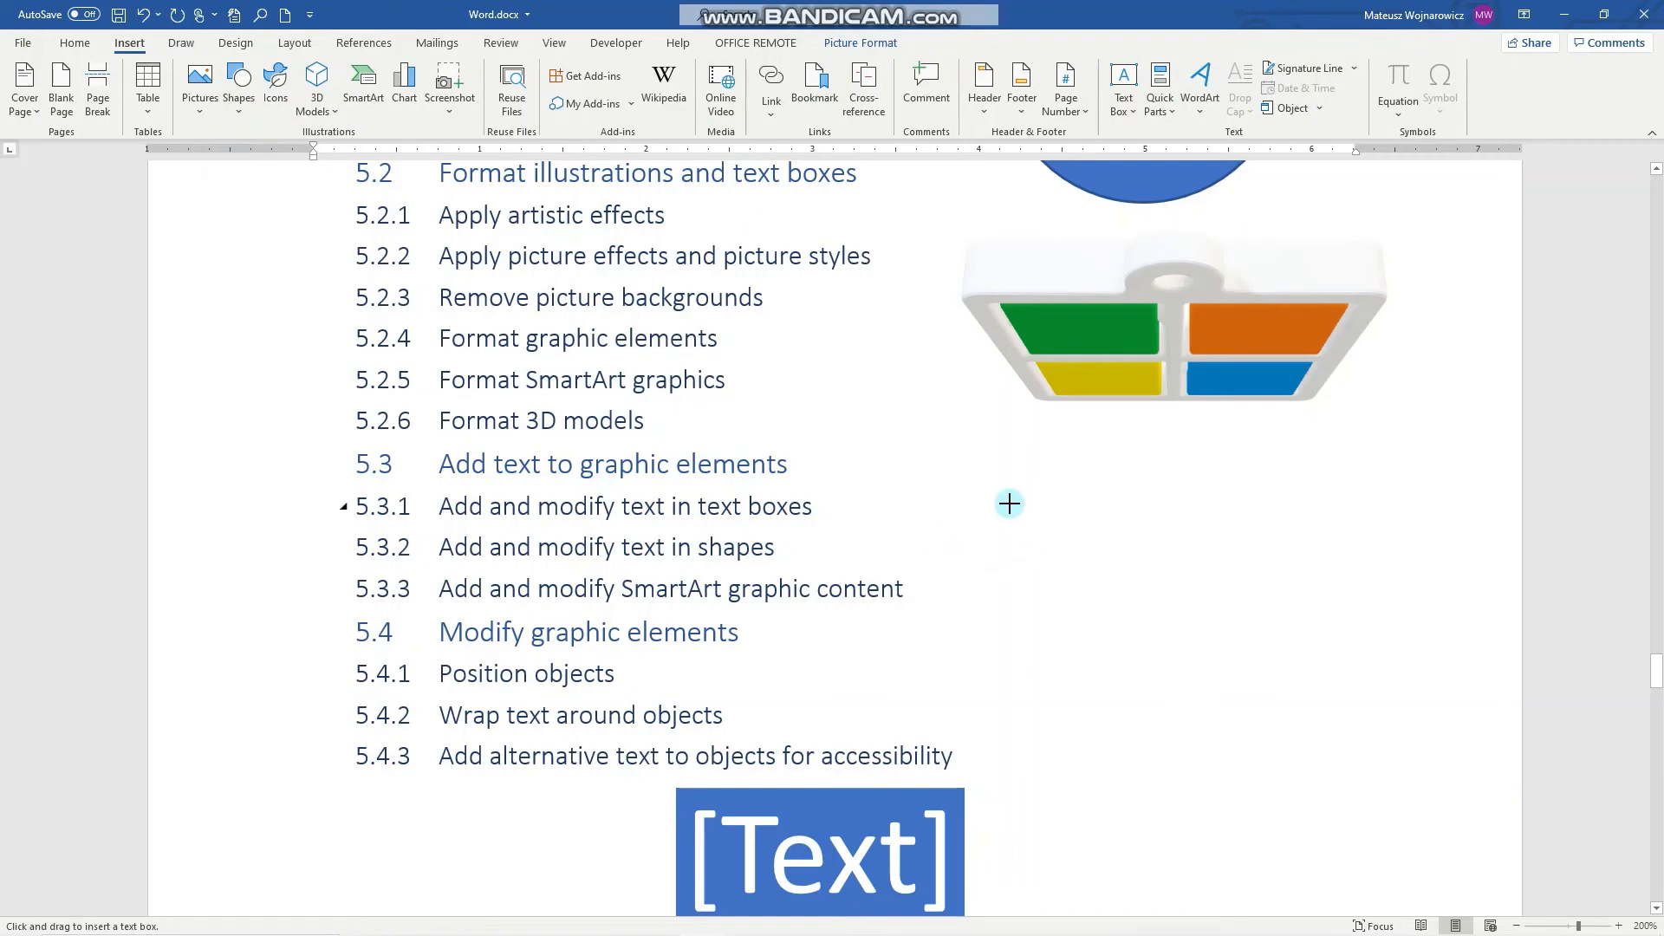
left_click_drag(987, 500, 1459, 702)
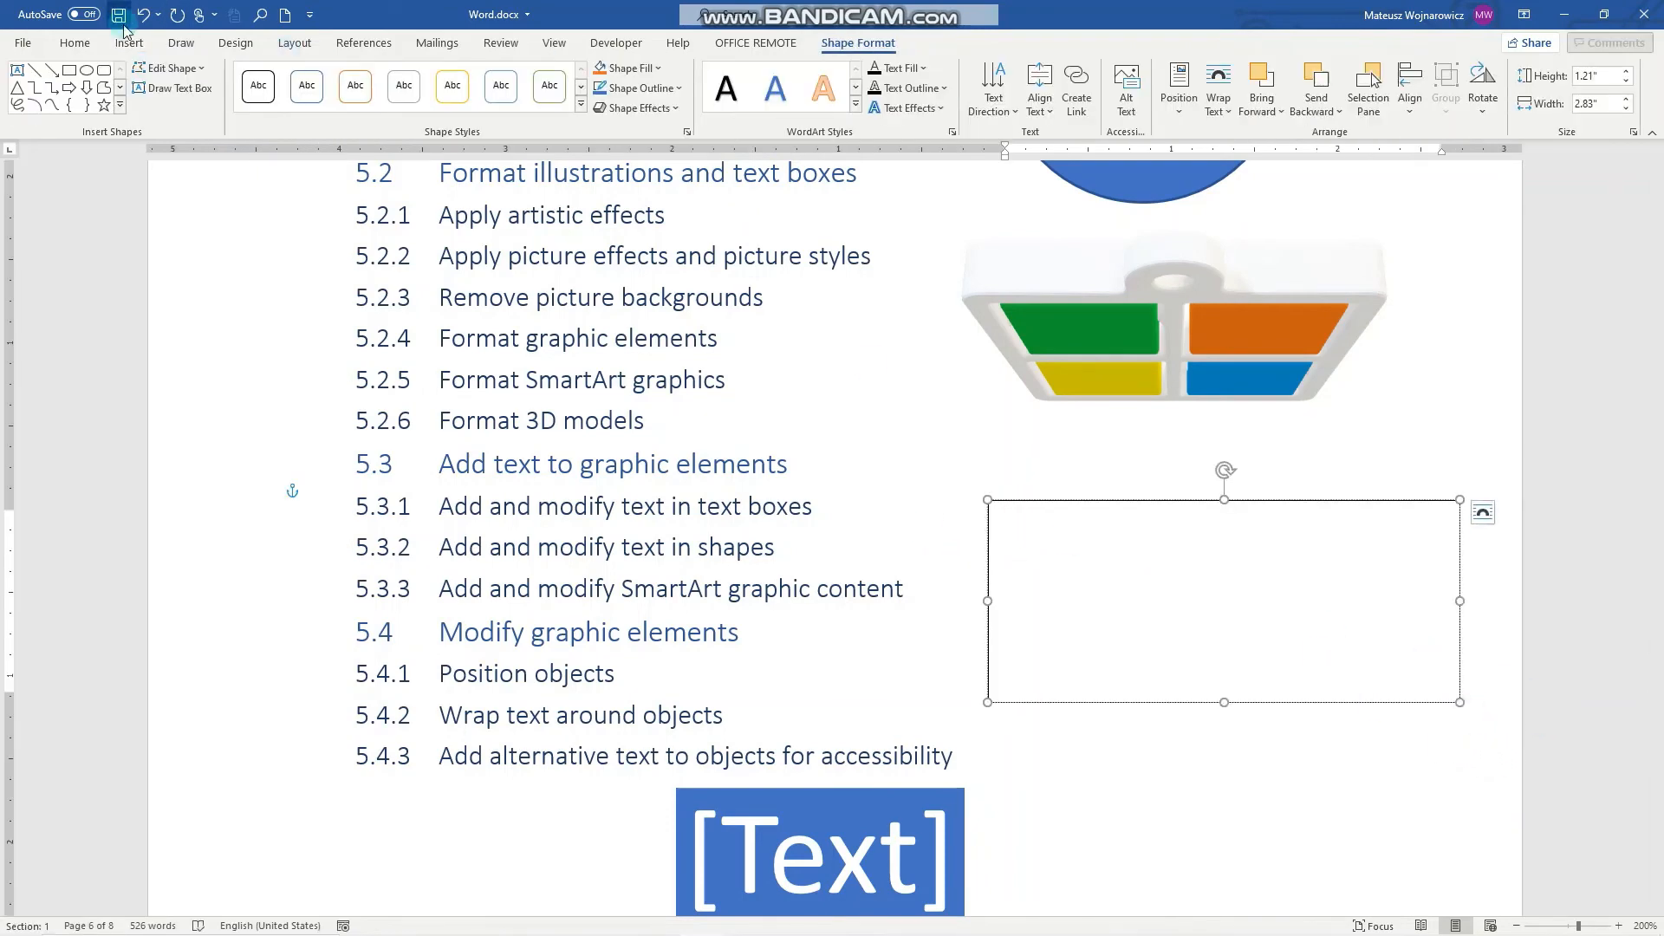
left_click(128, 43)
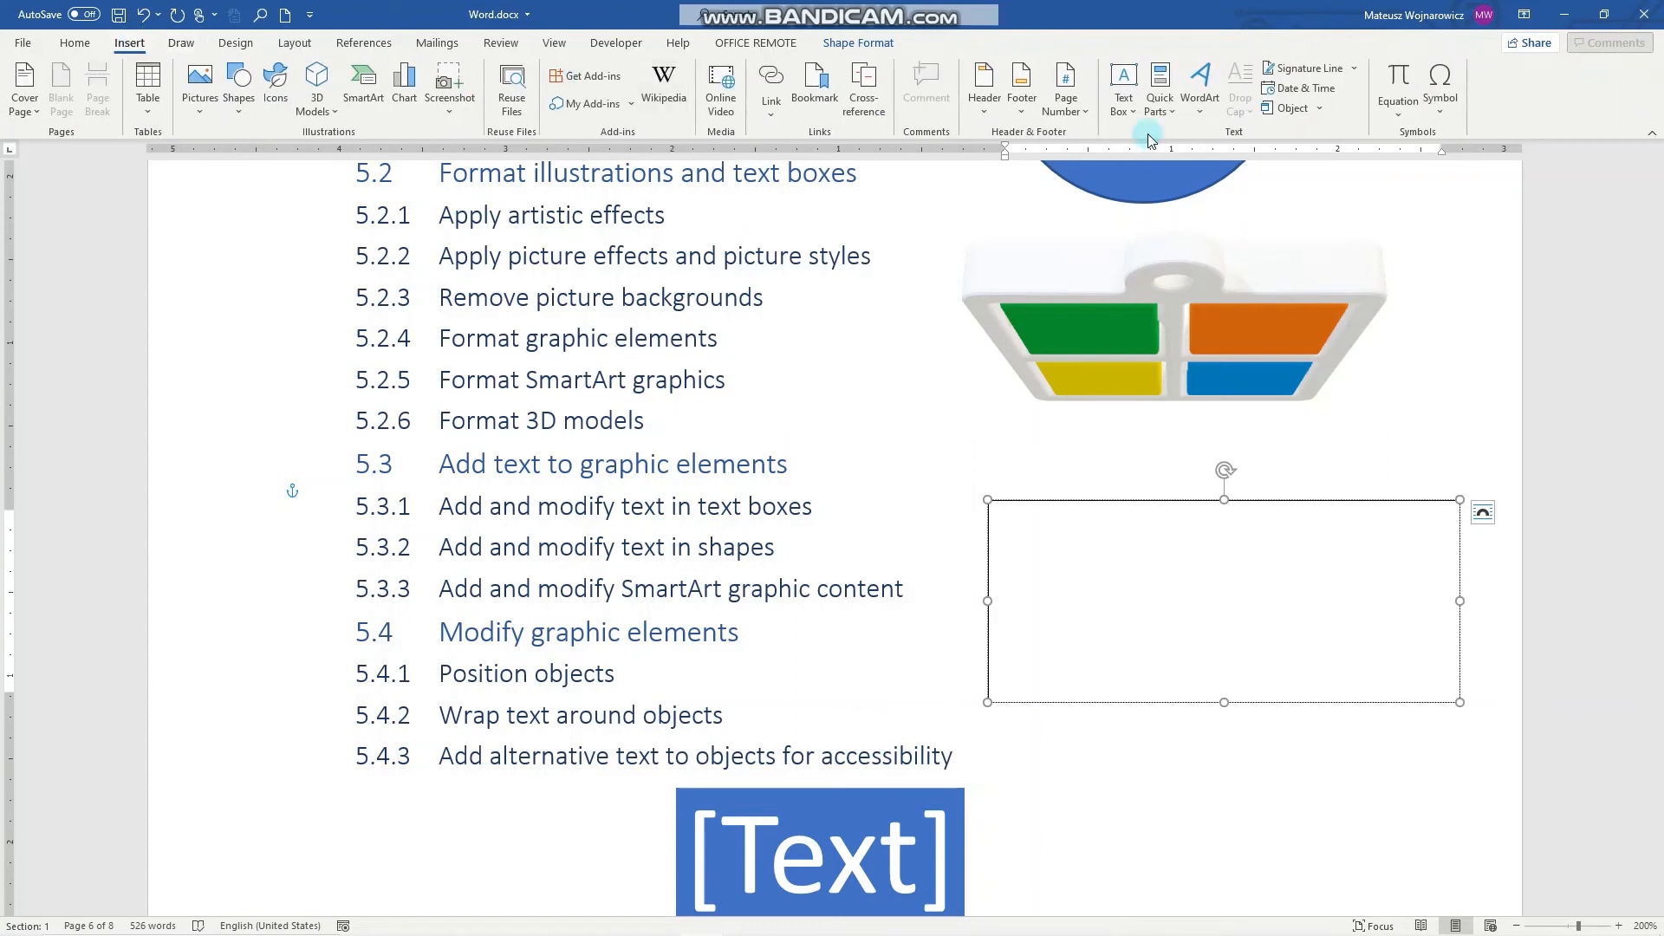
left_click(1122, 83)
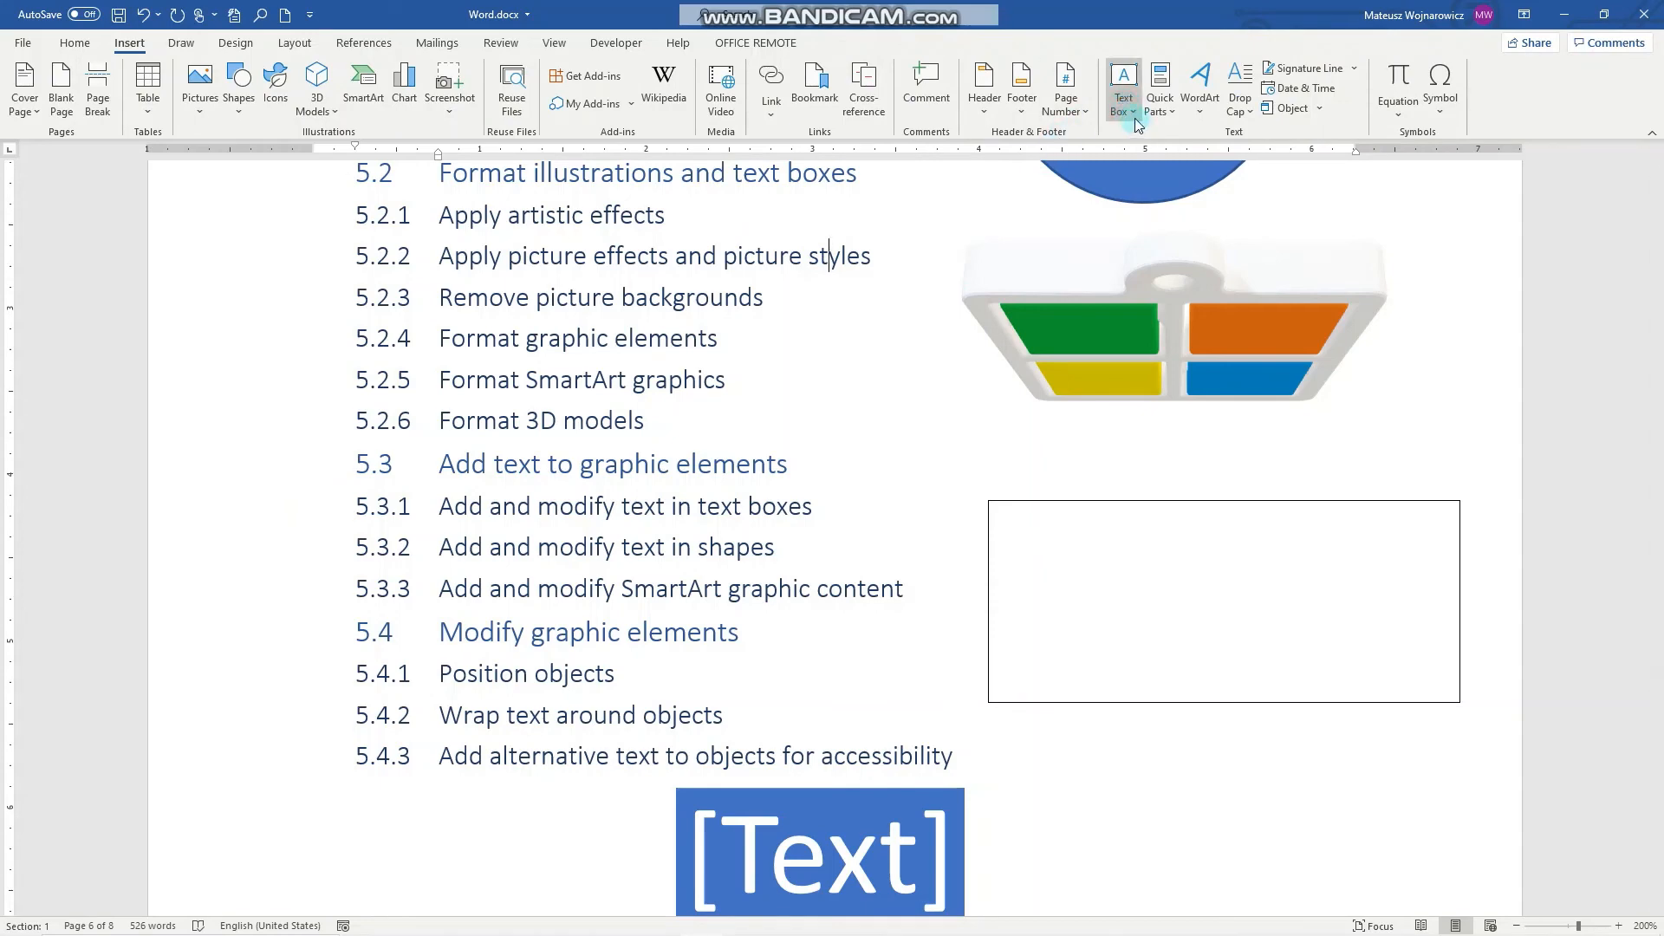
Step: Insert the built-in Austin Sidebar text box down the right side of the page
left_click(1123, 78)
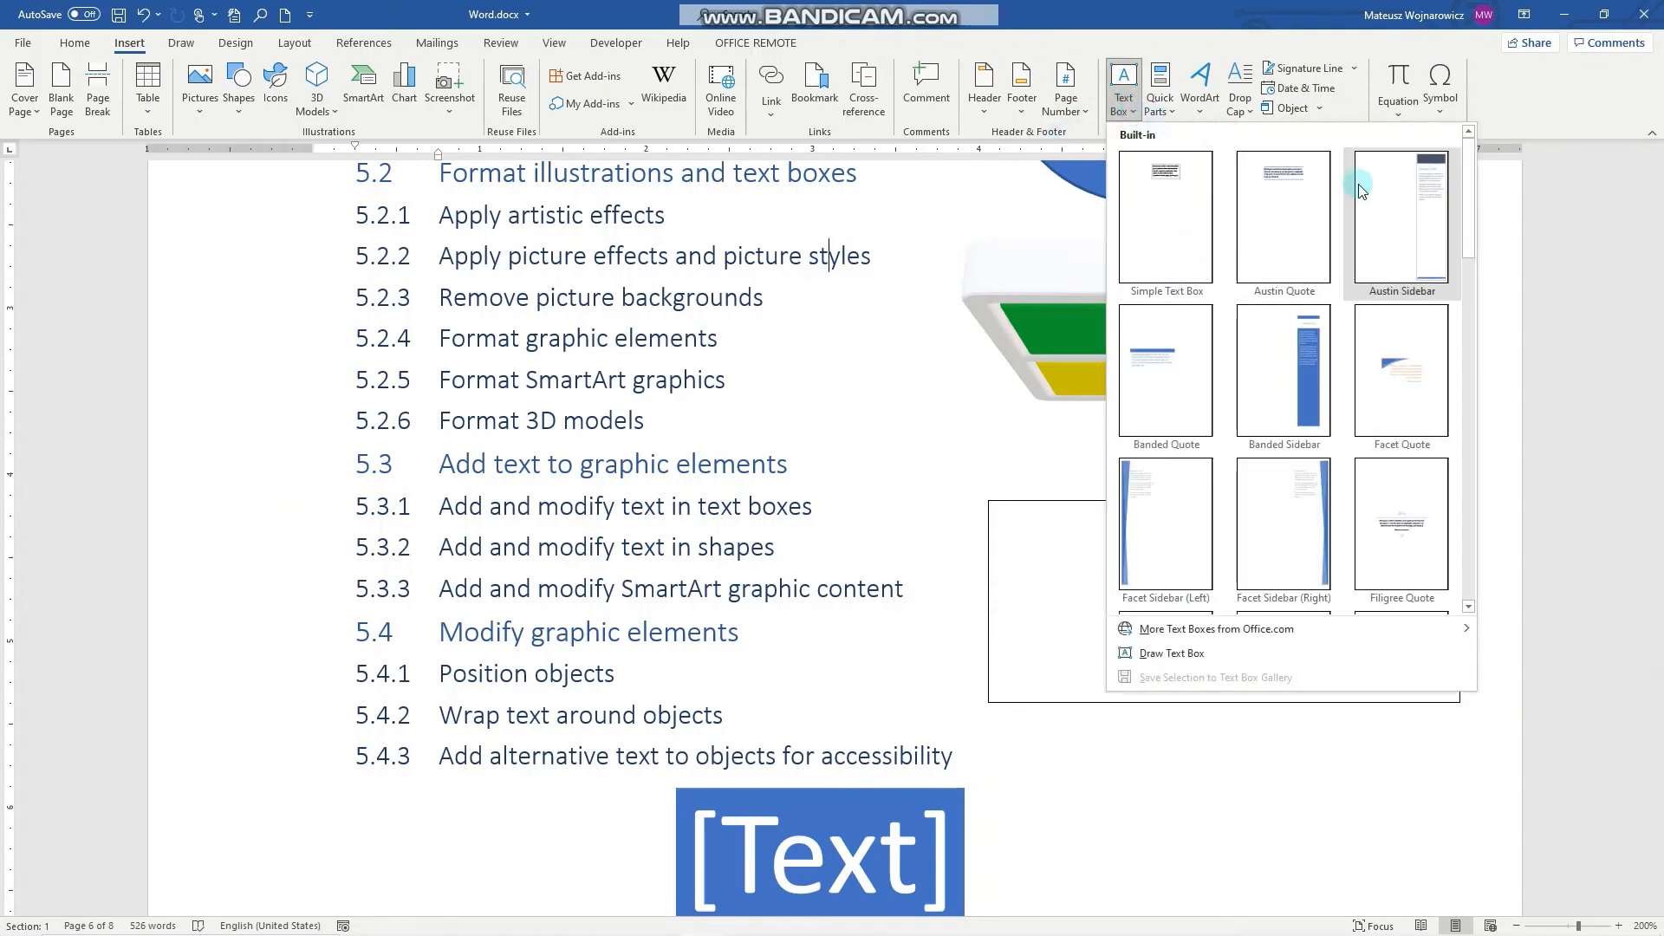
mouse_move(1387, 210)
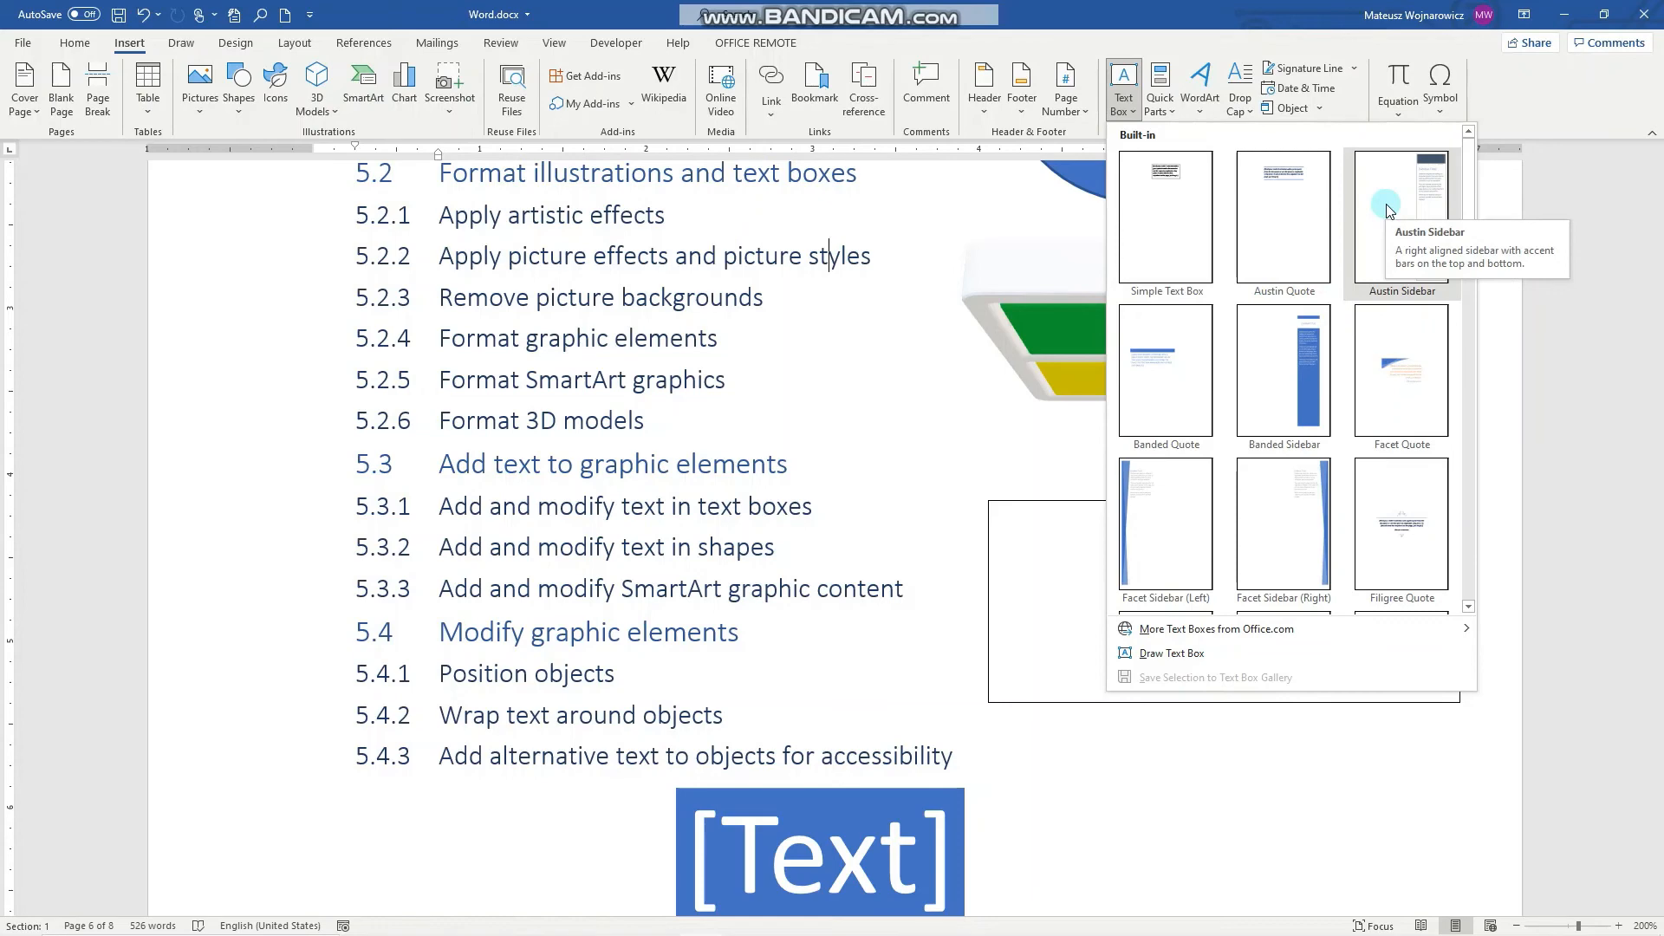
left_click(1401, 217)
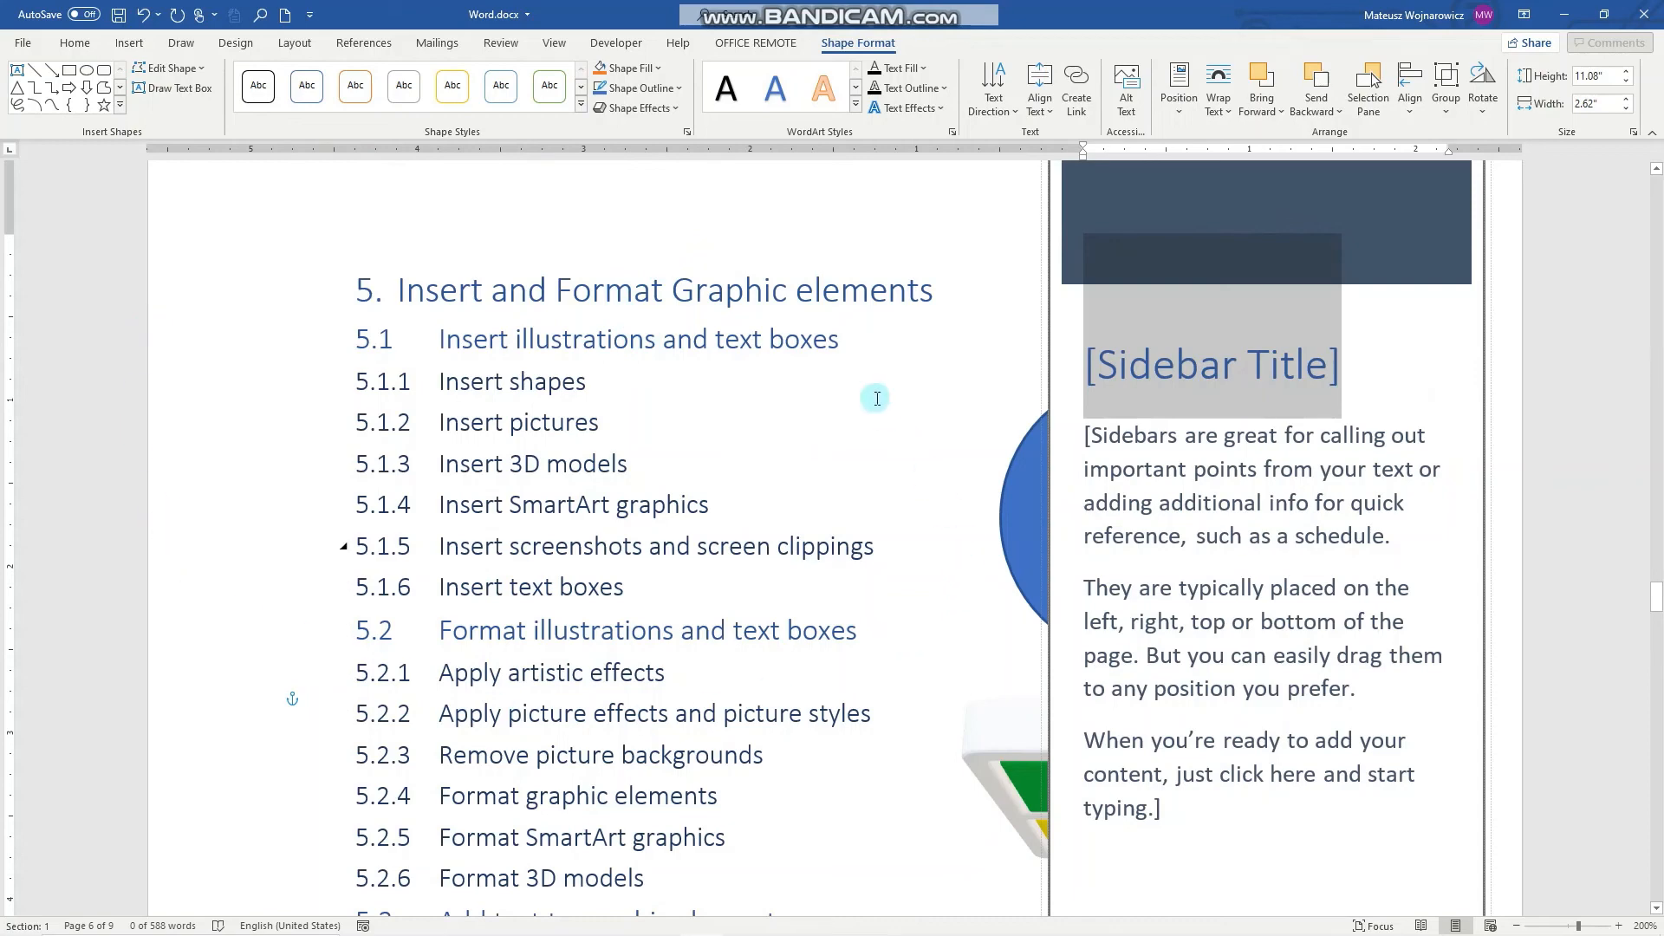
mouse_move(401, 330)
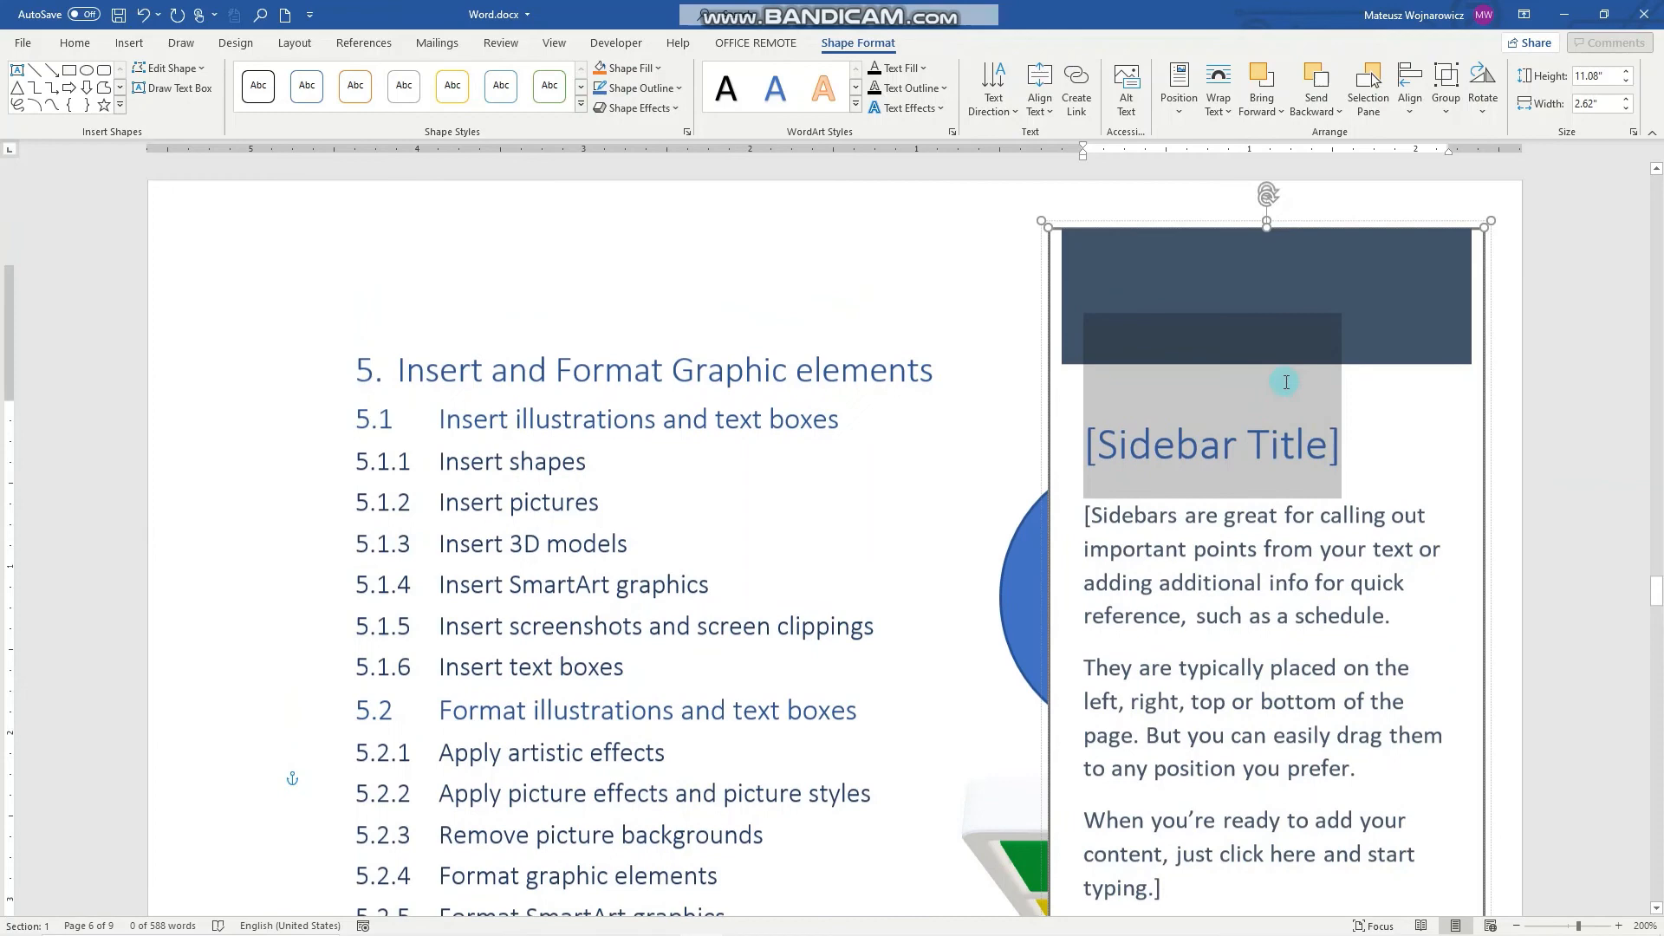
scroll("down", 3)
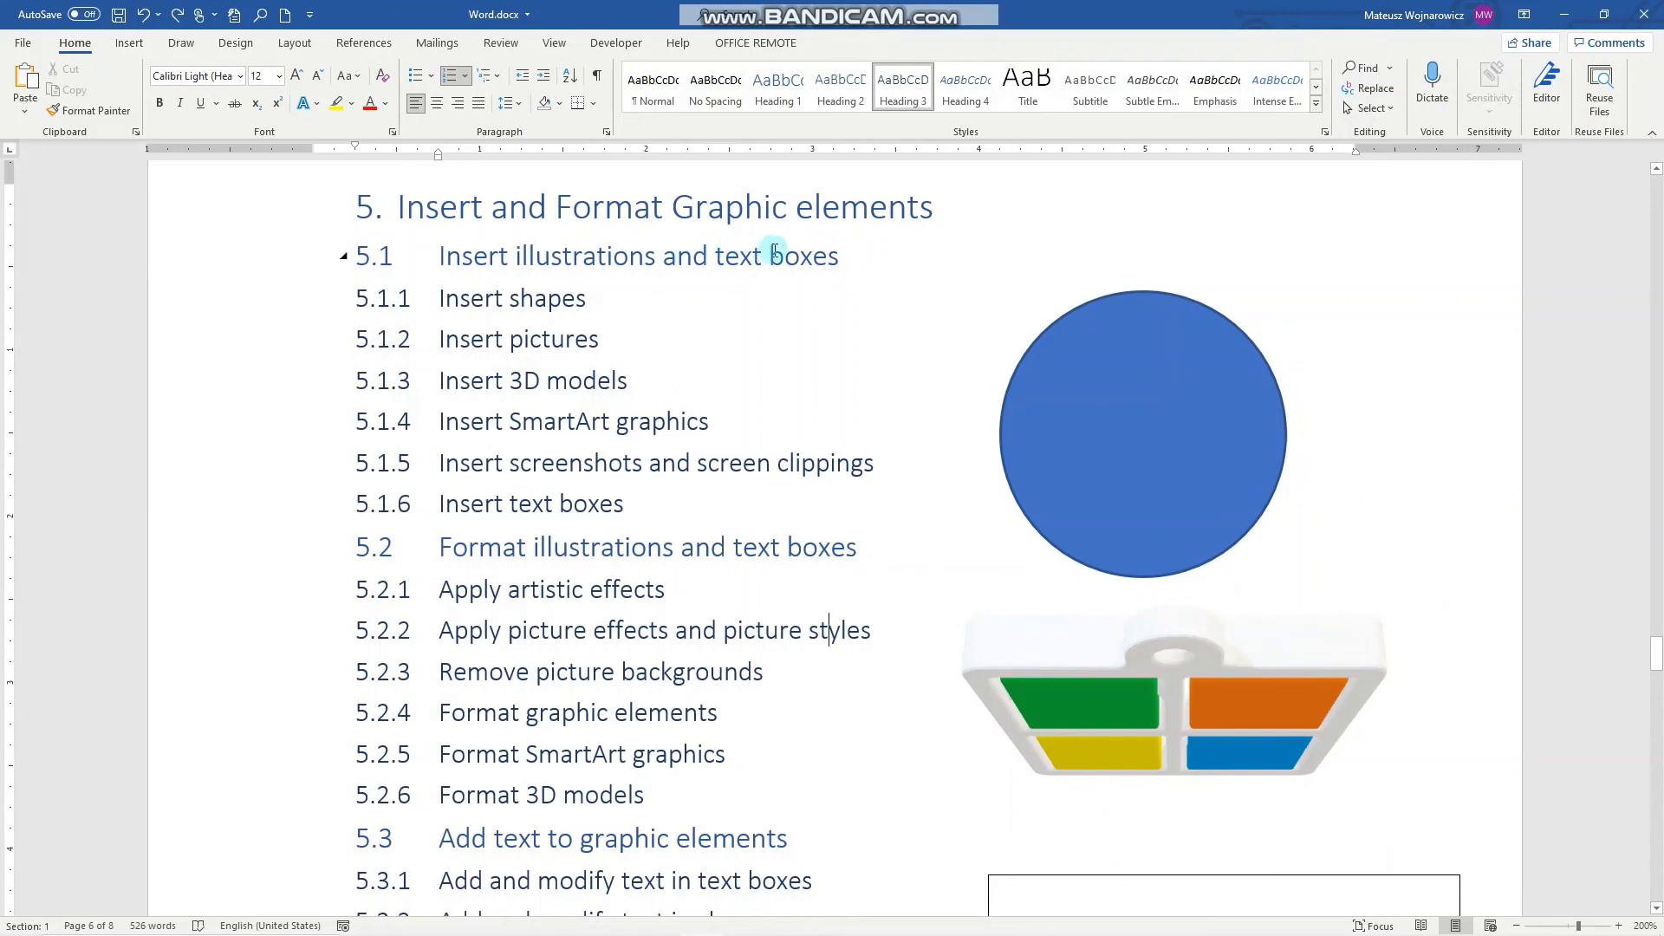
mouse_move(878, 250)
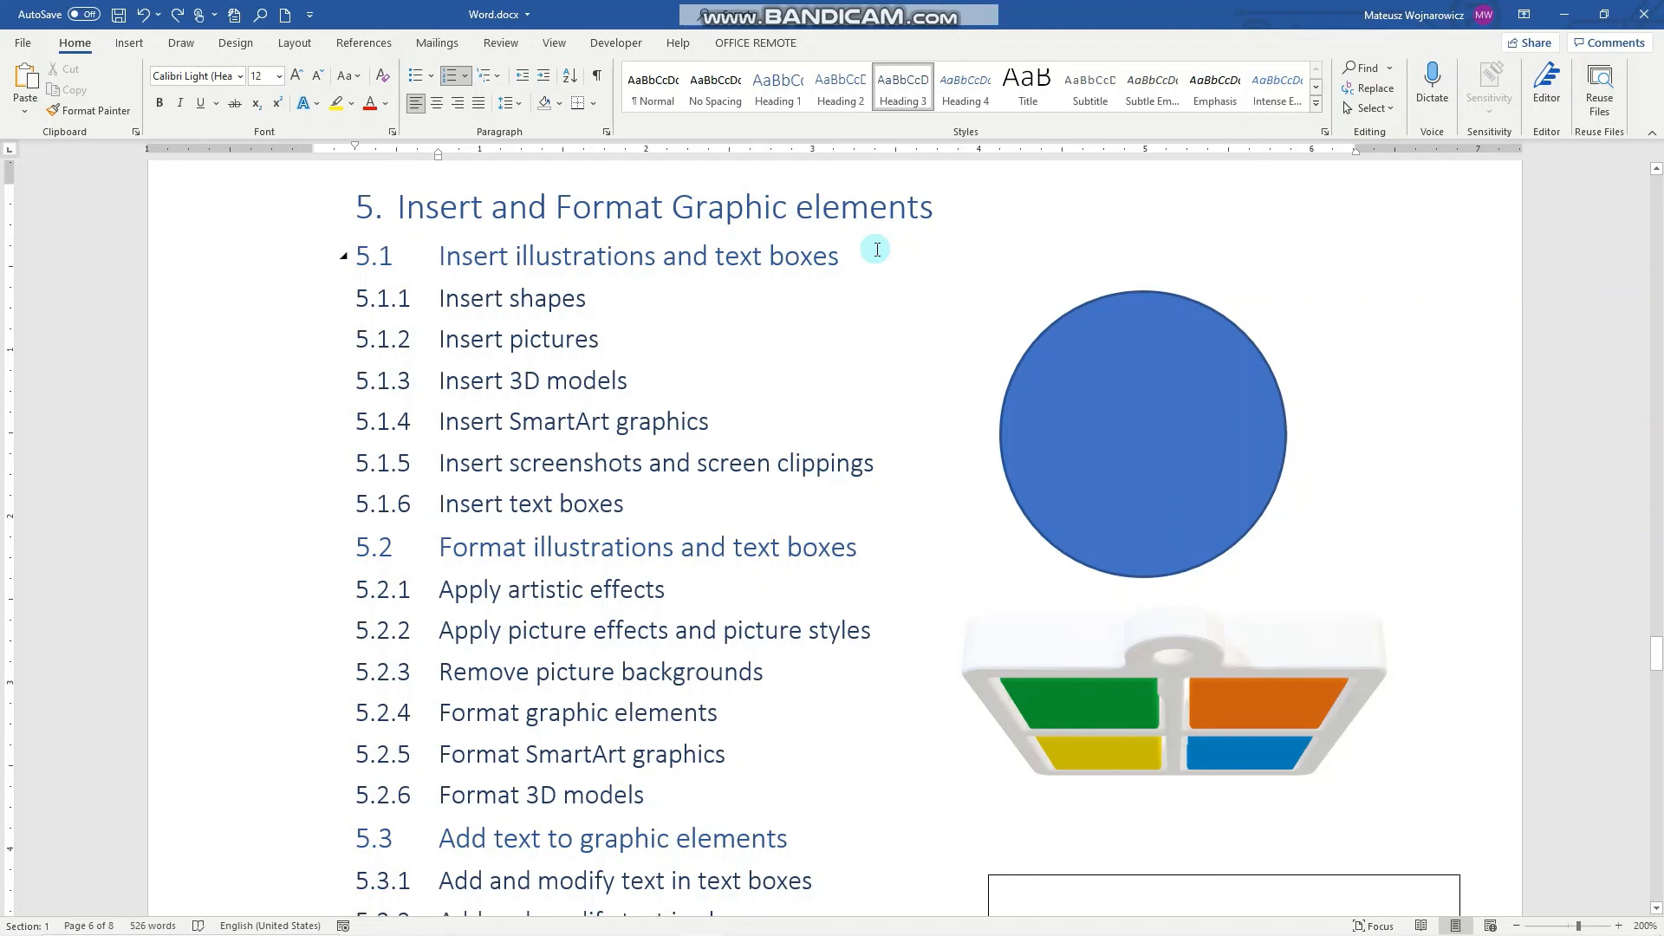
mouse_move(807, 255)
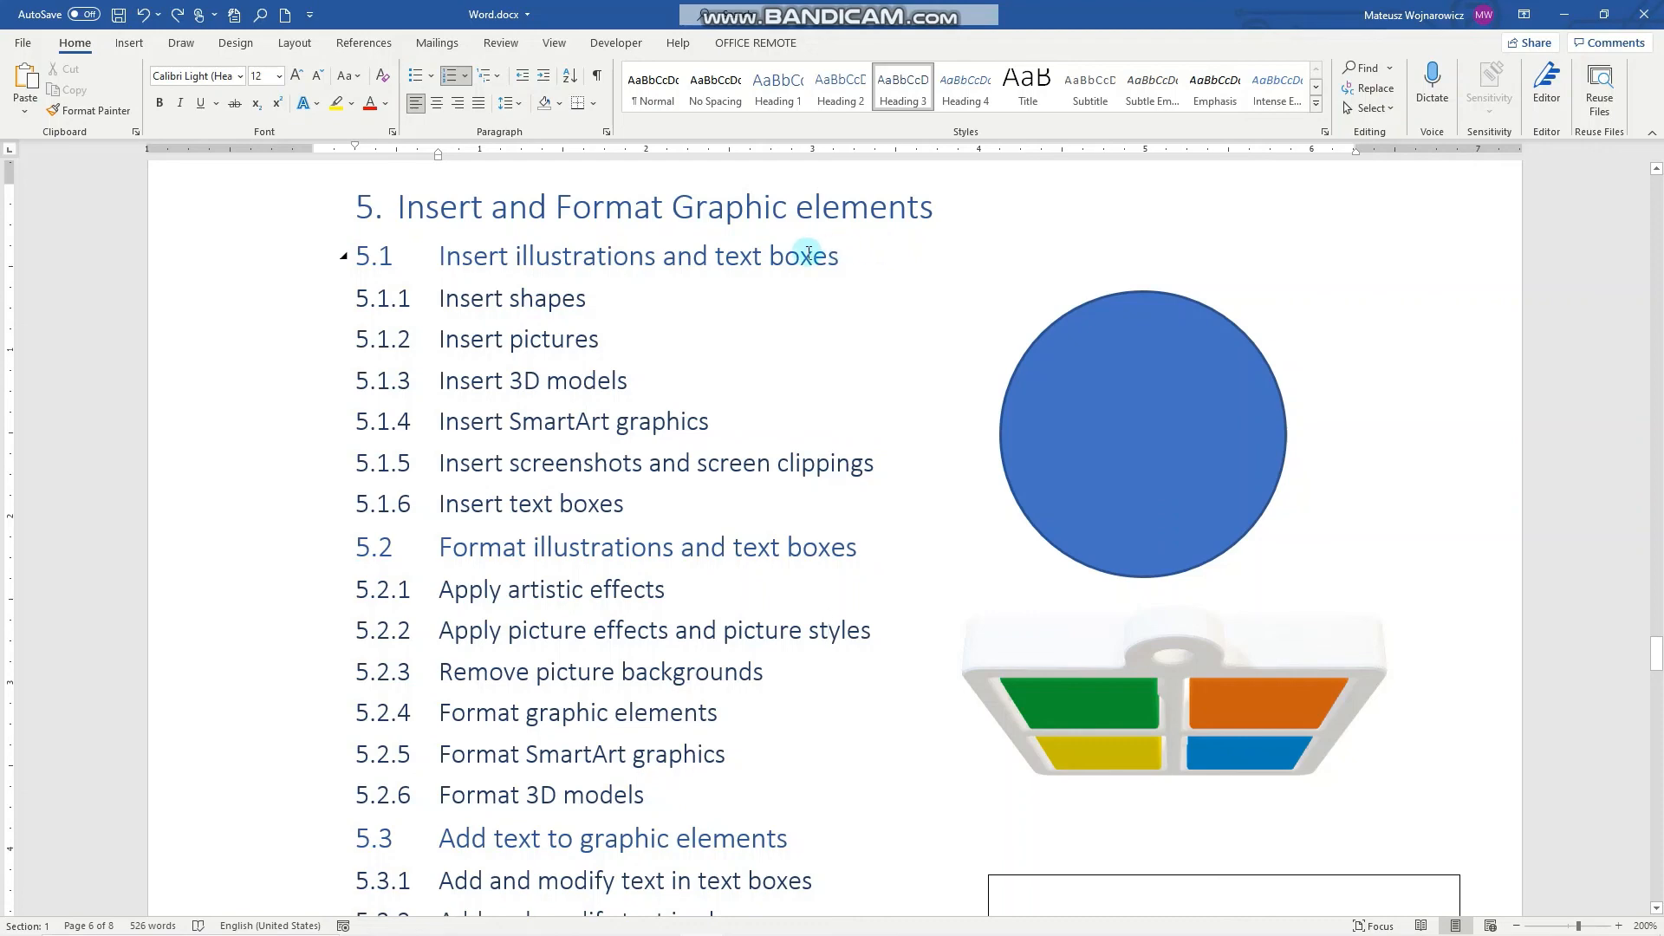